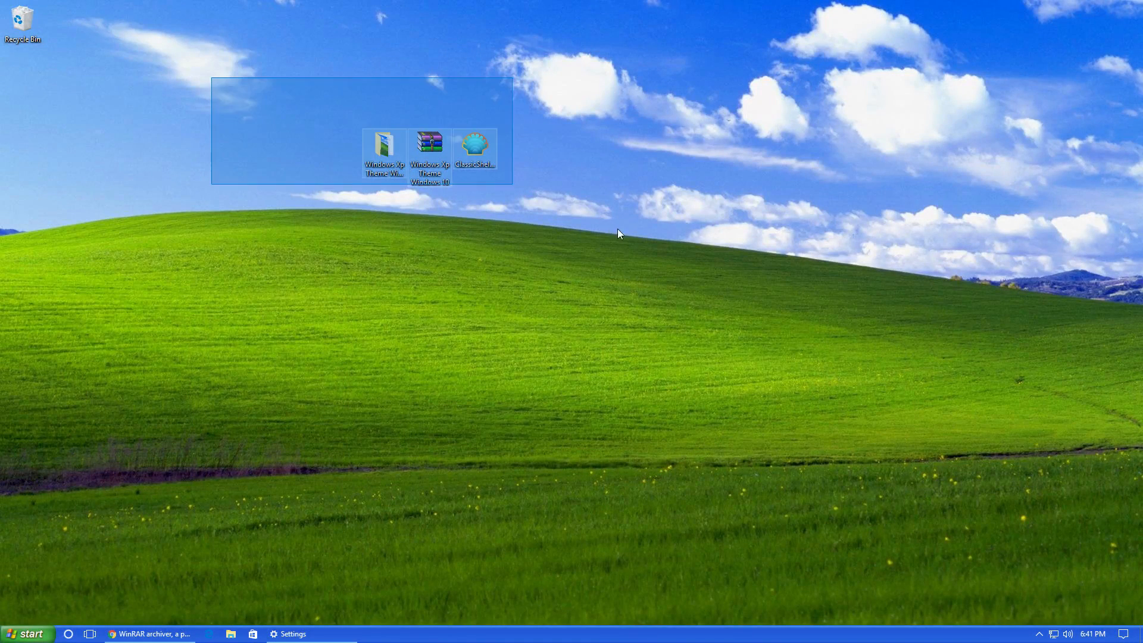
- Clear the desktop icon selection and open File Explorer, moving its window higher
{"action": "left_click", "coordinate": [524, 461]}
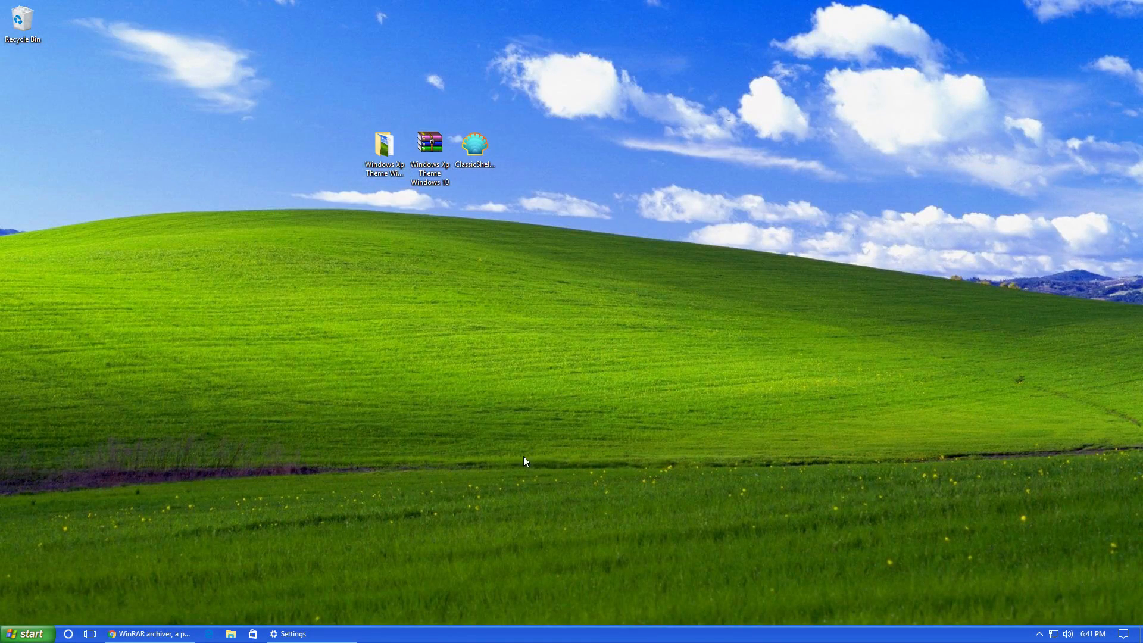
{"action": "left_click", "coordinate": [291, 633]}
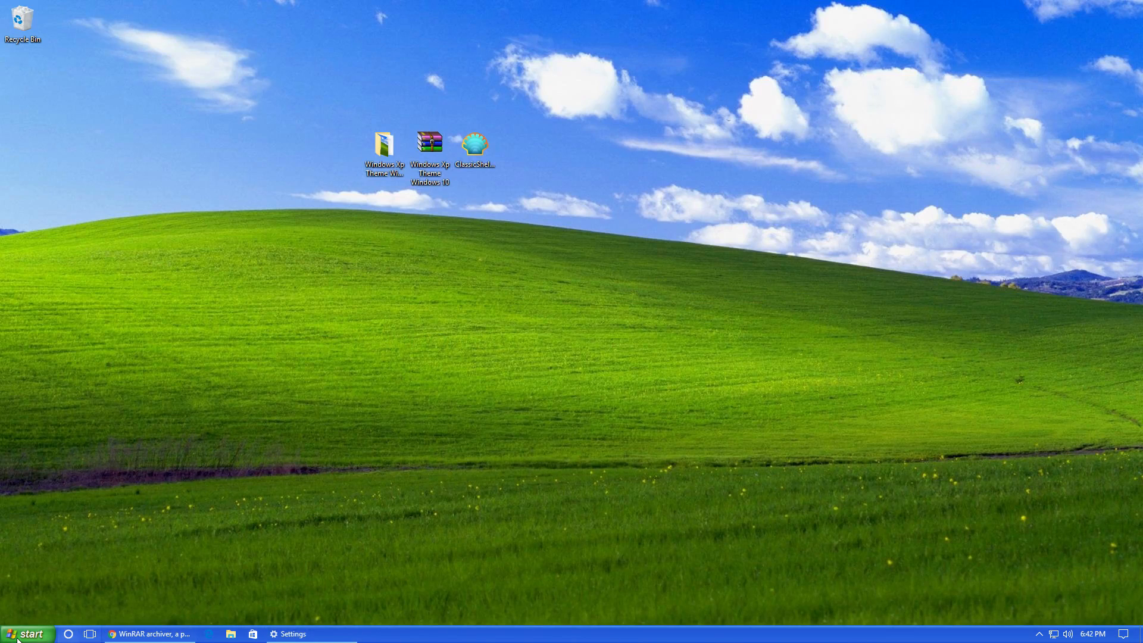
{"action": "left_click", "coordinate": [30, 633]}
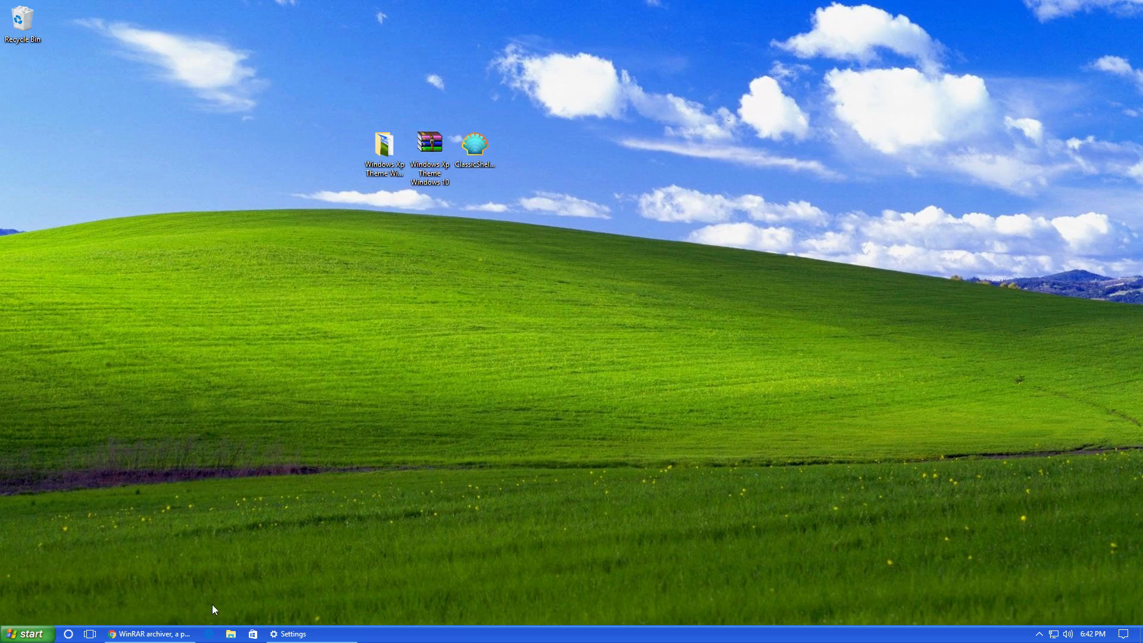
{"action": "left_click", "coordinate": [232, 634]}
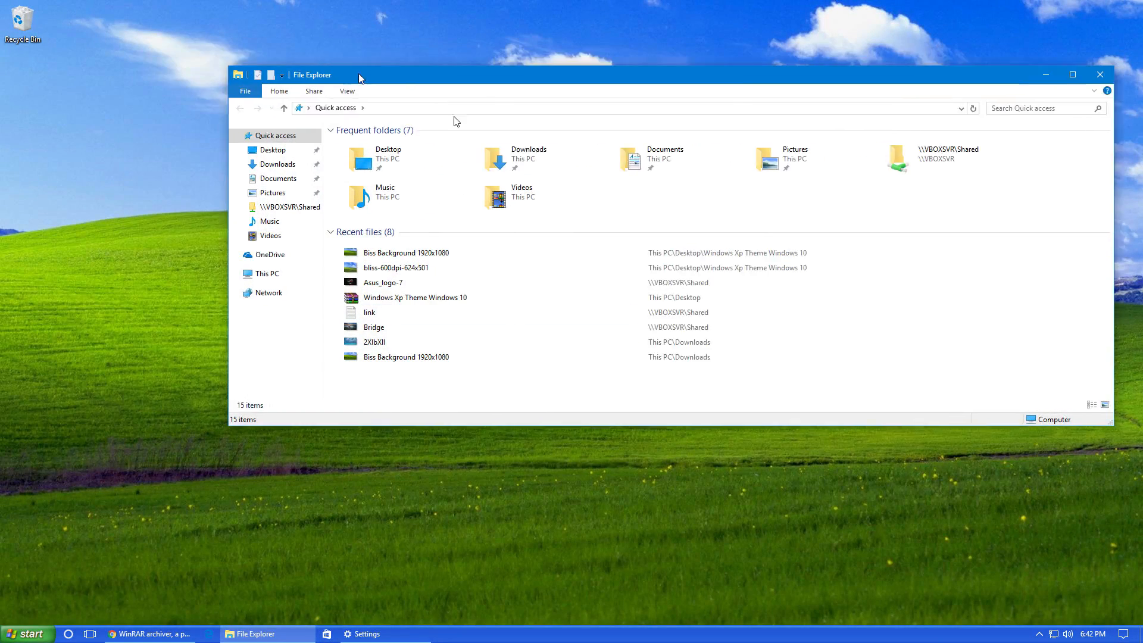
{"action": "left_click_drag", "start_coordinate": [357, 78], "coordinate": [556, 61]}
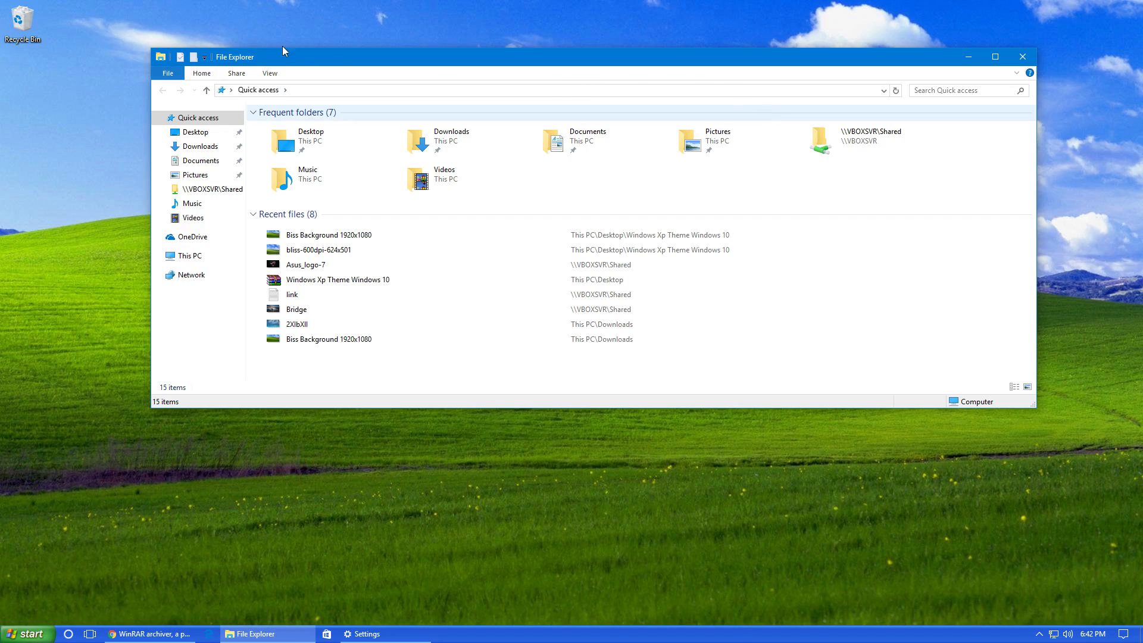
{"action": "mouse_move", "coordinate": [350, 383]}
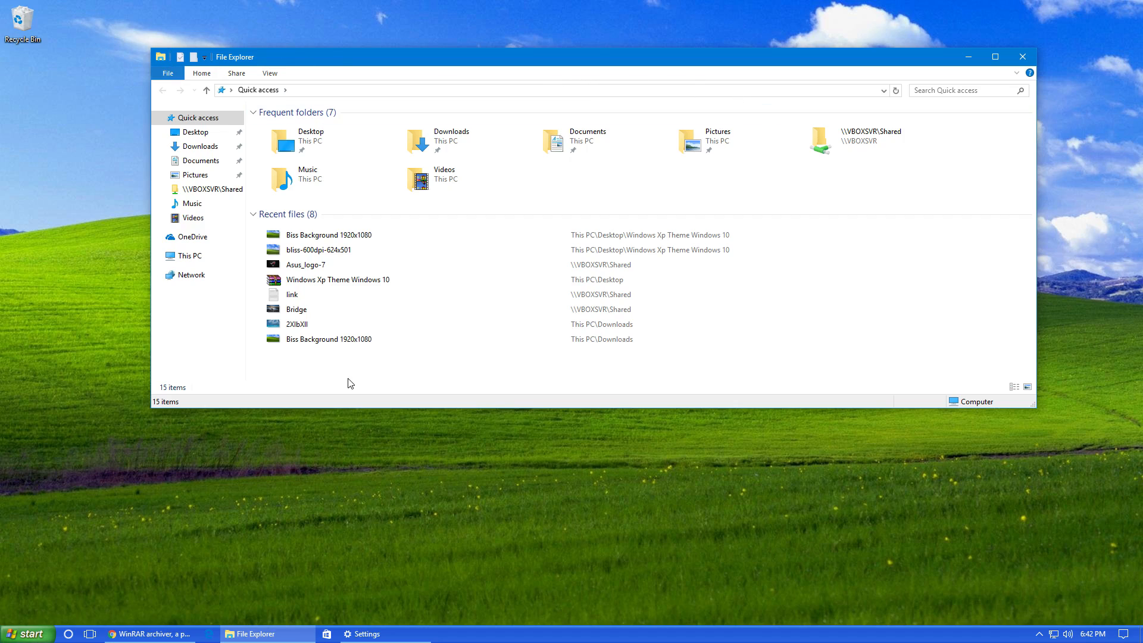
{"action": "mouse_move", "coordinate": [280, 143]}
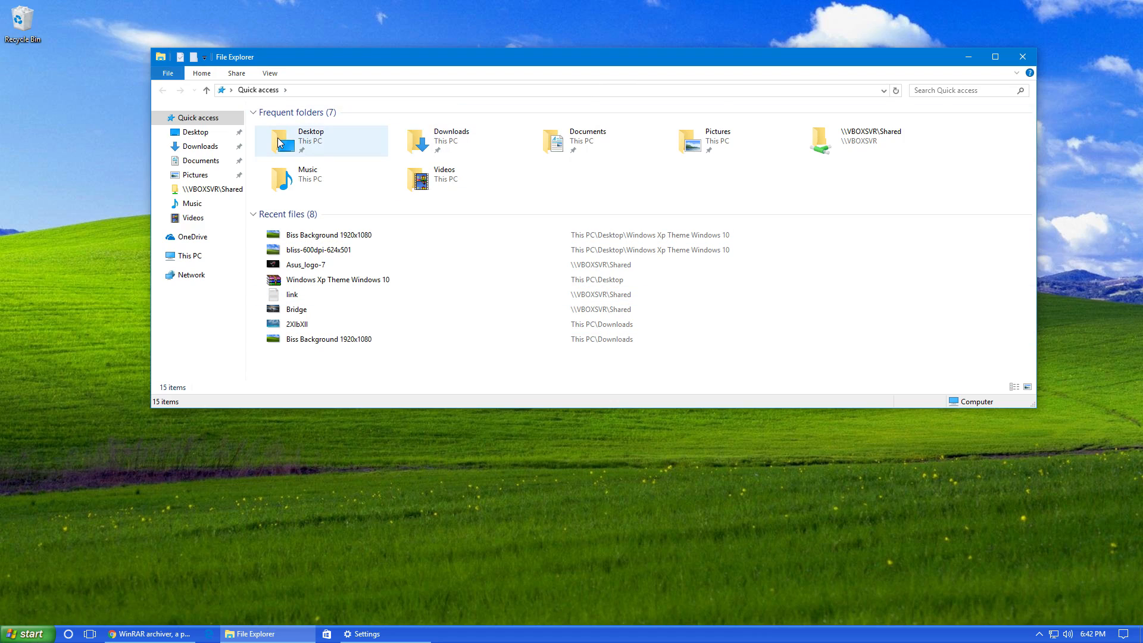
{"action": "mouse_move", "coordinate": [657, 309]}
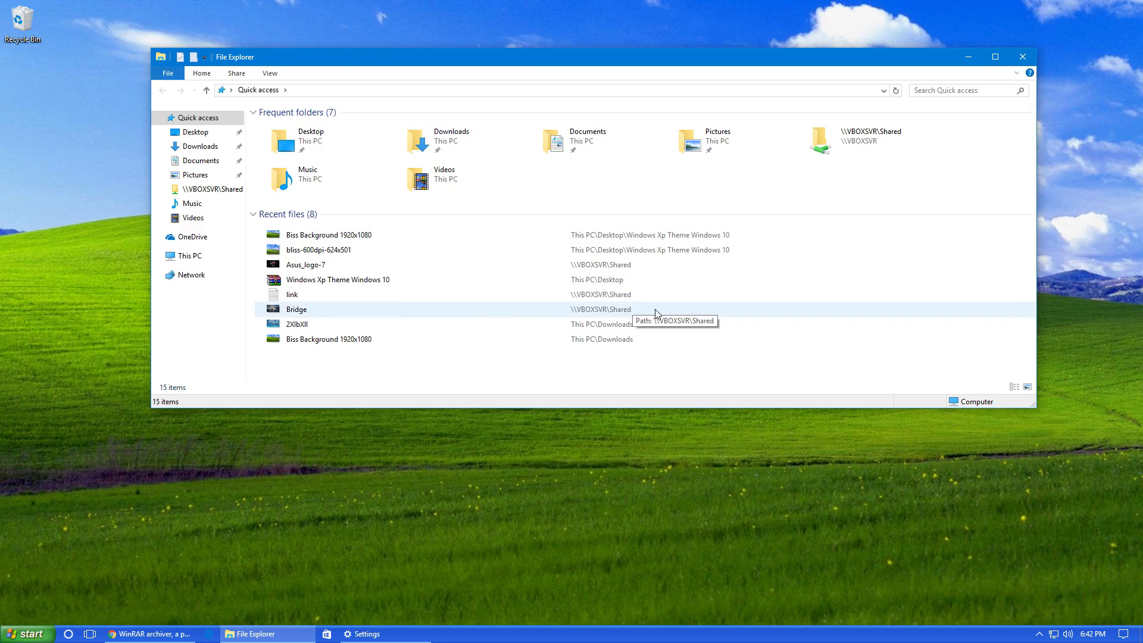
- Close File Explorer and bring up the Taskbar settings page from the taskbar
{"action": "left_click", "coordinate": [318, 250]}
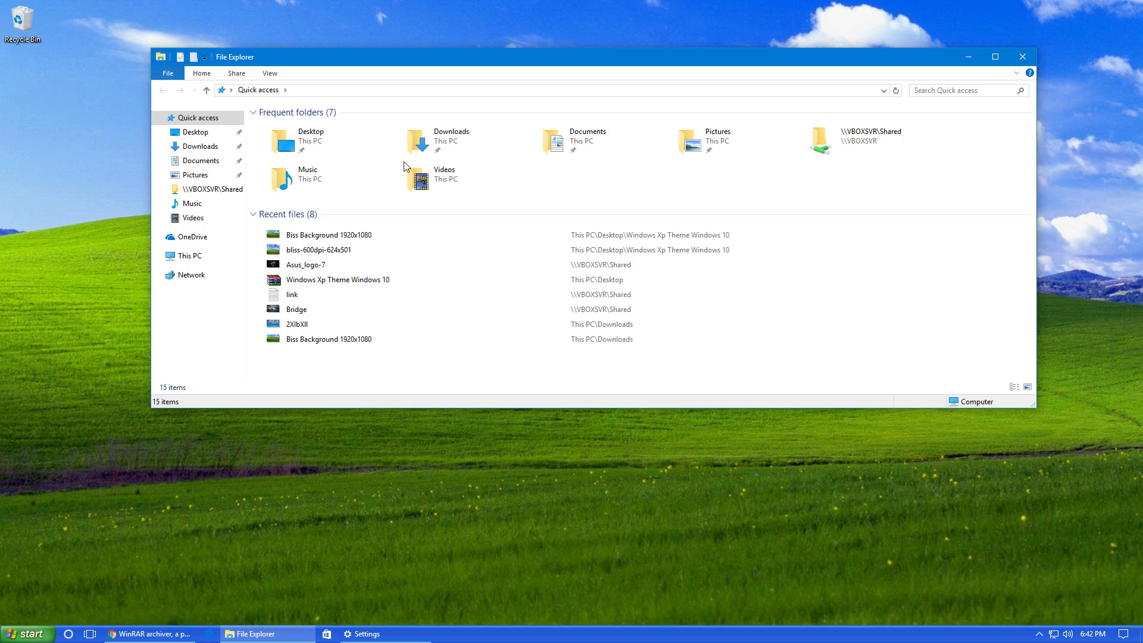
{"action": "left_click", "coordinate": [452, 141]}
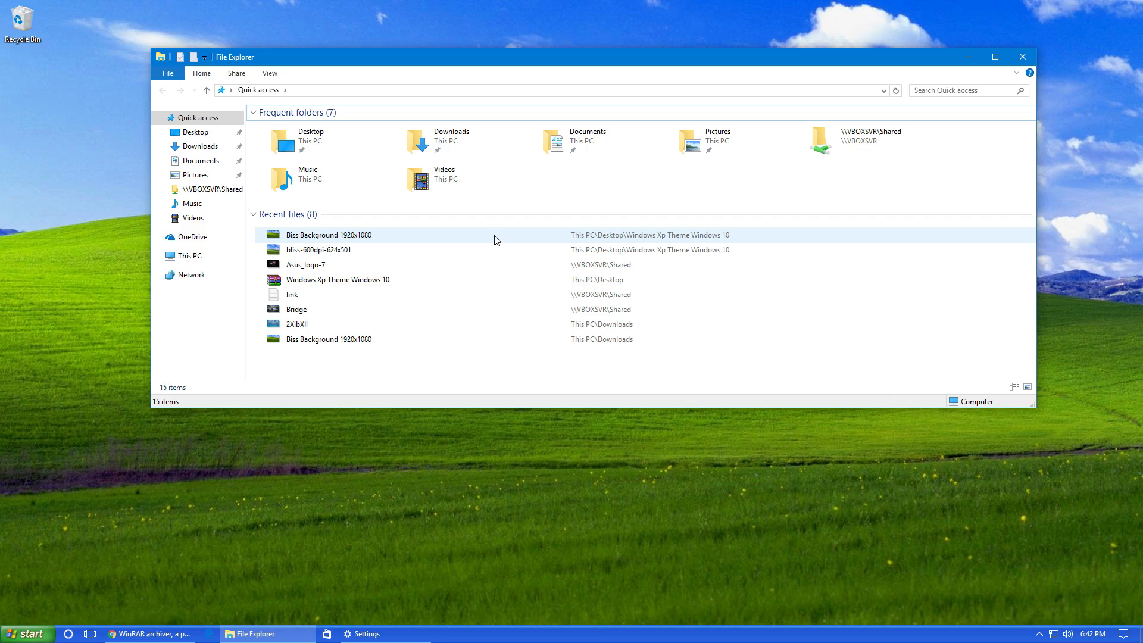
{"action": "mouse_move", "coordinate": [496, 239]}
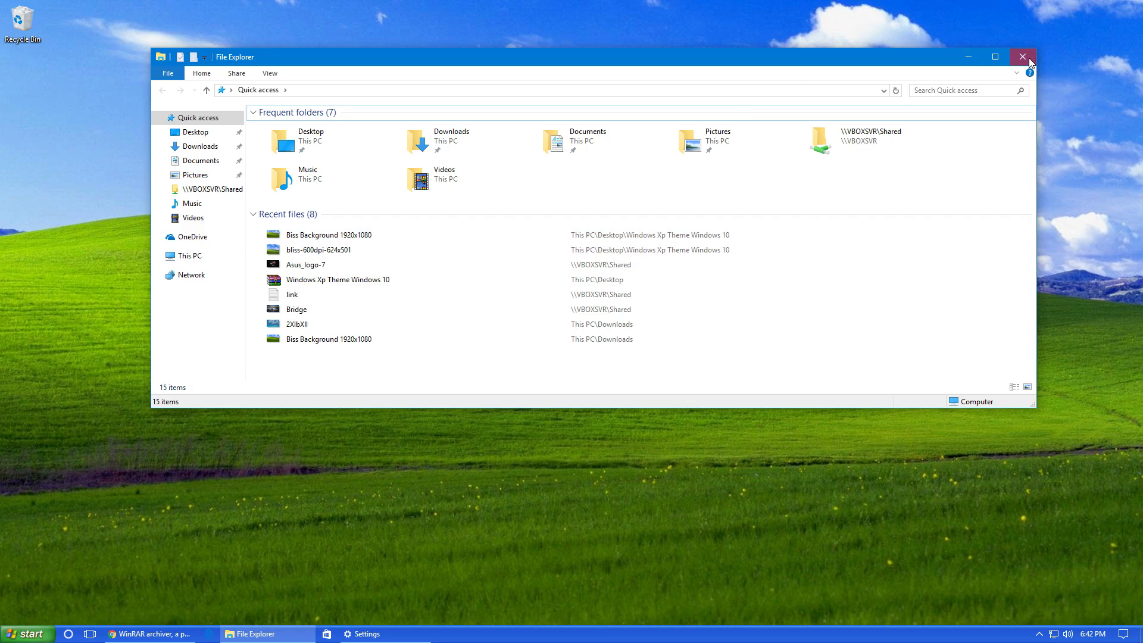
{"action": "left_click", "coordinate": [1022, 56]}
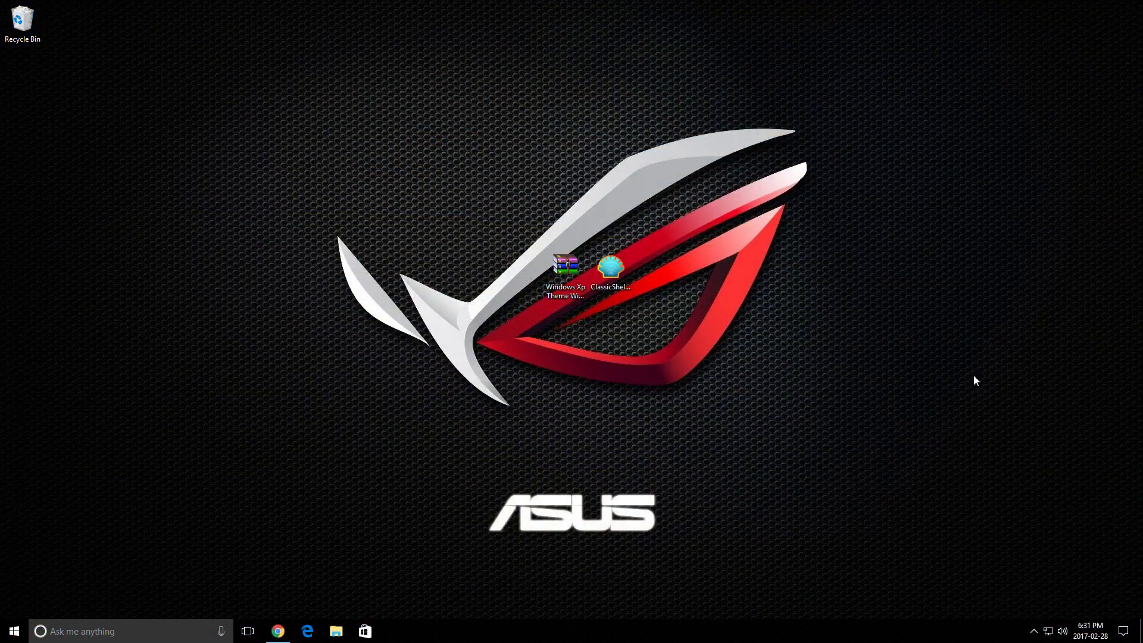
{"action": "mouse_move", "coordinate": [434, 514]}
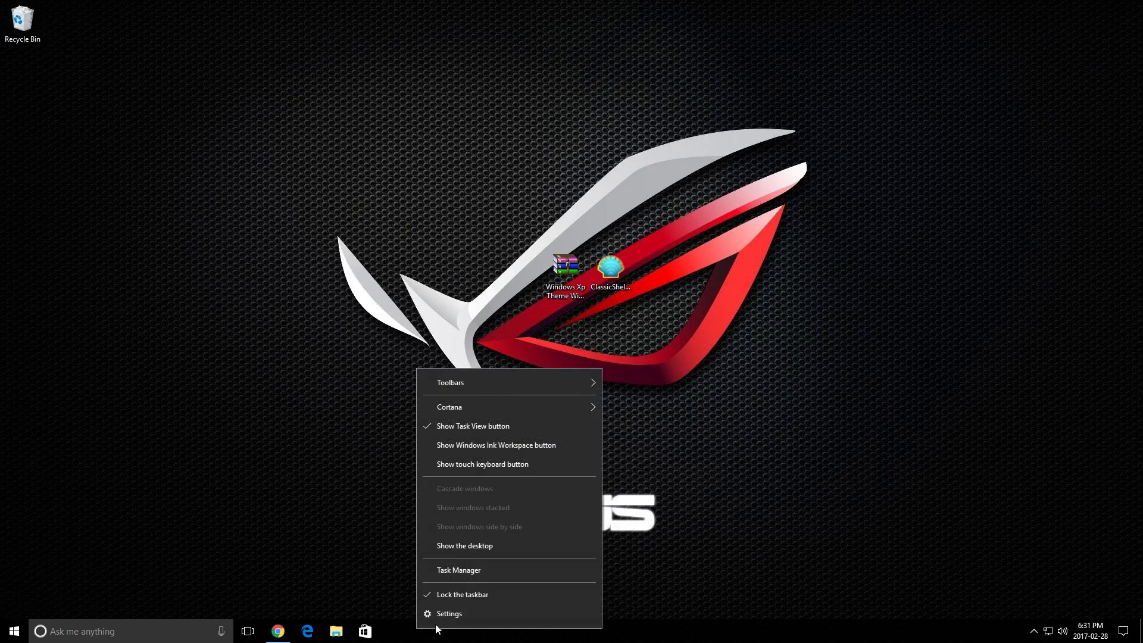
{"action": "left_click", "coordinate": [450, 613]}
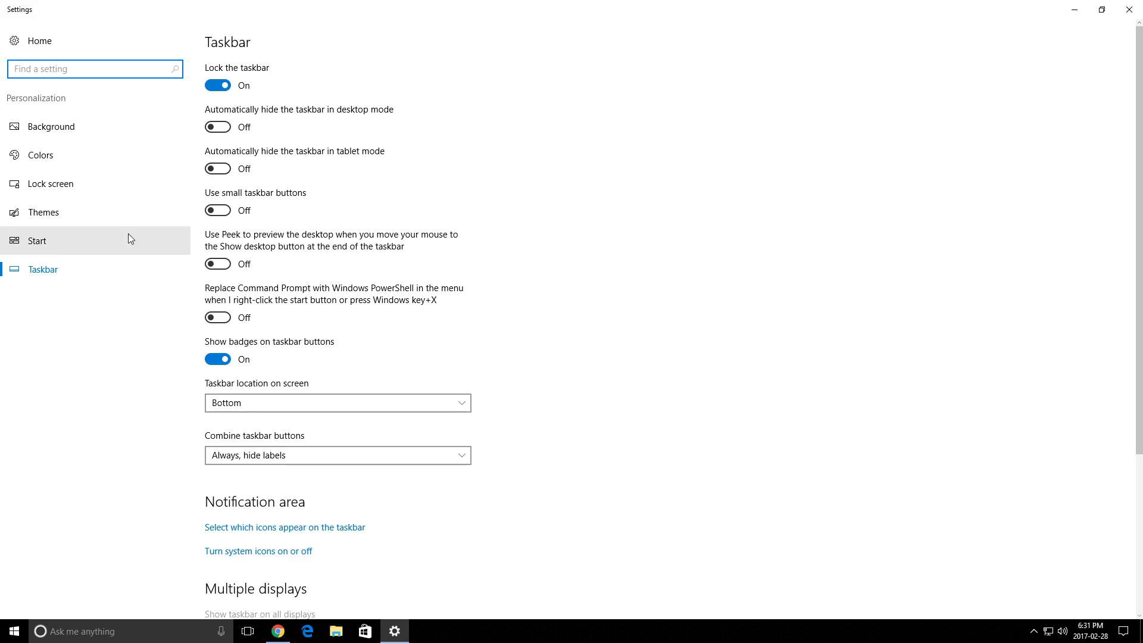
- Set 'Combine taskbar buttons' to Never so open windows show labelled buttons
{"action": "scroll", "scroll_direction": "down", "scroll_amount": 3}
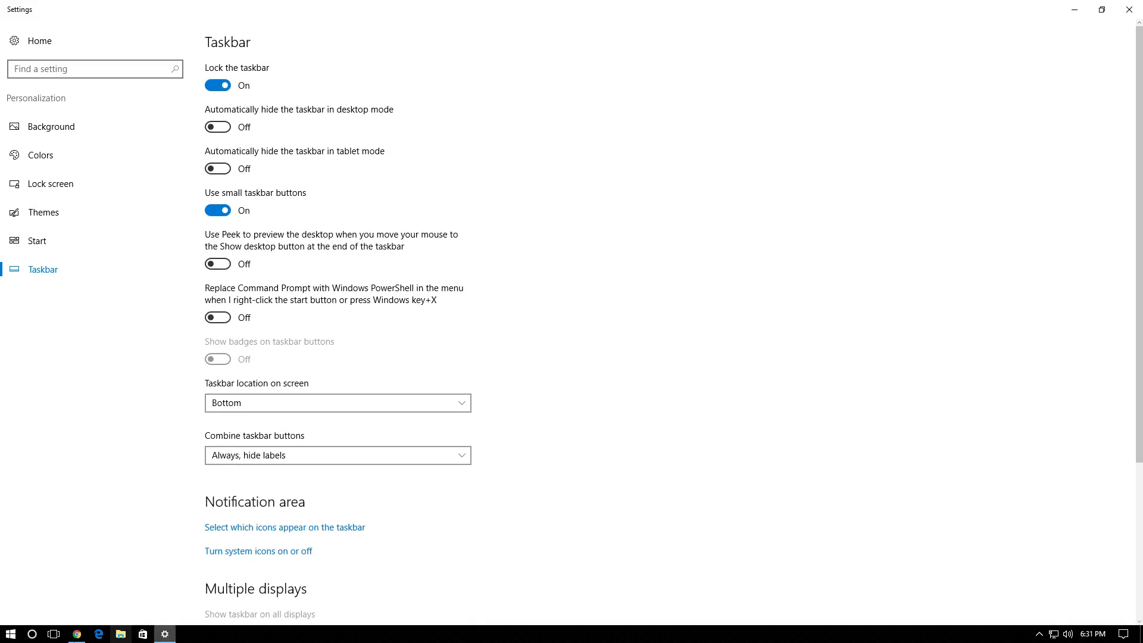
{"action": "scroll", "scroll_direction": "down", "scroll_amount": 3}
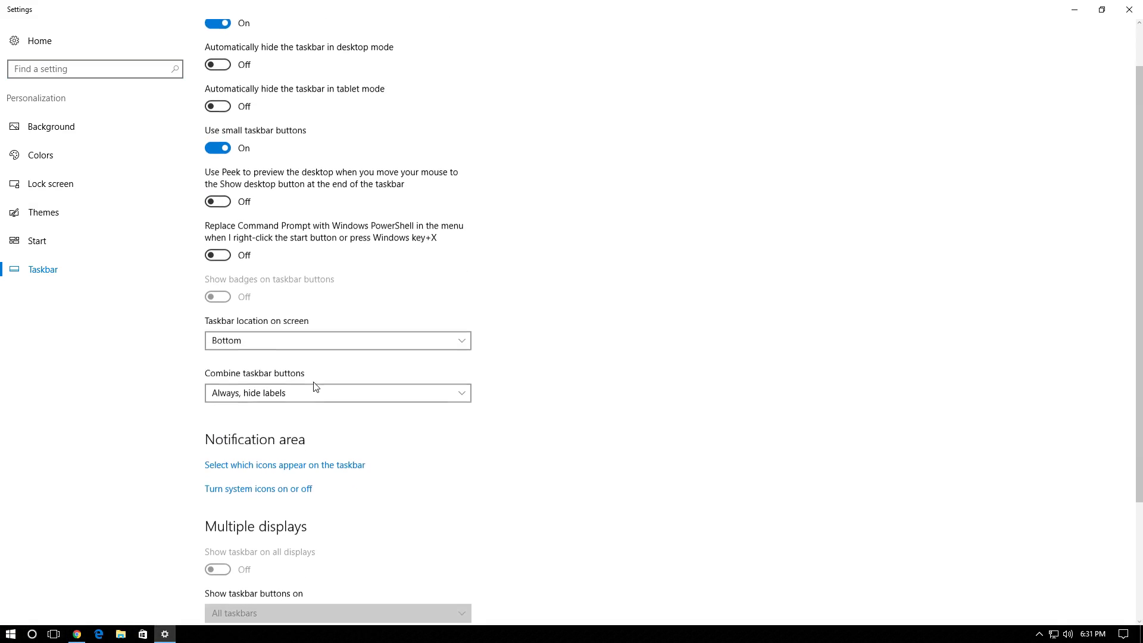
{"action": "scroll", "scroll_direction": "down", "scroll_amount": 3}
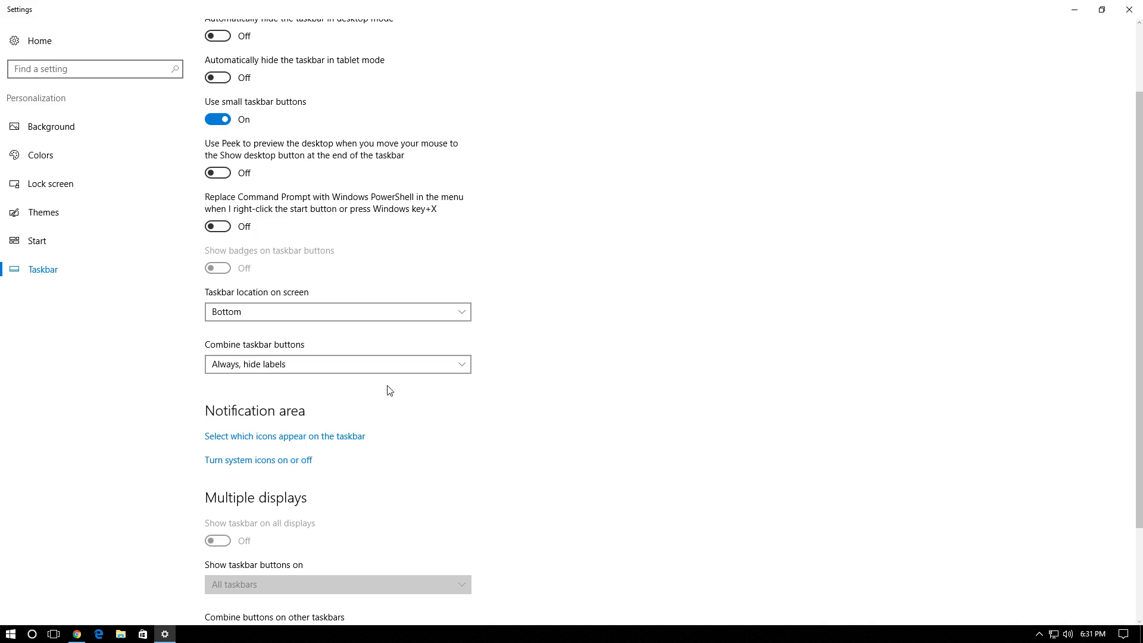
{"action": "left_click", "coordinate": [338, 364]}
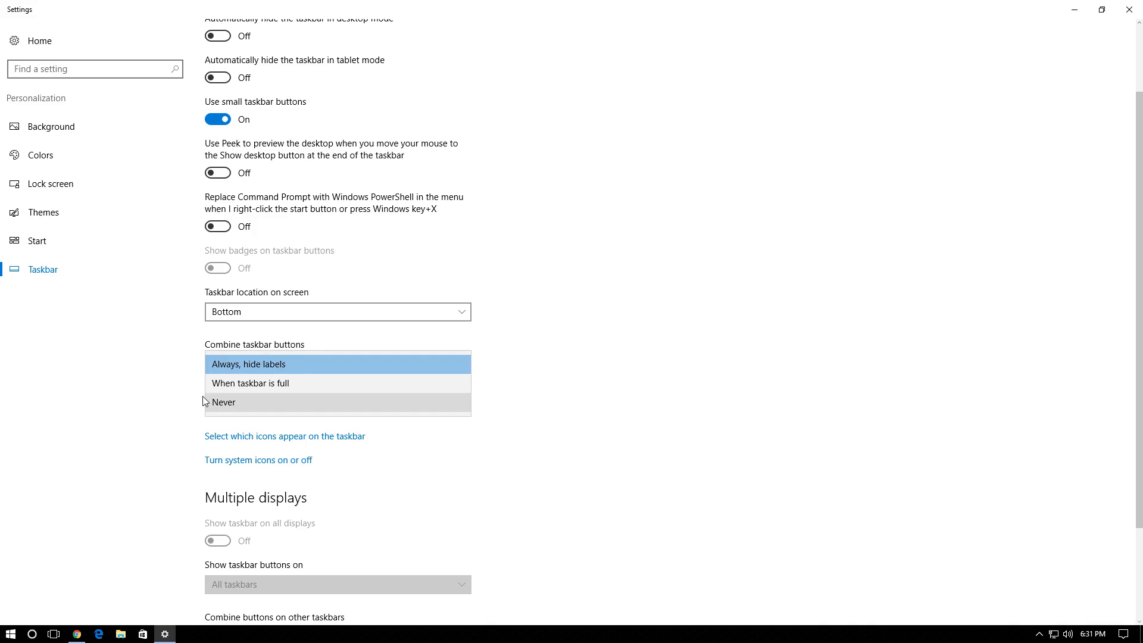
{"action": "left_click", "coordinate": [224, 402]}
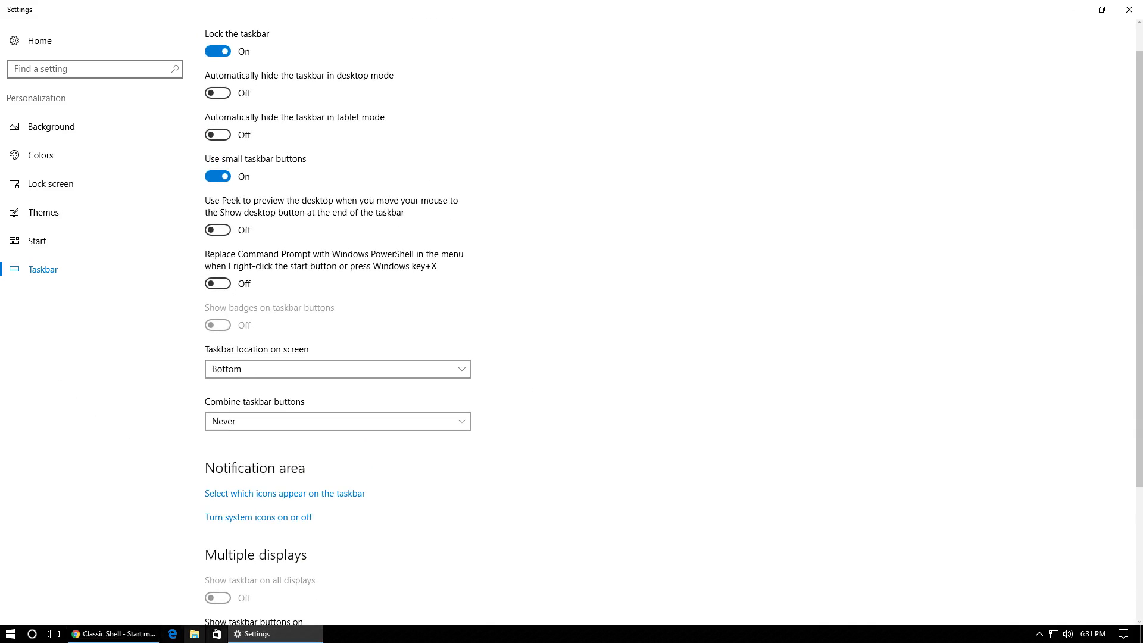
{"action": "mouse_move", "coordinate": [174, 634]}
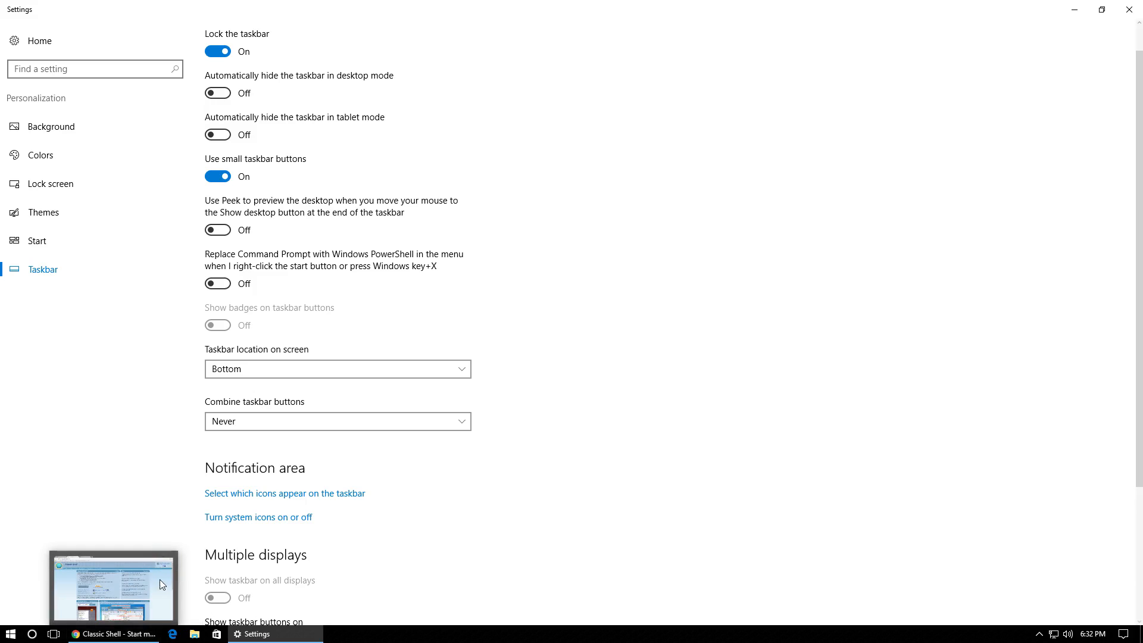
{"action": "mouse_move", "coordinate": [162, 584]}
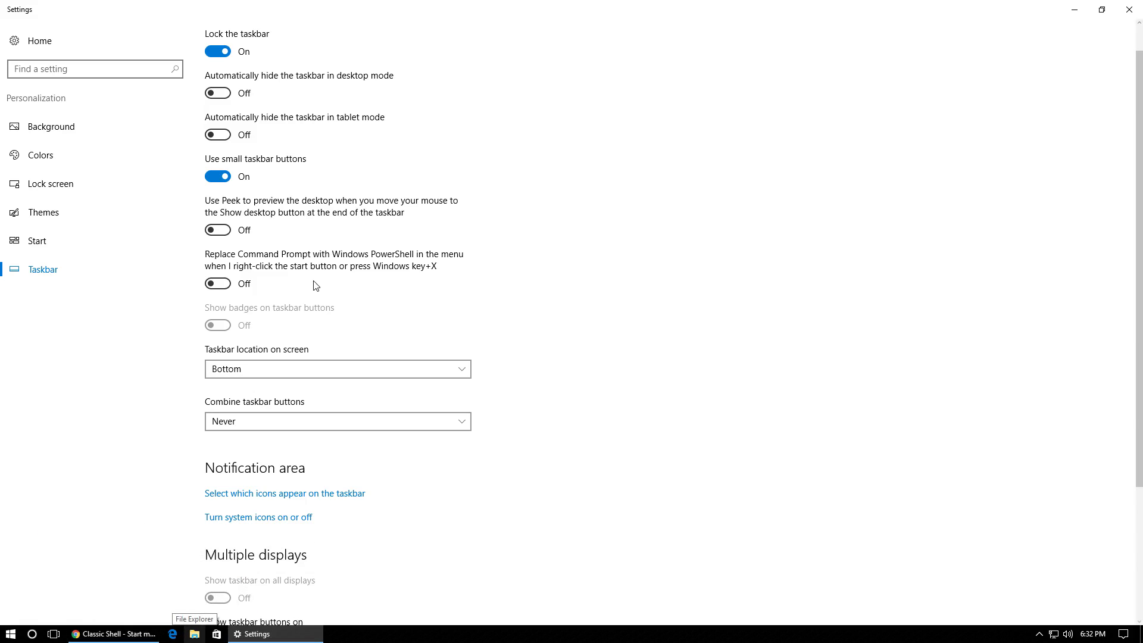
{"action": "scroll", "scroll_direction": "down", "scroll_amount": 3}
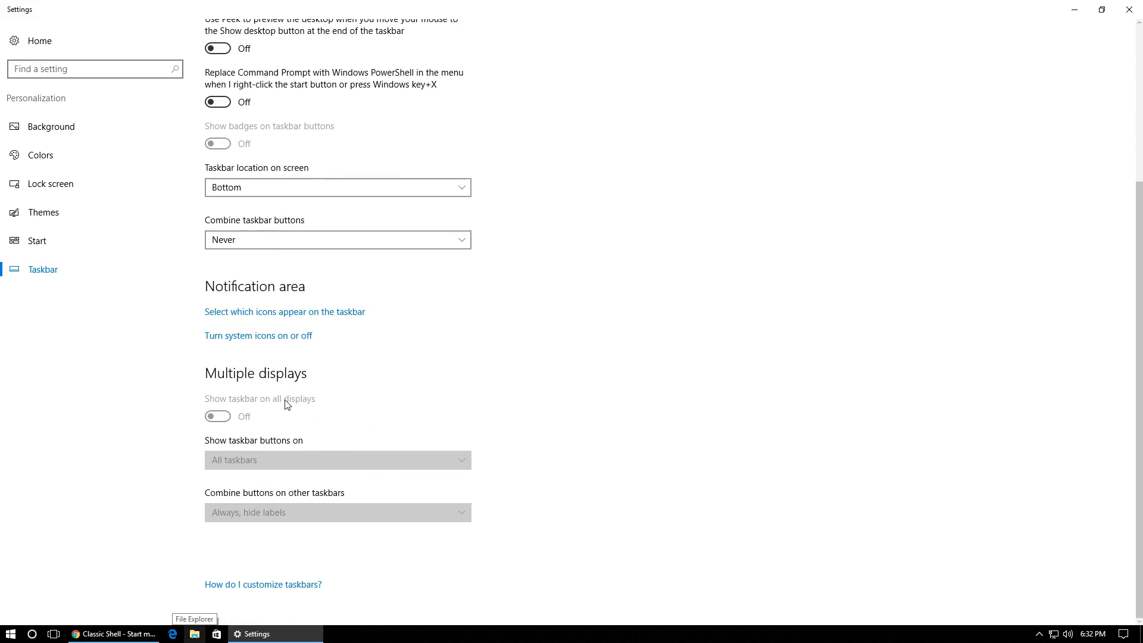
{"action": "mouse_move", "coordinate": [274, 263]}
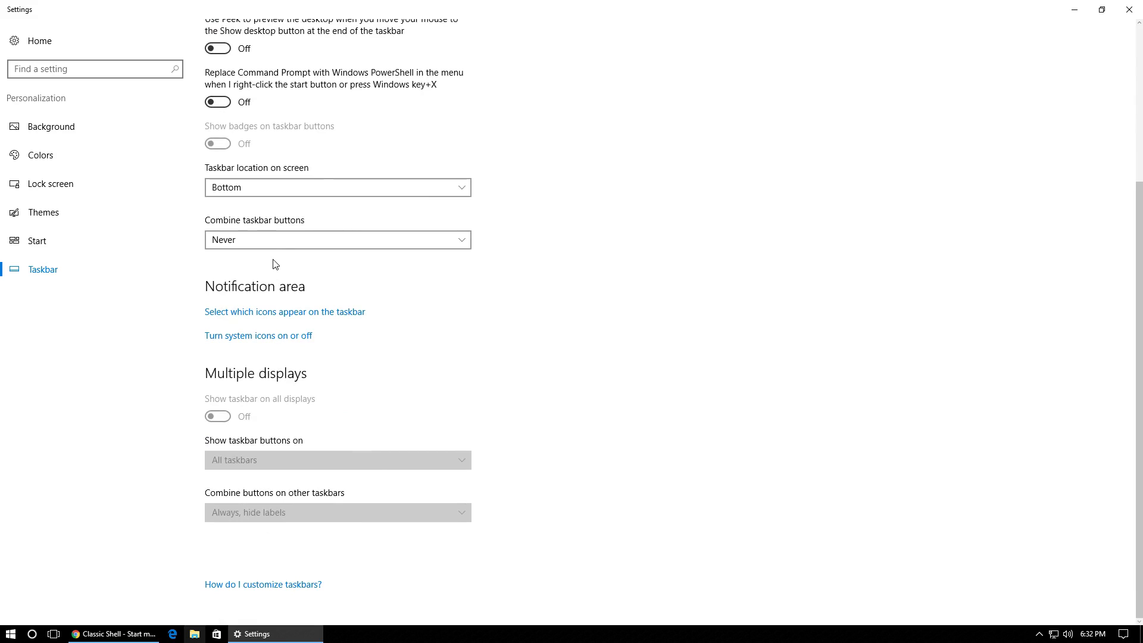
{"action": "mouse_move", "coordinate": [305, 493]}
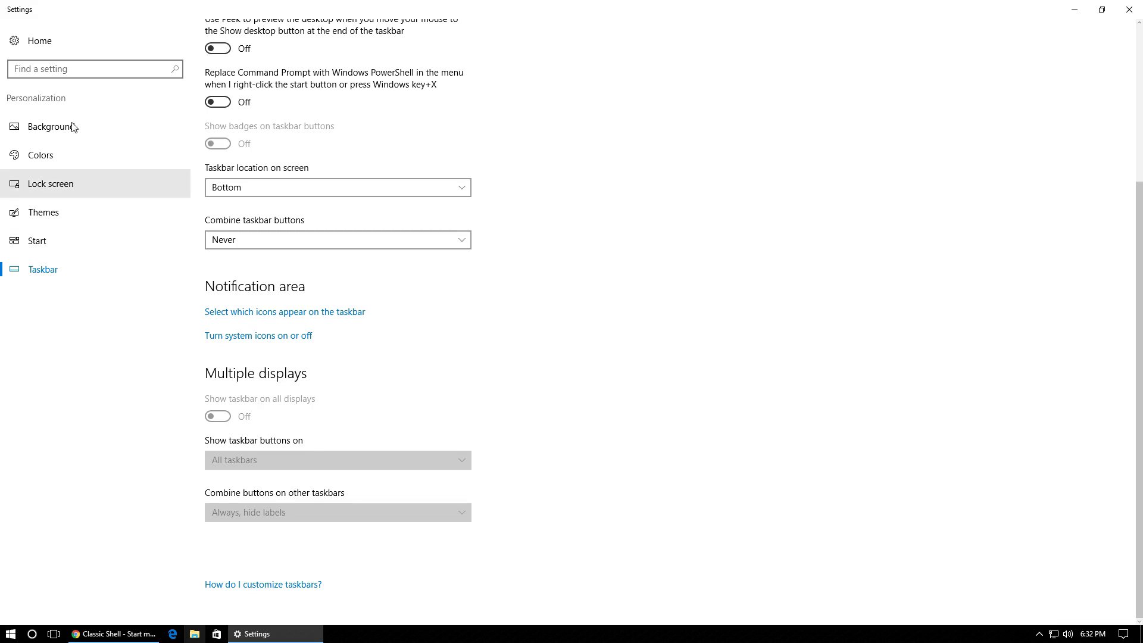
{"action": "mouse_move", "coordinate": [82, 153]}
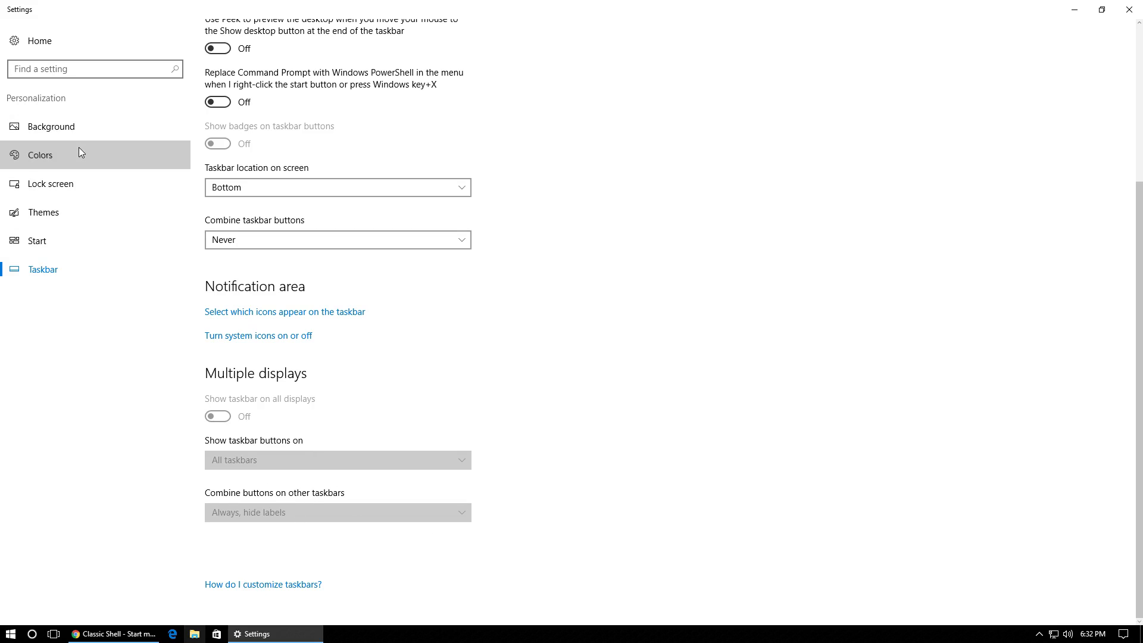
{"action": "mouse_move", "coordinate": [103, 175]}
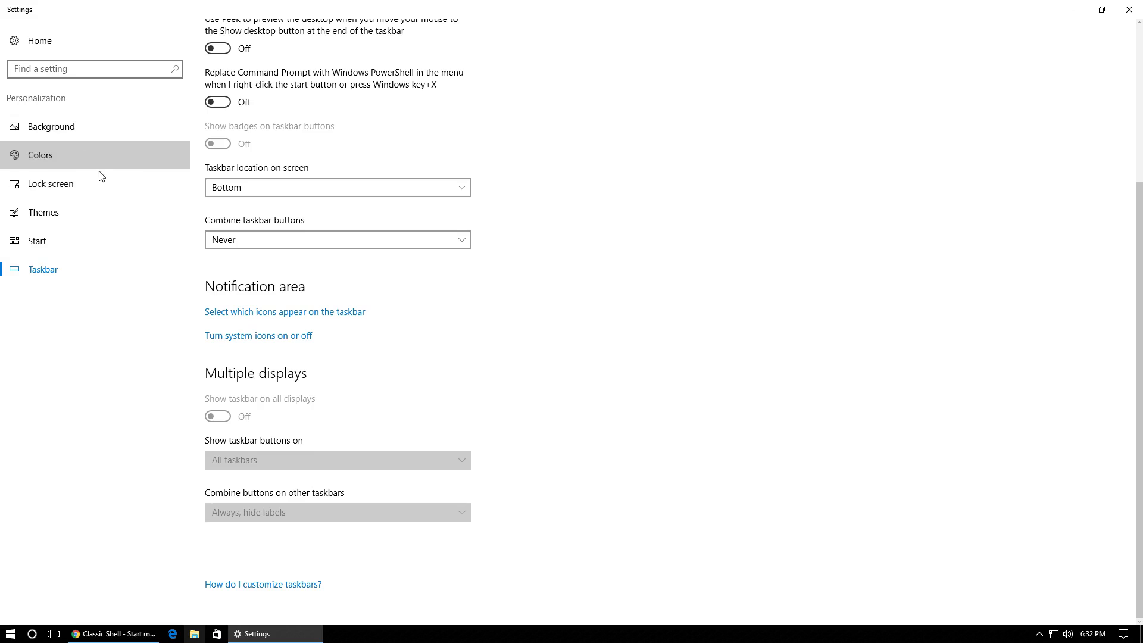
- In Colors settings, turn on showing the accent colour on title bars
{"action": "left_click", "coordinate": [40, 155]}
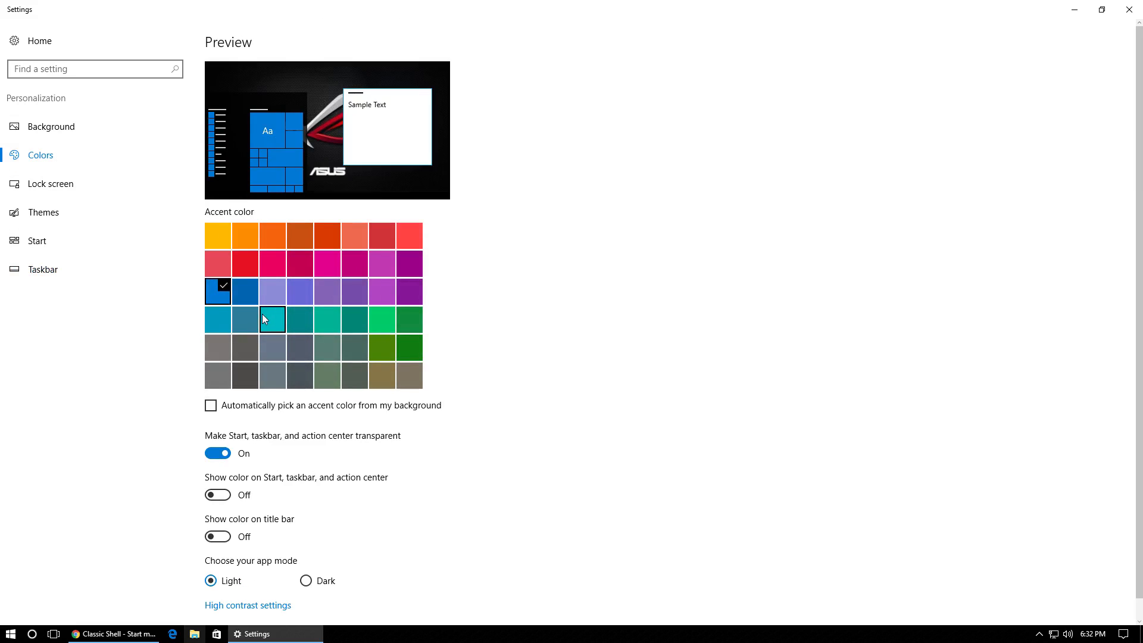
{"action": "mouse_move", "coordinate": [224, 327]}
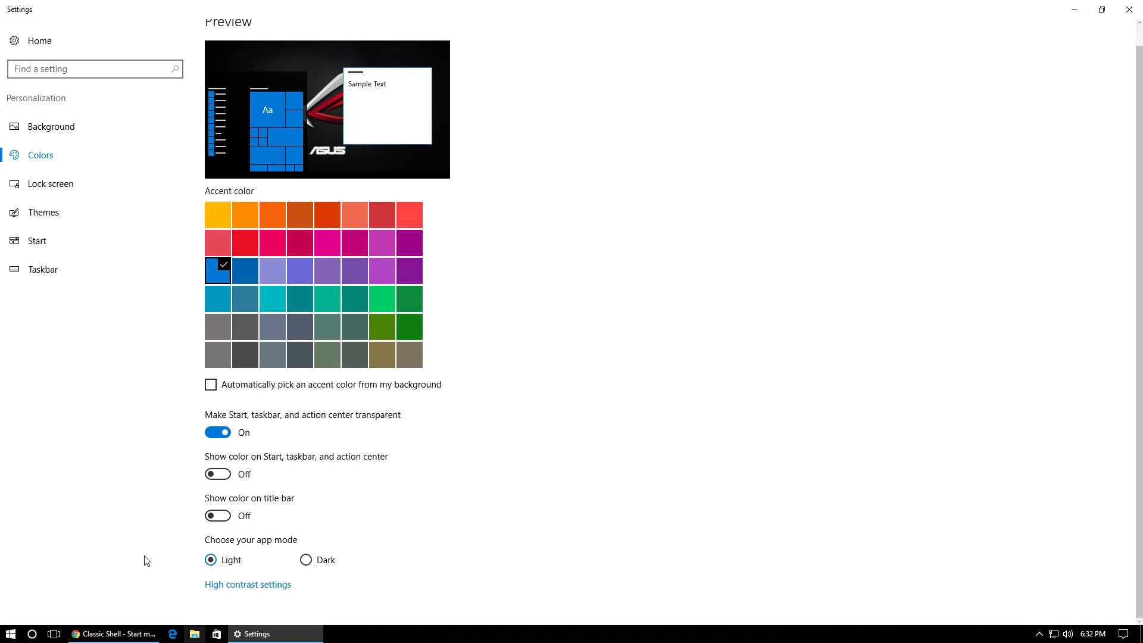
{"action": "mouse_move", "coordinate": [262, 533]}
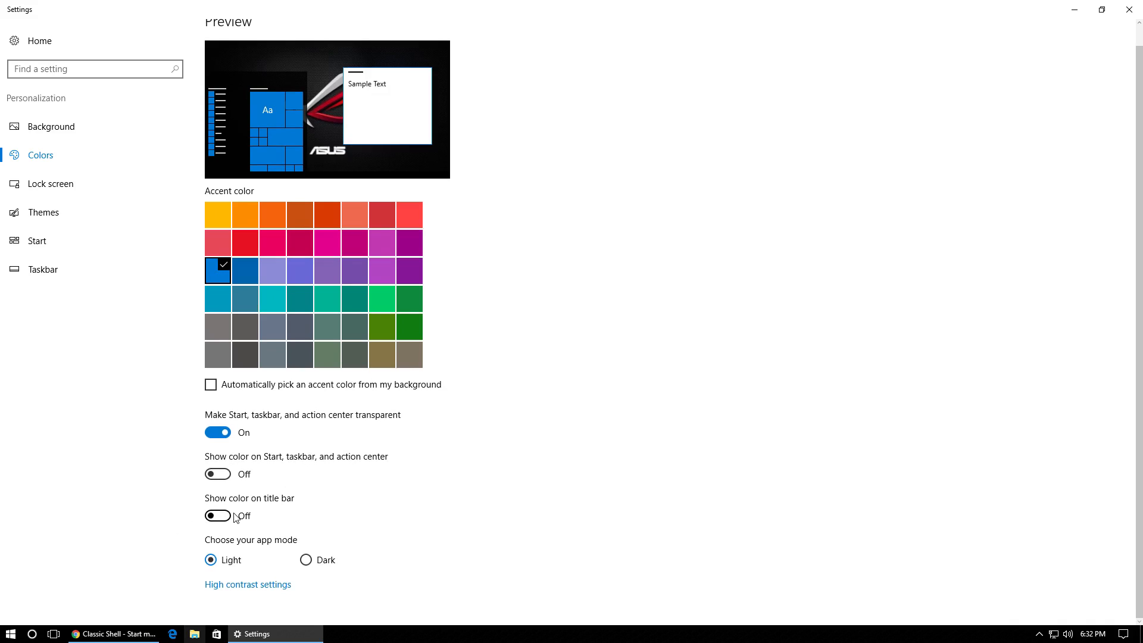
{"action": "left_click", "coordinate": [217, 516]}
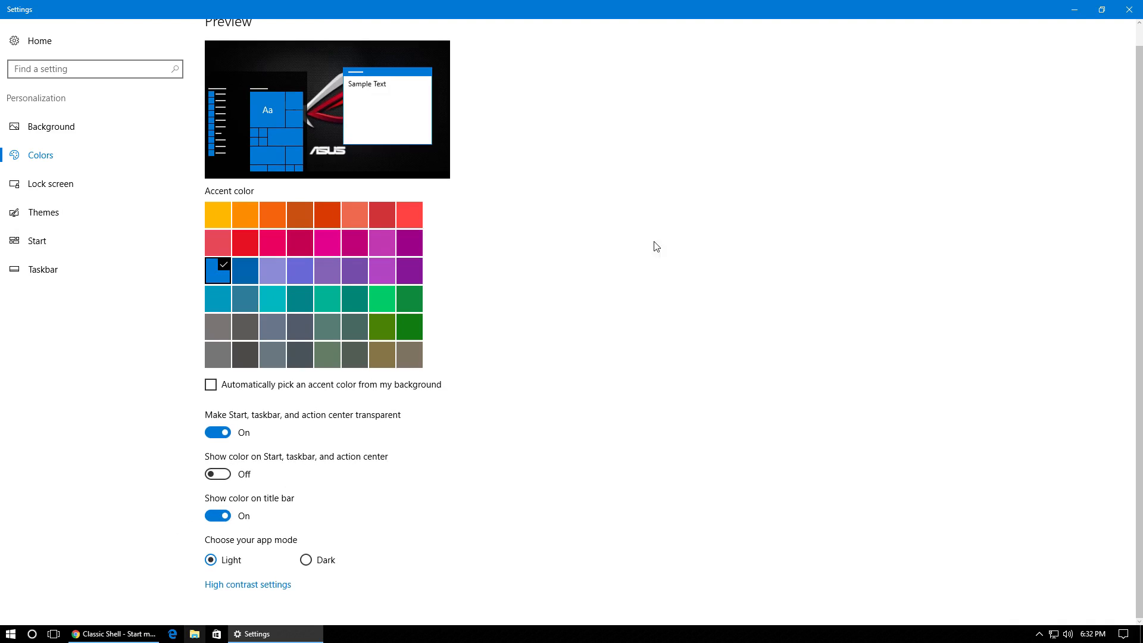
{"action": "mouse_move", "coordinate": [815, 317]}
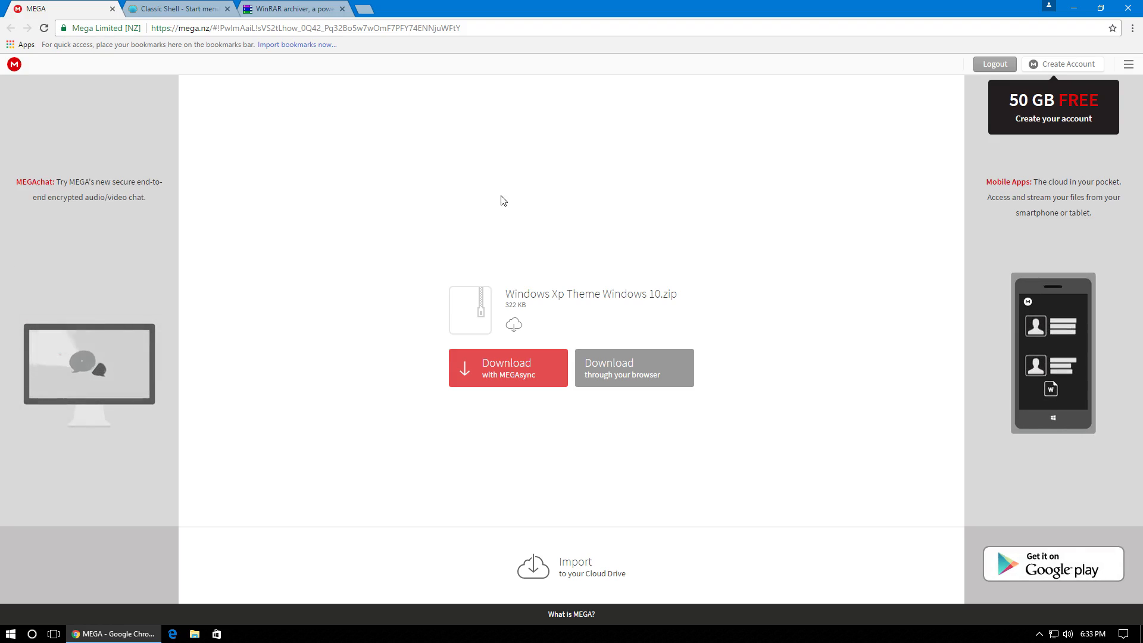
- Switch the browser to the Classic Shell website tab
{"action": "left_click", "coordinate": [178, 9]}
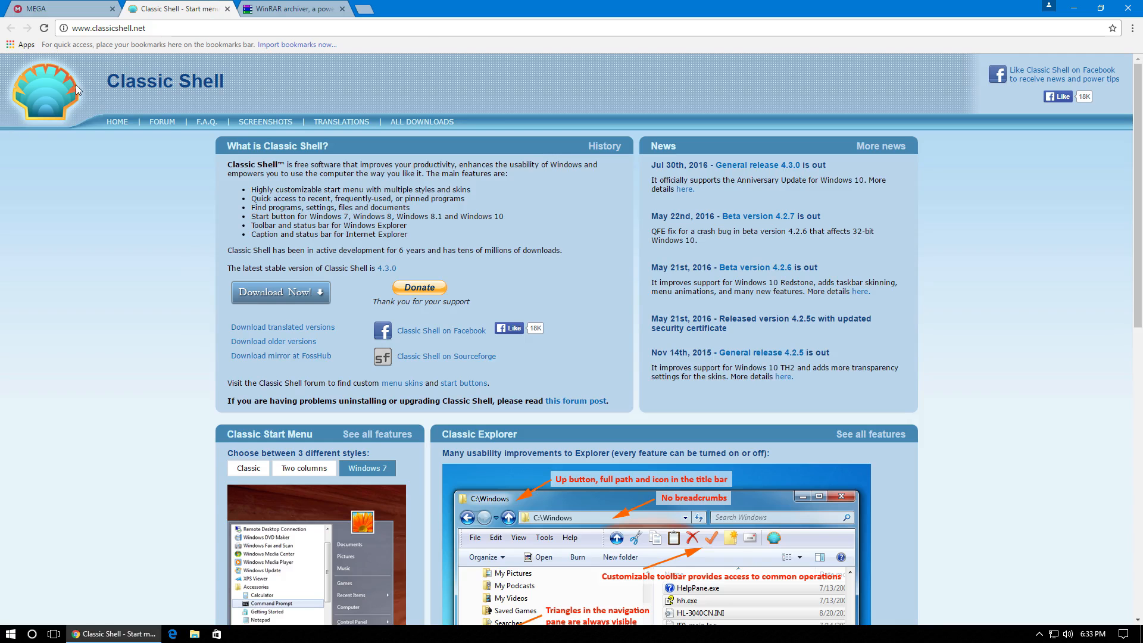
{"action": "mouse_move", "coordinate": [269, 63]}
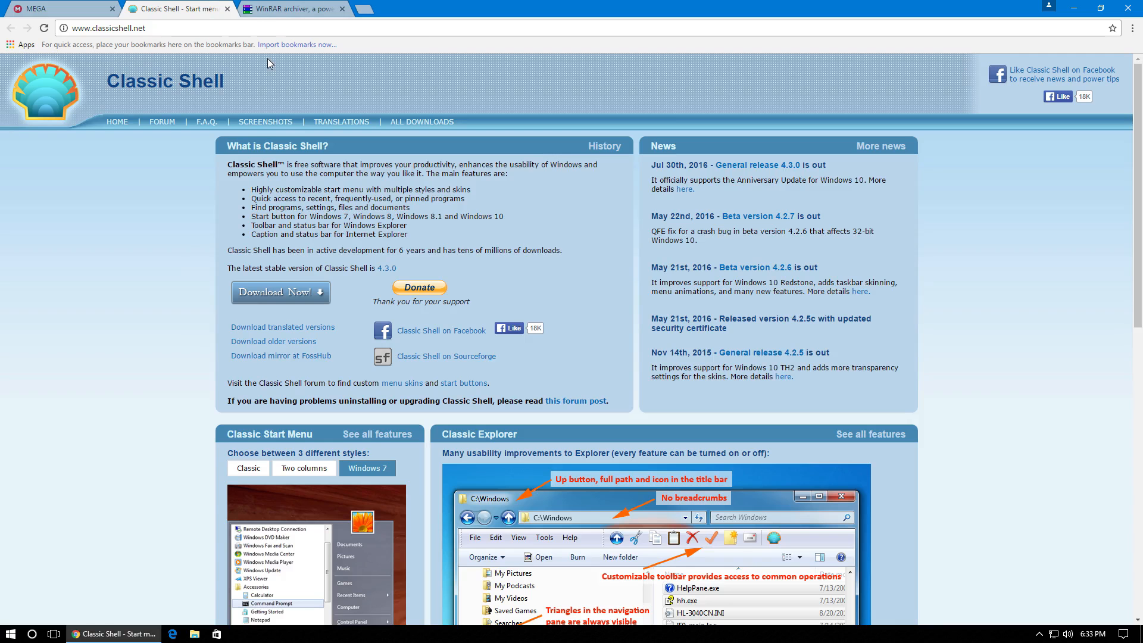
{"action": "mouse_move", "coordinate": [381, 117]}
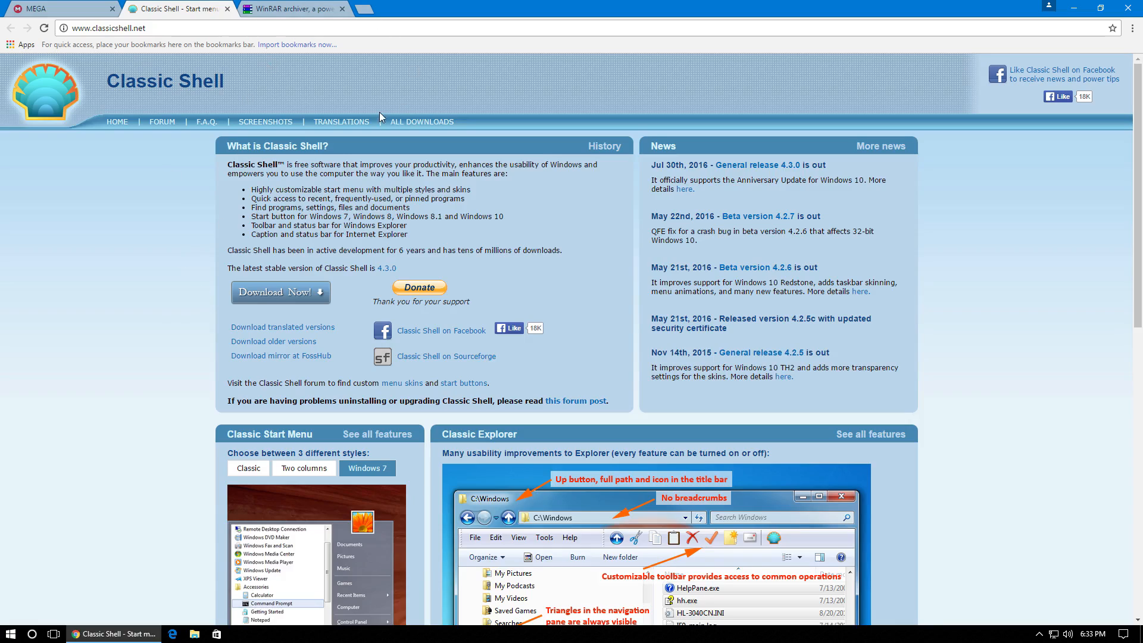
{"action": "mouse_move", "coordinate": [289, 62]}
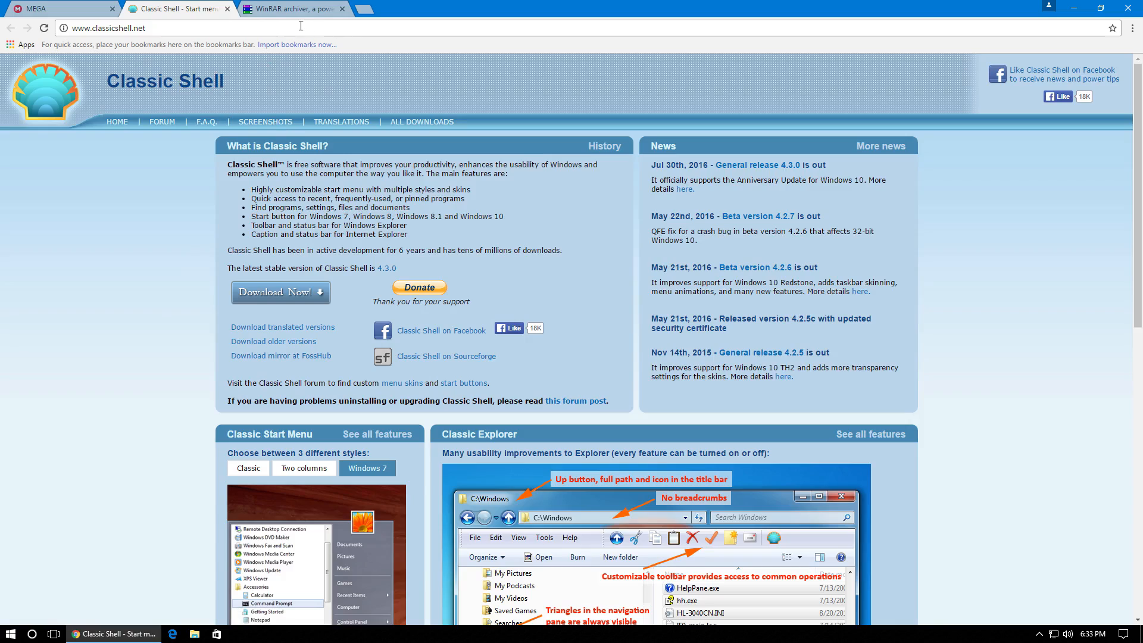
{"action": "mouse_move", "coordinate": [186, 542]}
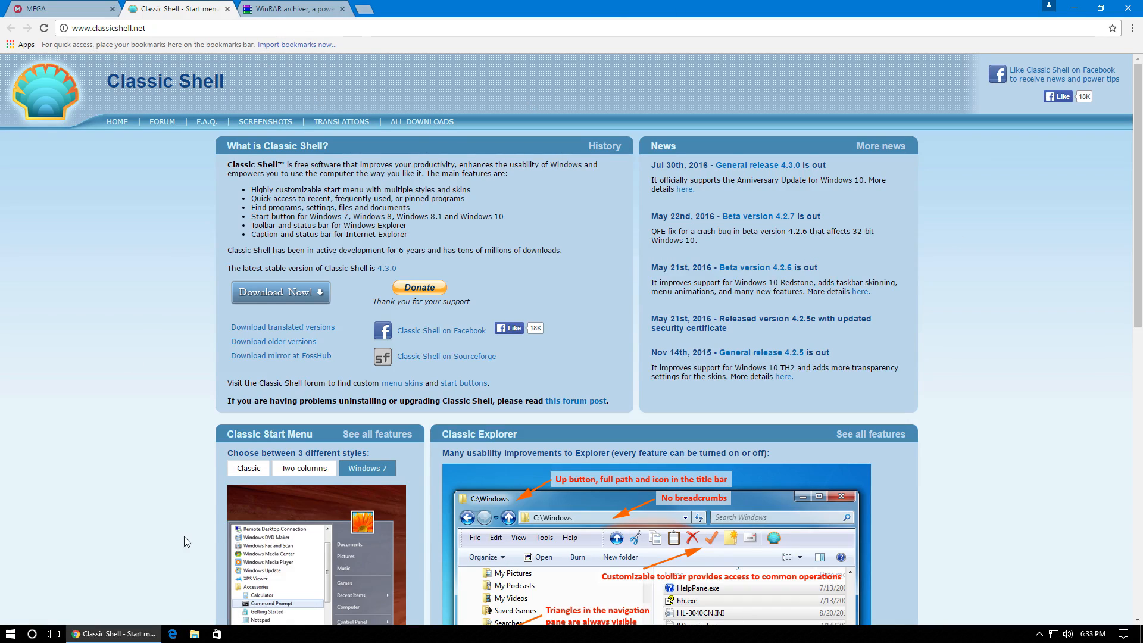
{"action": "mouse_move", "coordinate": [547, 615]}
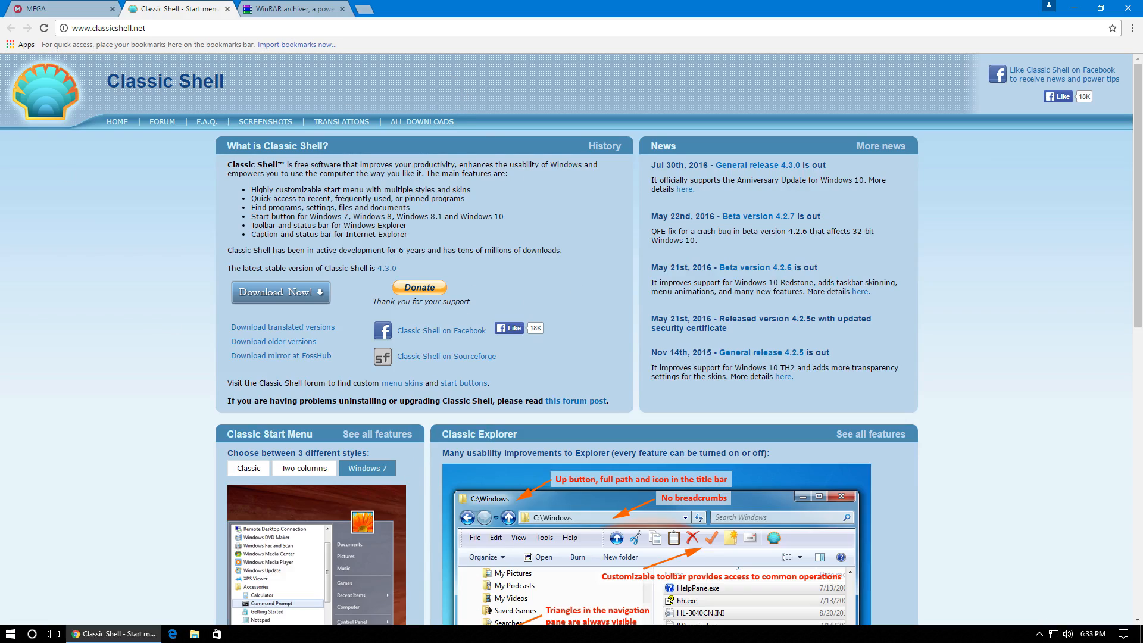
- Download the Classic Shell installer and the Windows Xp Theme Windows 10.zip from MEGA
{"action": "left_click", "coordinate": [9, 634]}
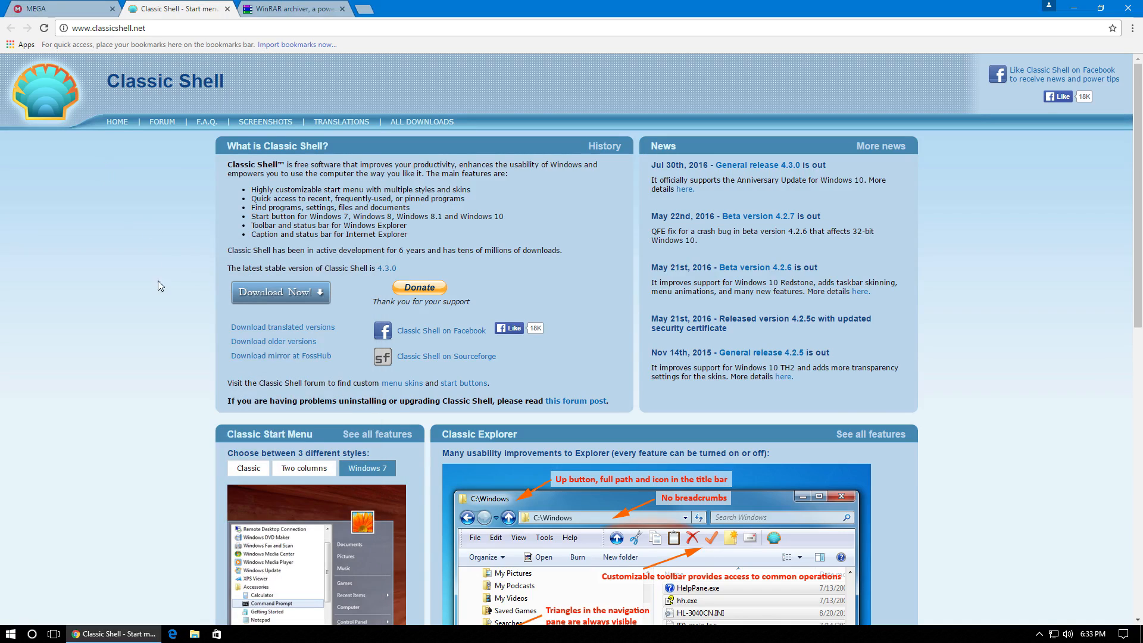
{"action": "mouse_move", "coordinate": [305, 394]}
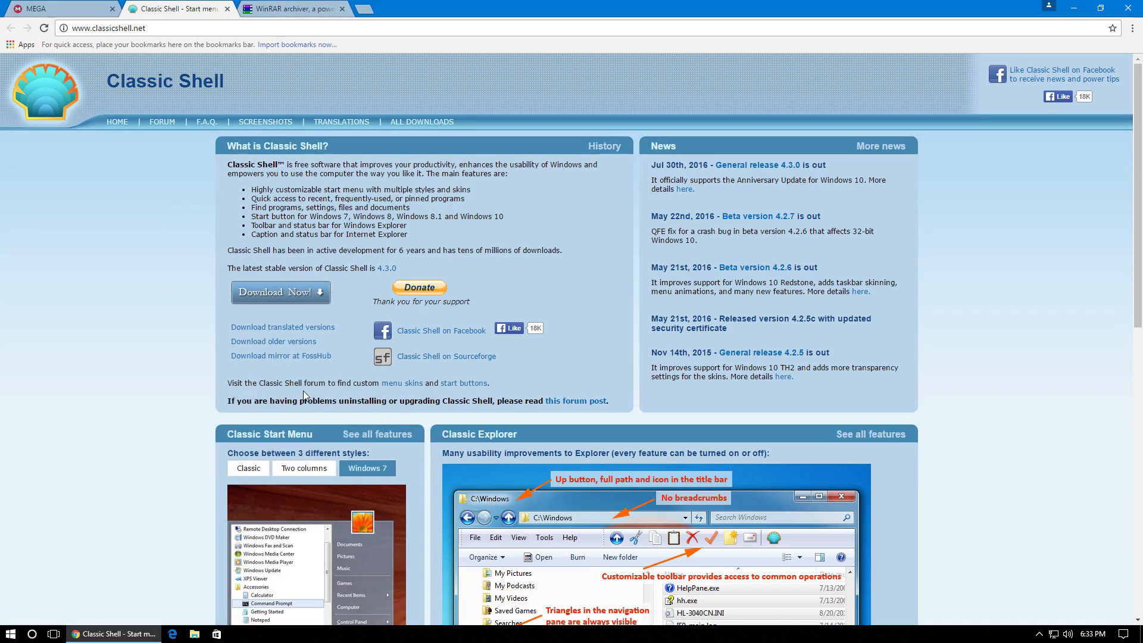
{"action": "left_click", "coordinate": [36, 9]}
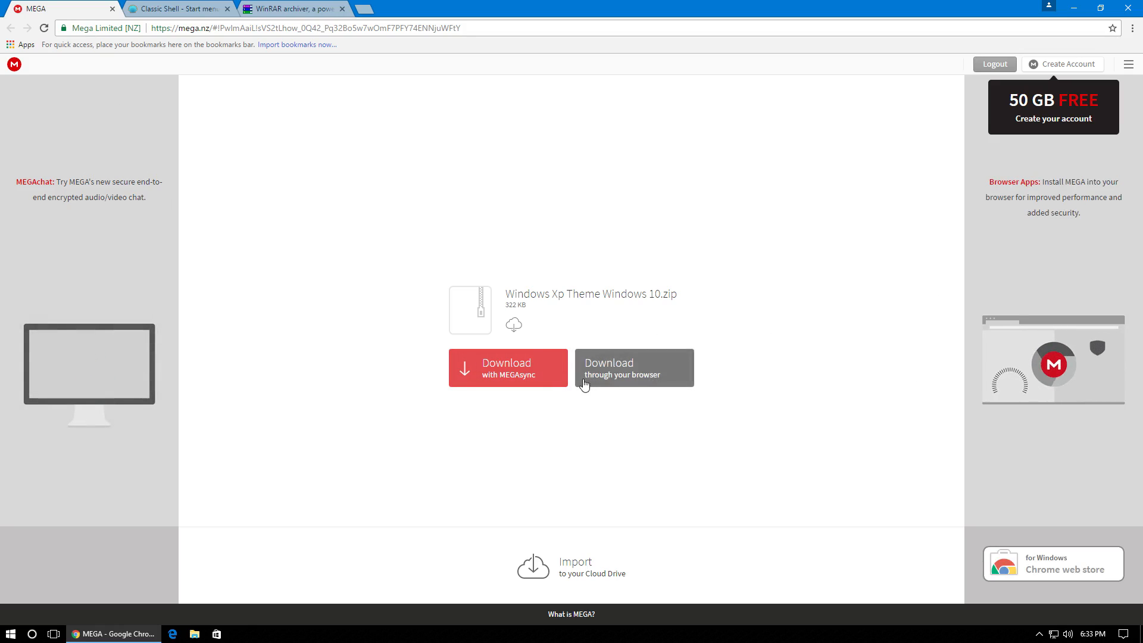
{"action": "left_click", "coordinate": [303, 8]}
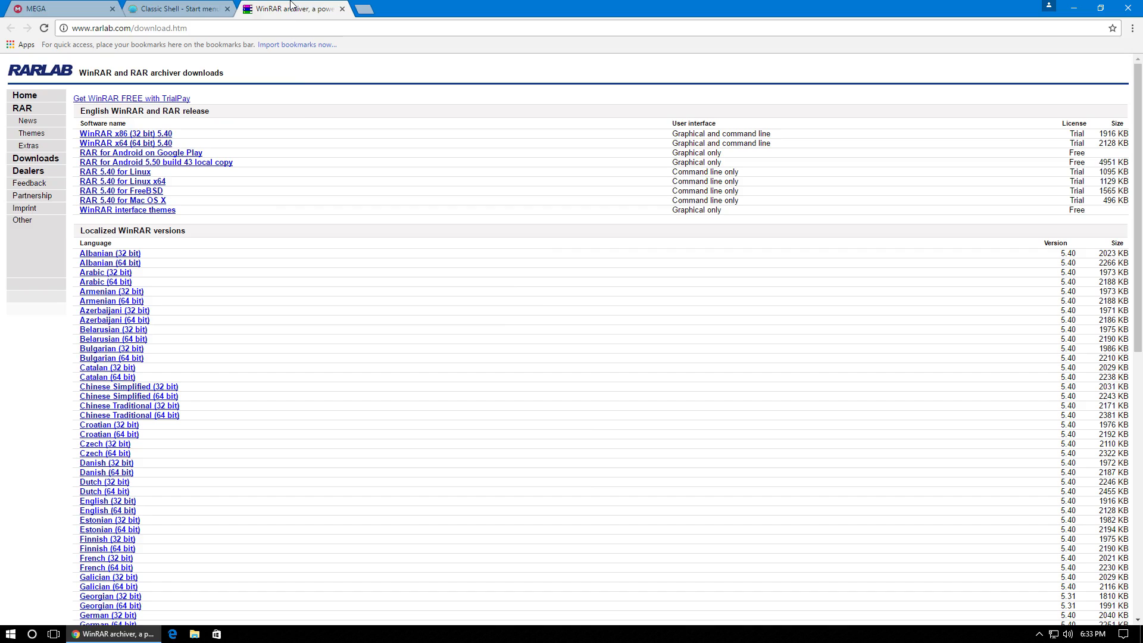
{"action": "mouse_move", "coordinate": [319, 211]}
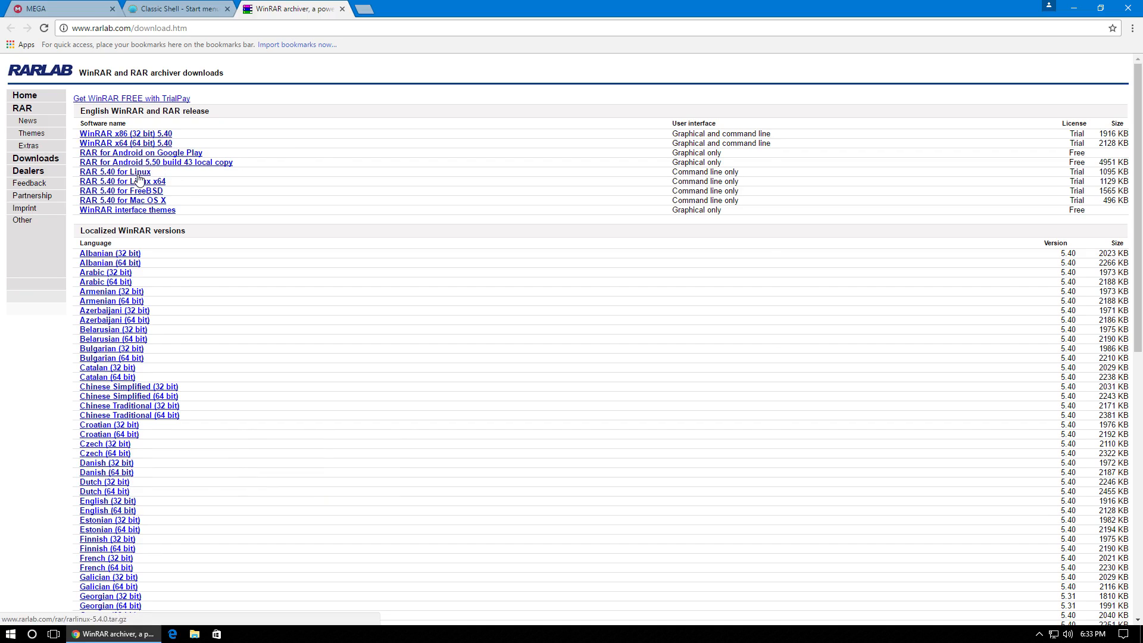
{"action": "mouse_move", "coordinate": [195, 194]}
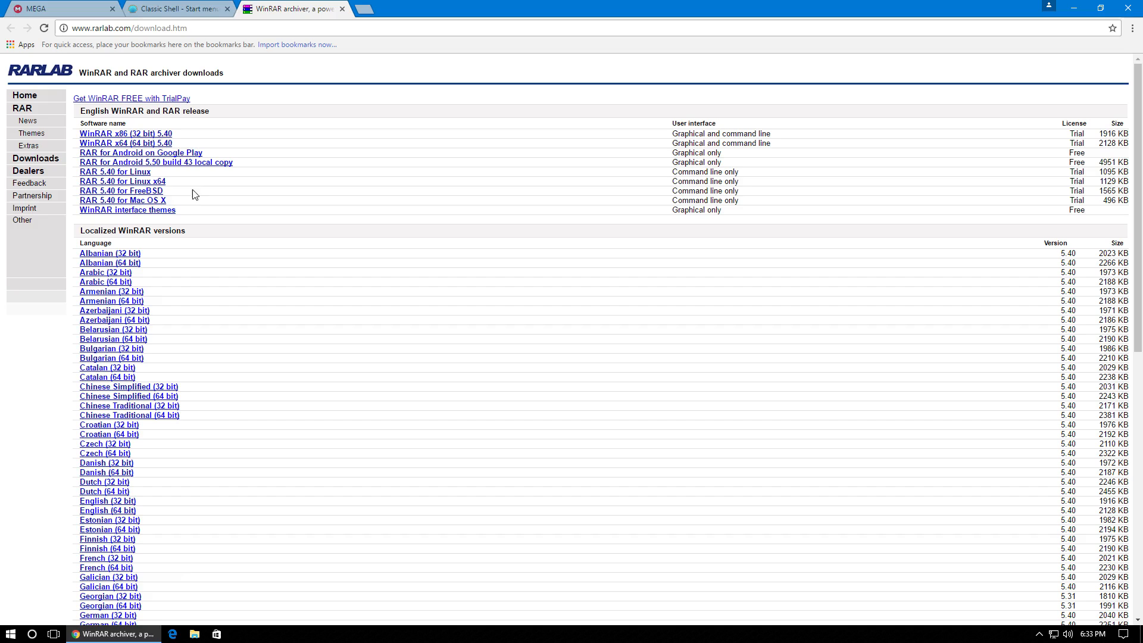
{"action": "mouse_move", "coordinate": [1021, 5]}
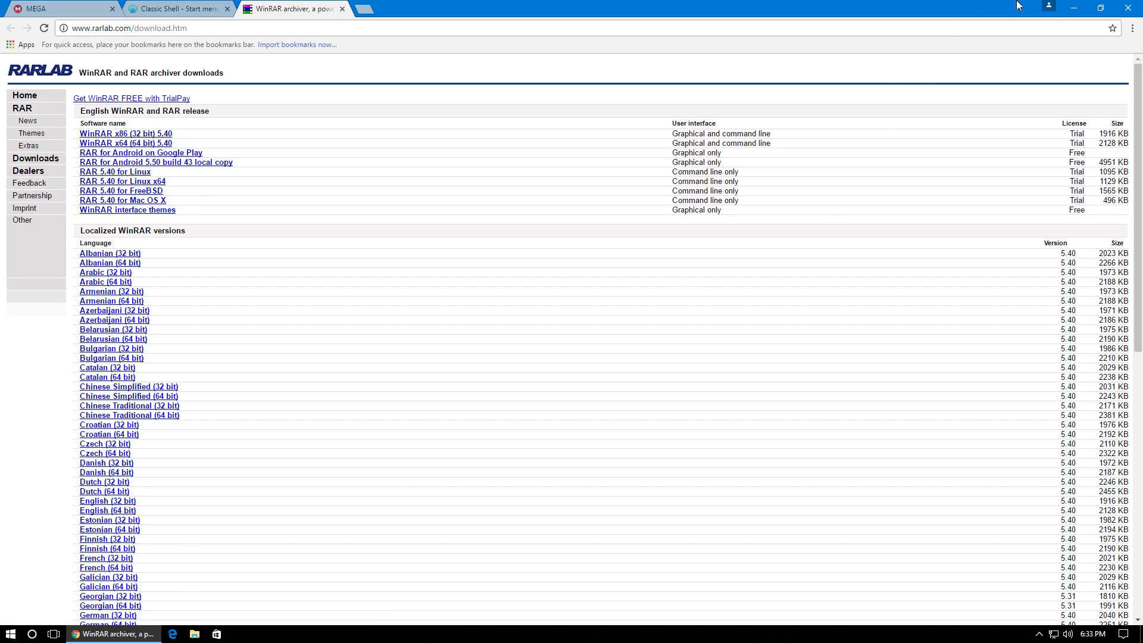
{"action": "mouse_move", "coordinate": [1061, 6]}
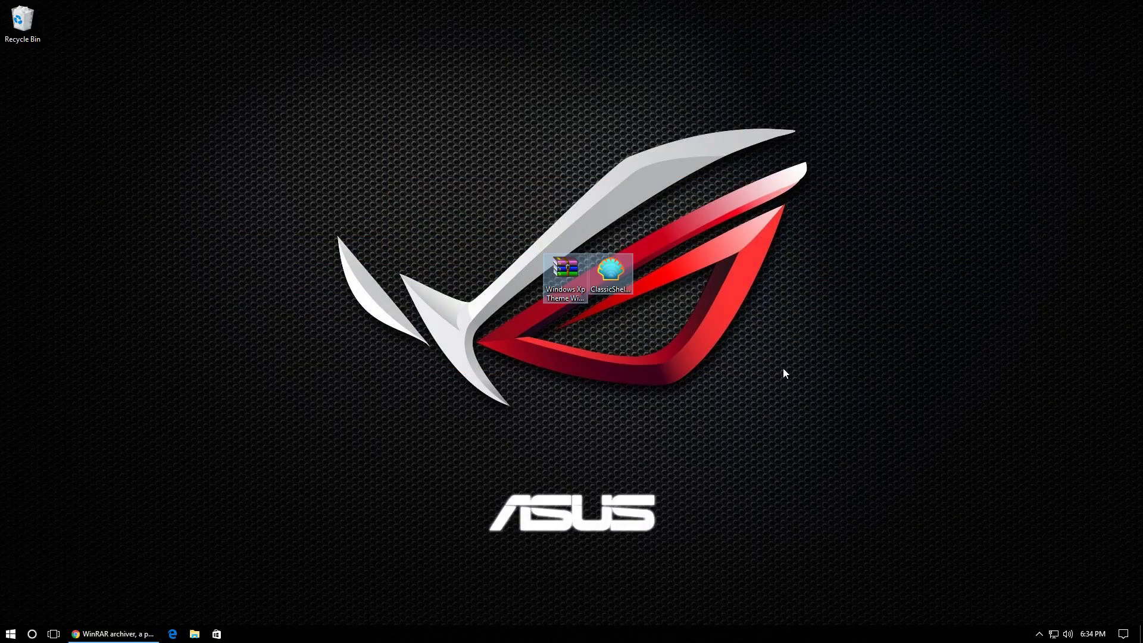
- Select only the ClassicShellSetup file among the two downloaded desktop files
{"action": "left_click_drag", "start_coordinate": [563, 269], "coordinate": [514, 248]}
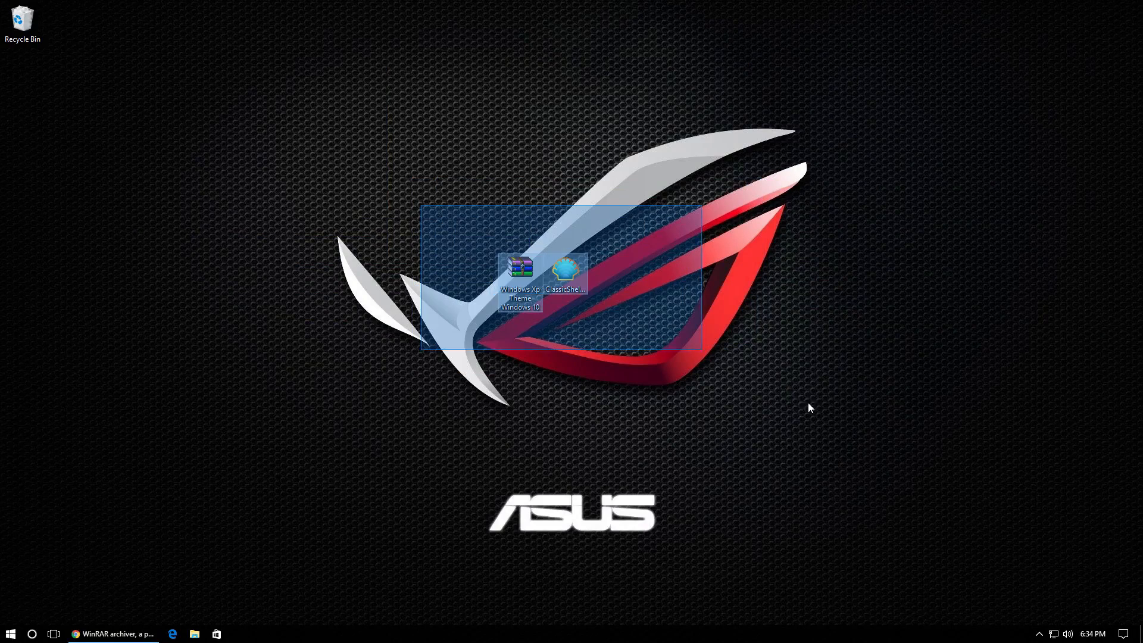
{"action": "left_click", "coordinate": [519, 271]}
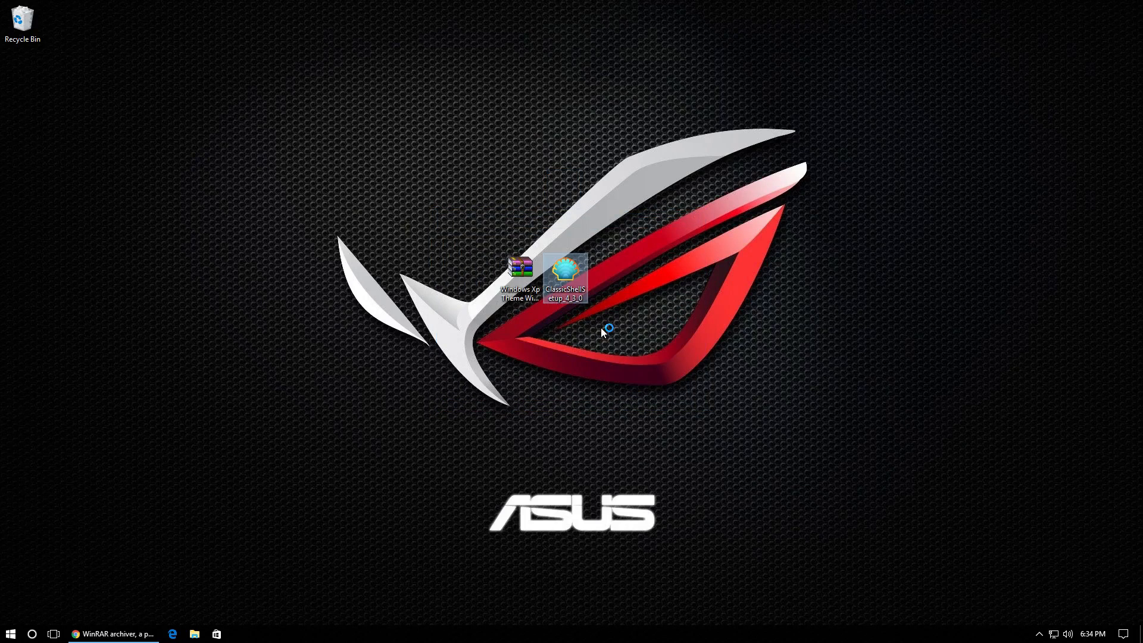
- Run the Classic Shell setup wizard to completion, skipping the readme
{"action": "double_click", "coordinate": [570, 269]}
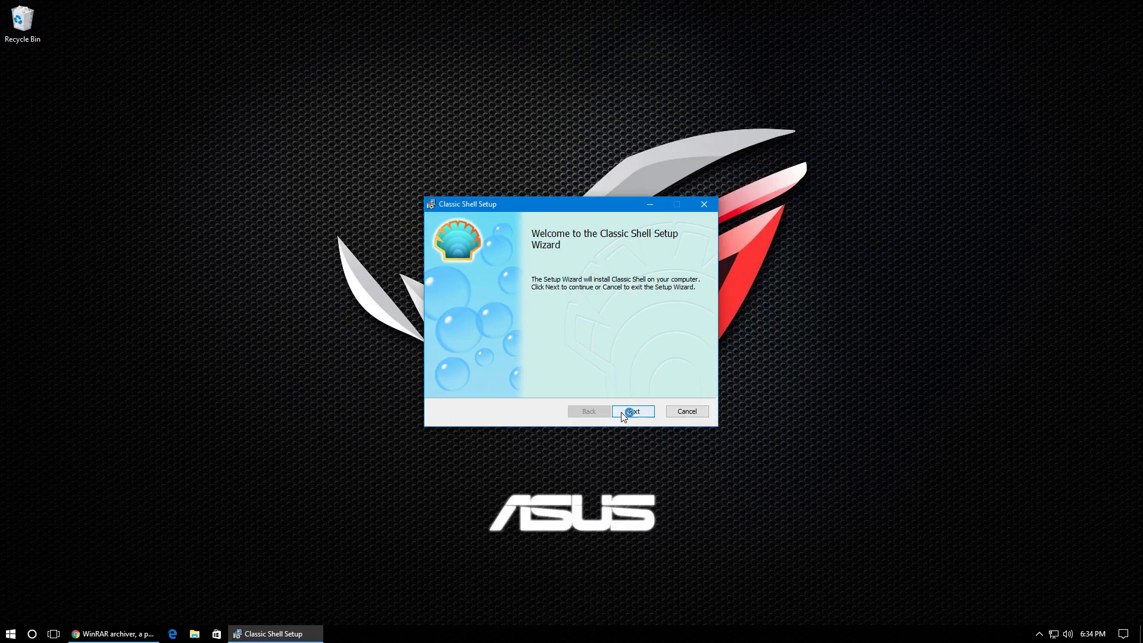
{"action": "left_click", "coordinate": [633, 412]}
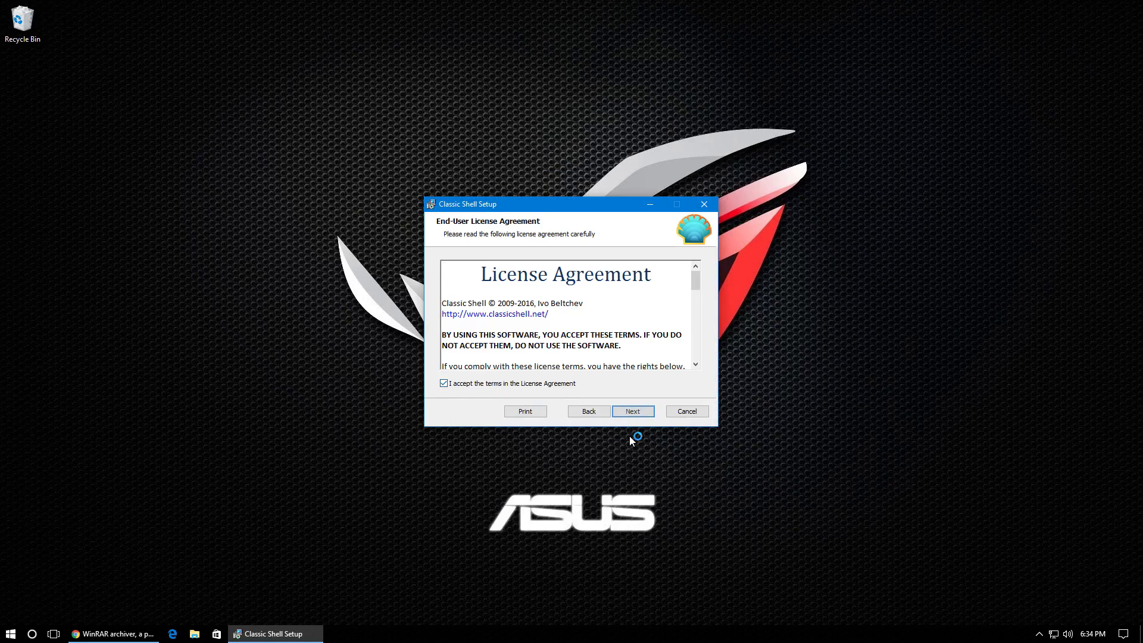
{"action": "left_click", "coordinate": [633, 411]}
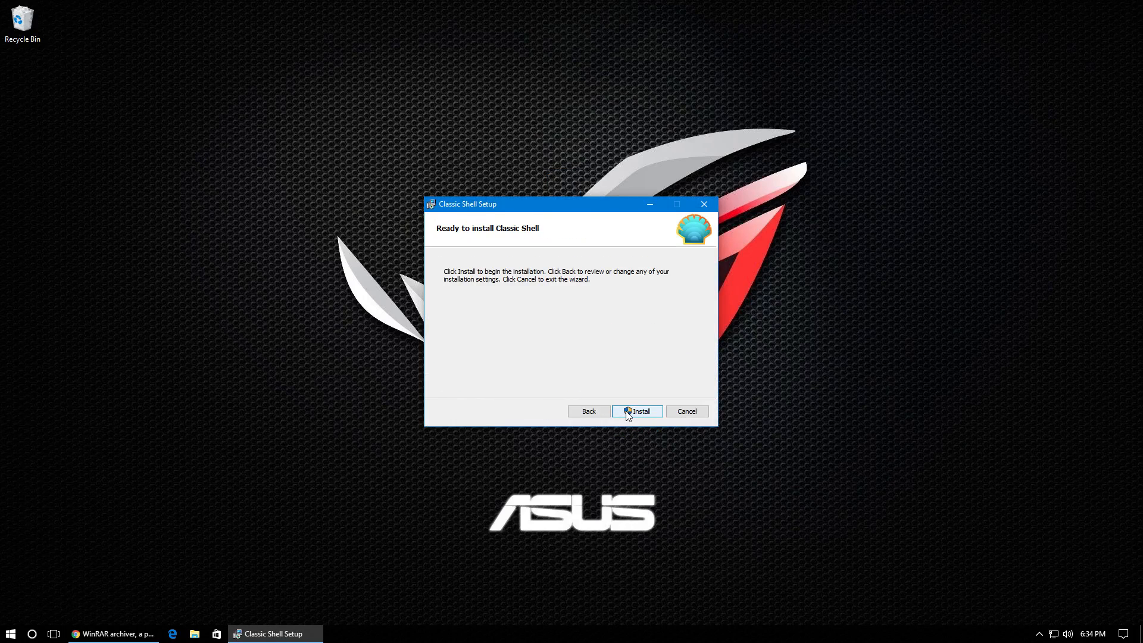
{"action": "left_click", "coordinate": [637, 411]}
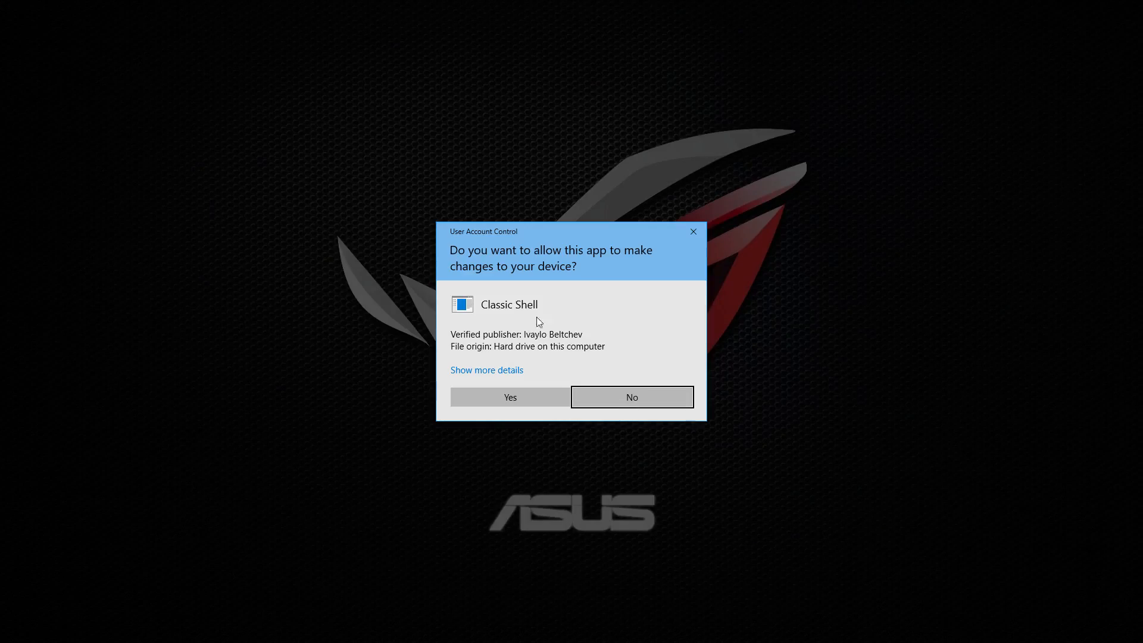
{"action": "left_click", "coordinate": [511, 397]}
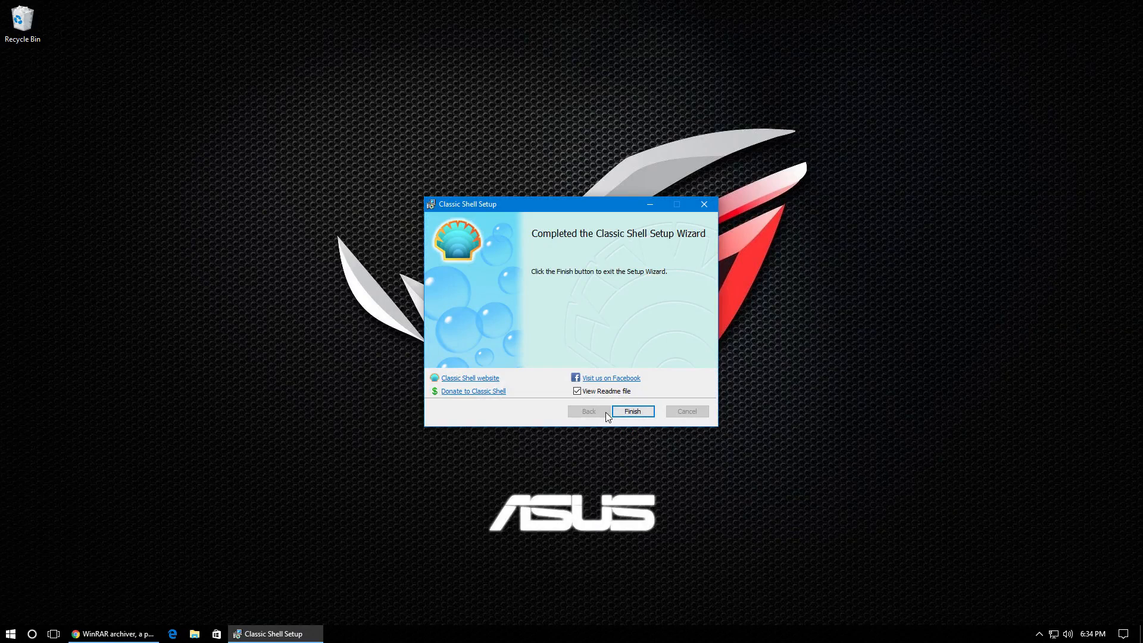
{"action": "left_click", "coordinate": [577, 391]}
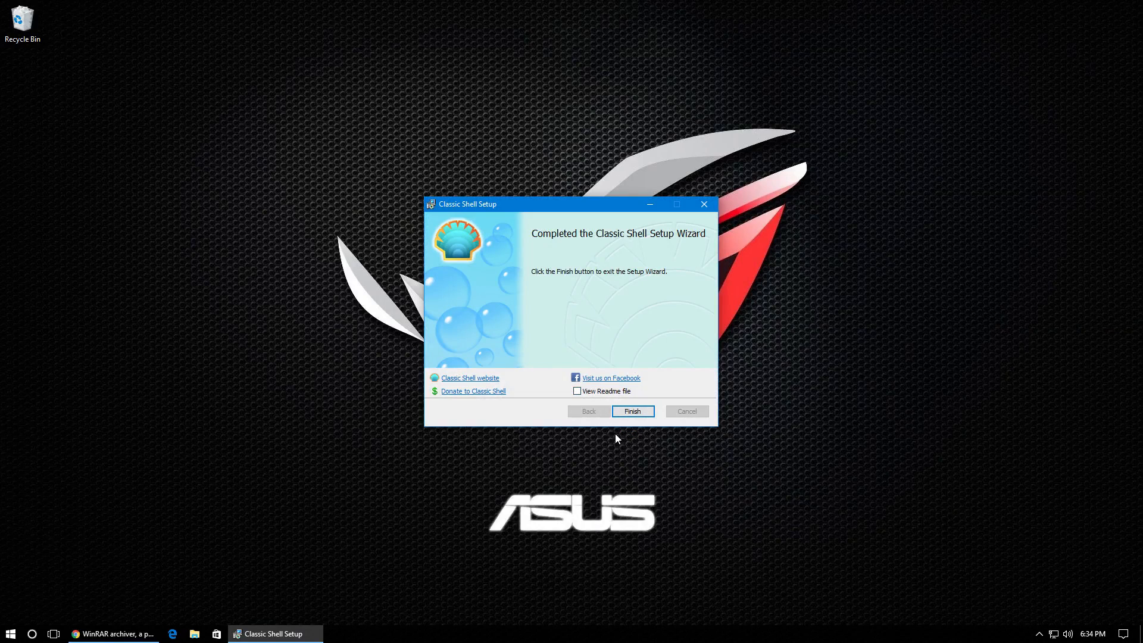
{"action": "left_click", "coordinate": [633, 411]}
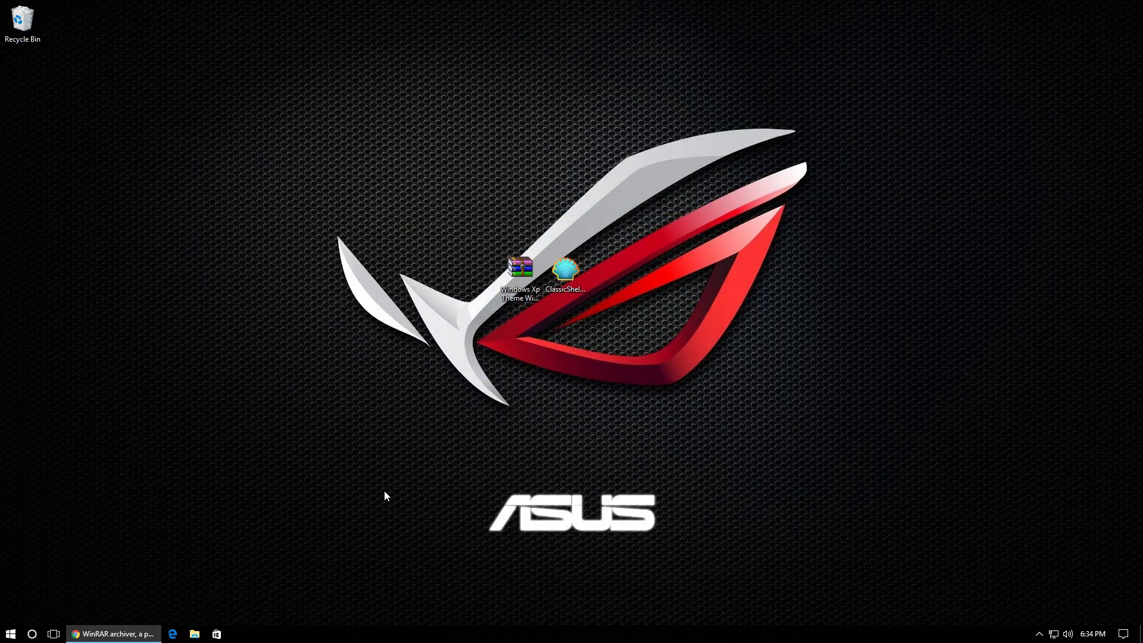
{"action": "mouse_move", "coordinate": [554, 183]}
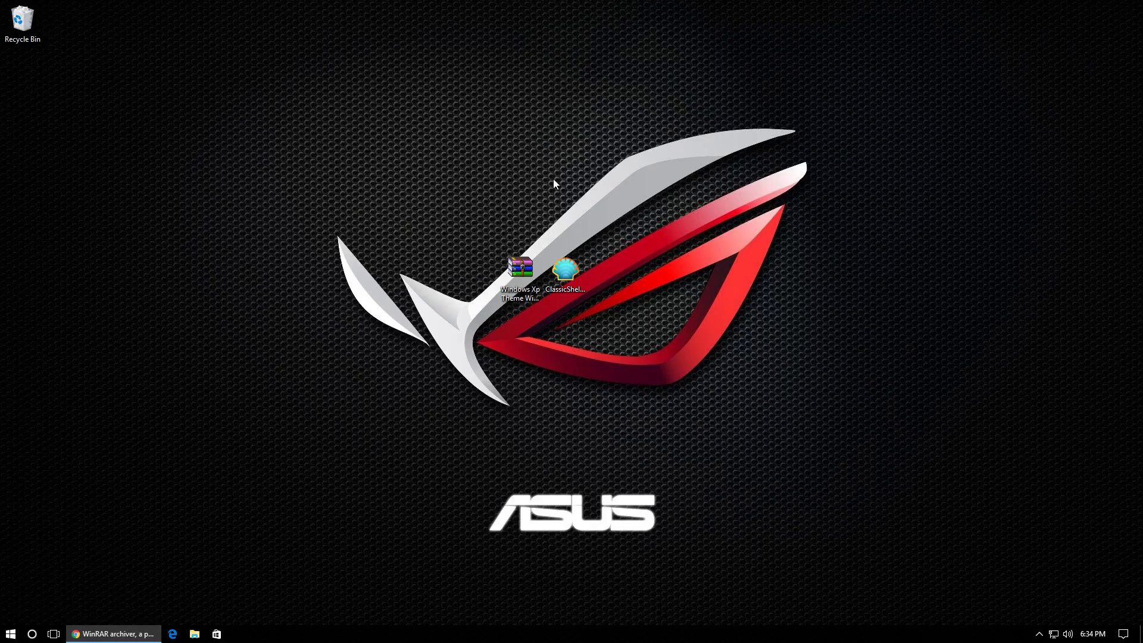
- Extract the XP theme zip into its own 'Windows Xp Theme Windows 10' folder
{"action": "left_click", "coordinate": [520, 270]}
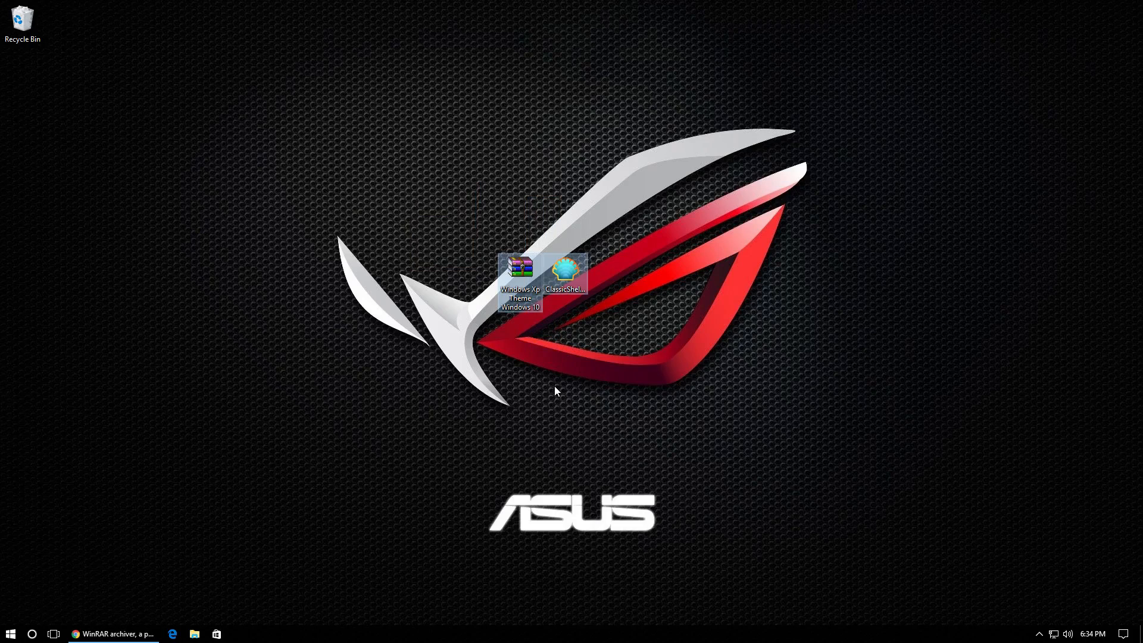
{"action": "right_click", "coordinate": [517, 272]}
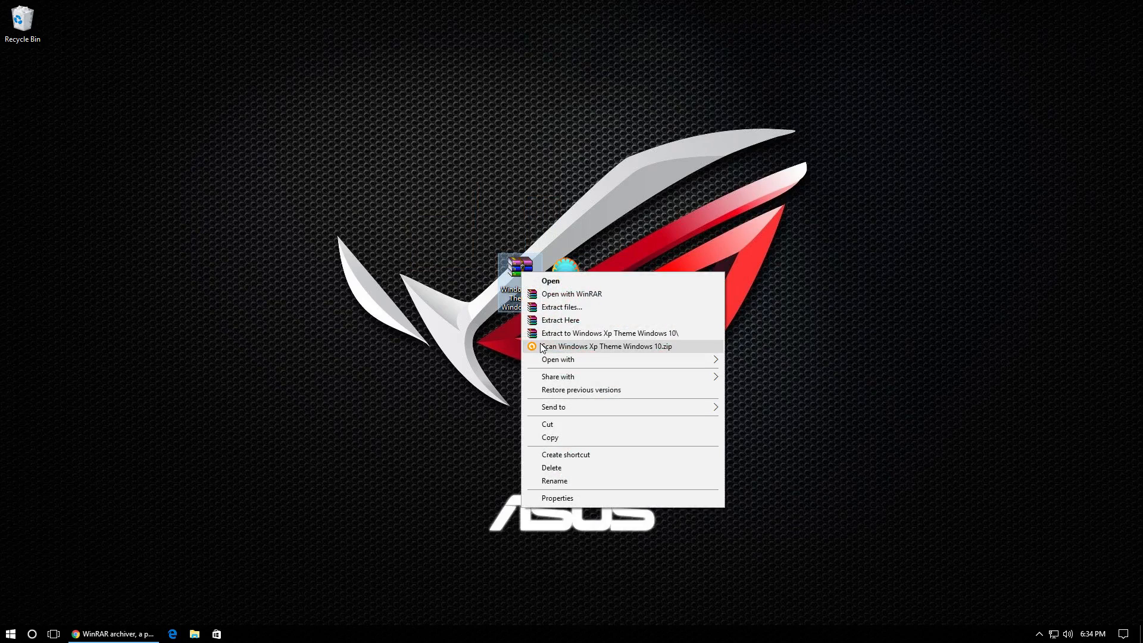
{"action": "mouse_move", "coordinate": [591, 333]}
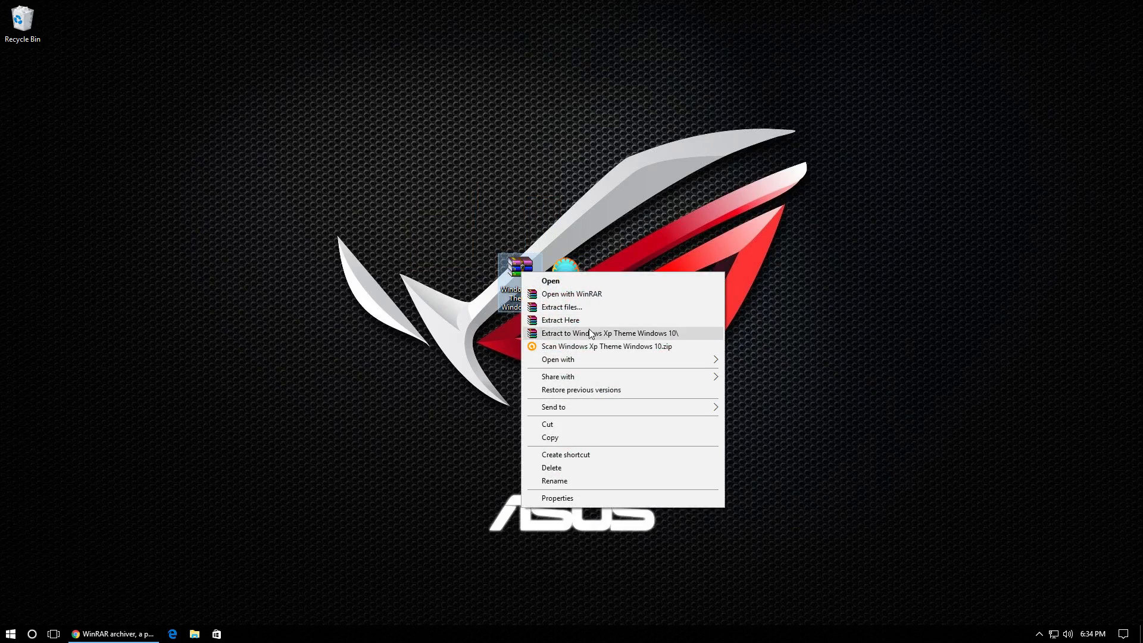
{"action": "mouse_move", "coordinate": [661, 335]}
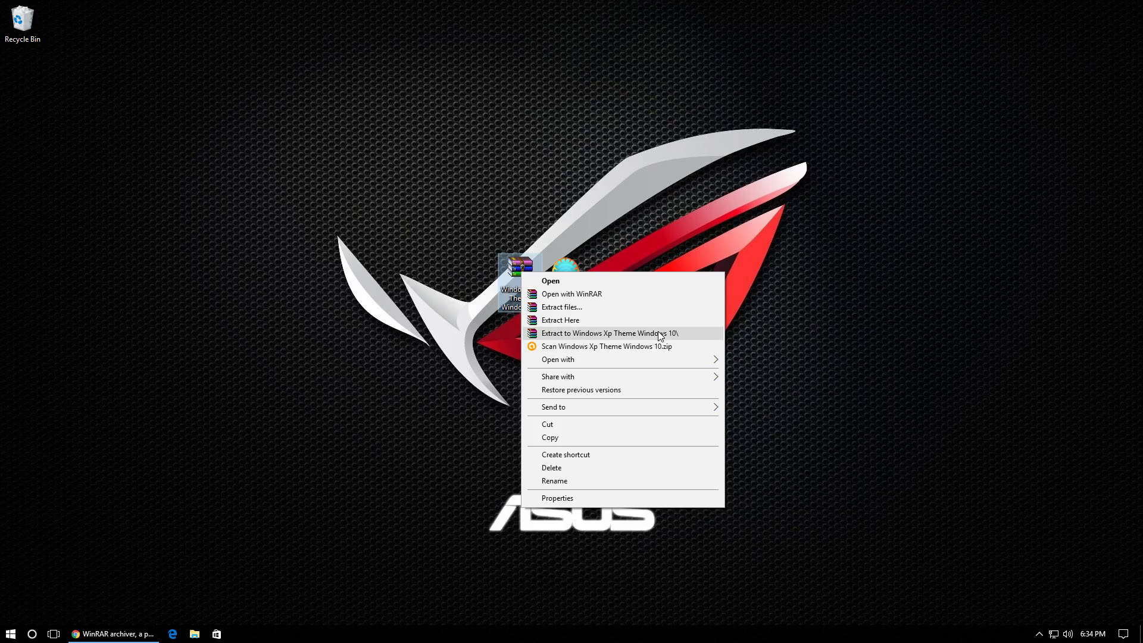
{"action": "left_click", "coordinate": [614, 333]}
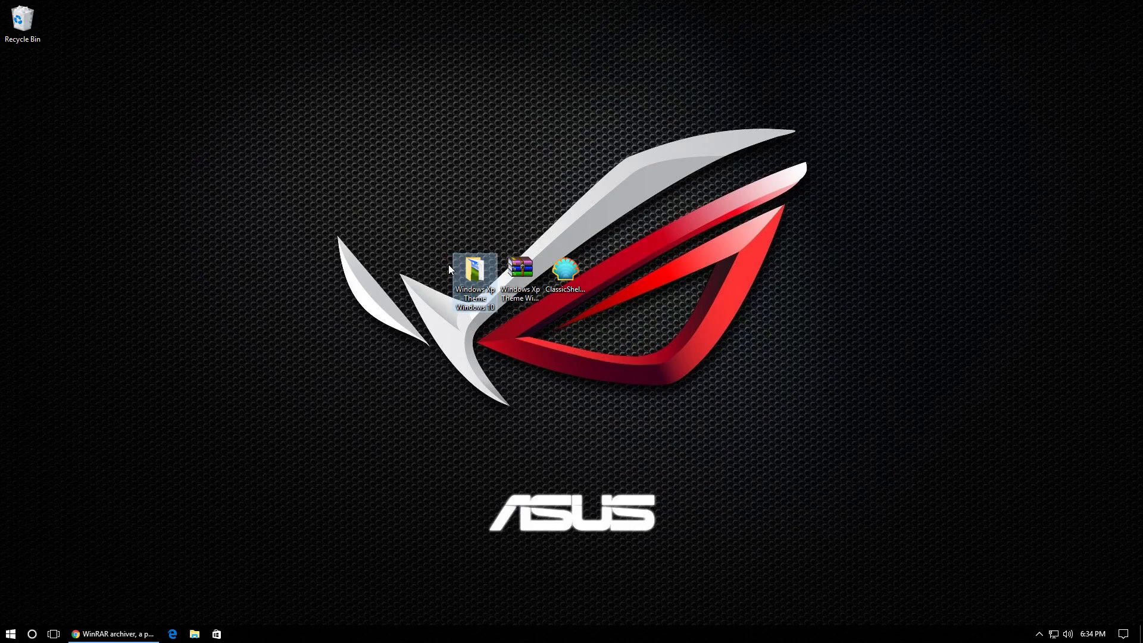
- Check the extracted folder, then open the Classic Start Menu settings
{"action": "double_click", "coordinate": [470, 271]}
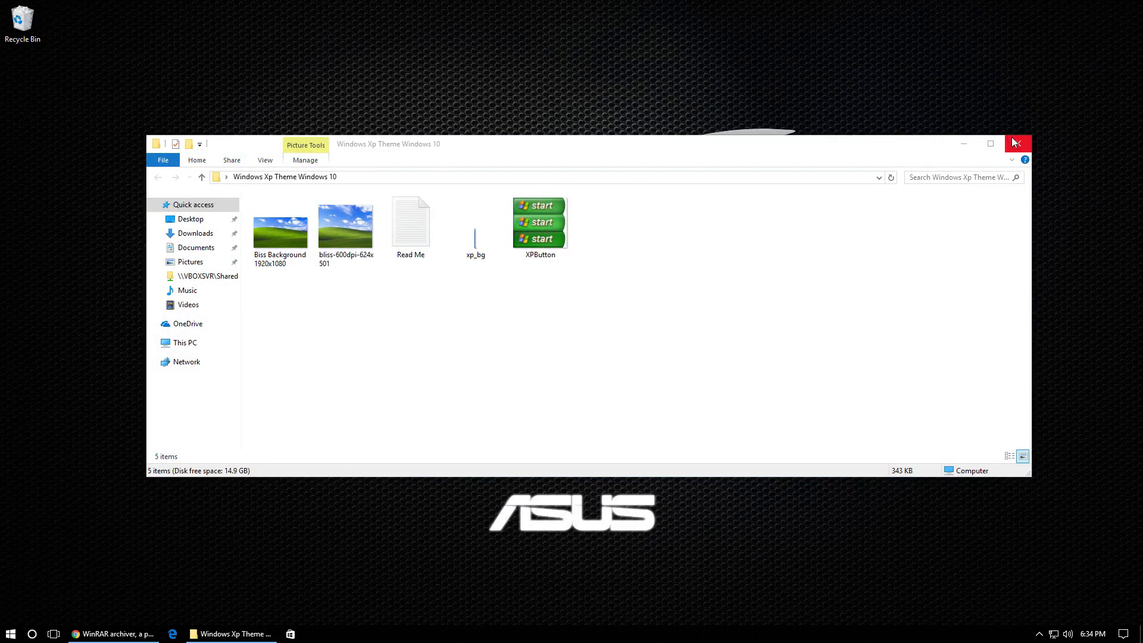
{"action": "left_click", "coordinate": [1018, 143]}
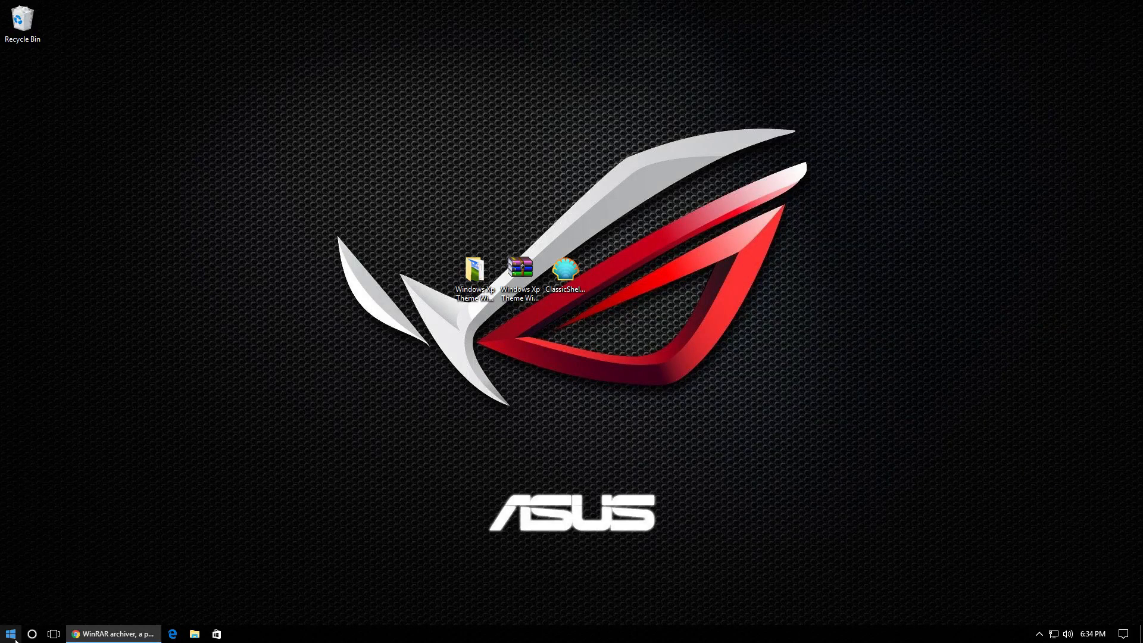
{"action": "right_click", "coordinate": [8, 631]}
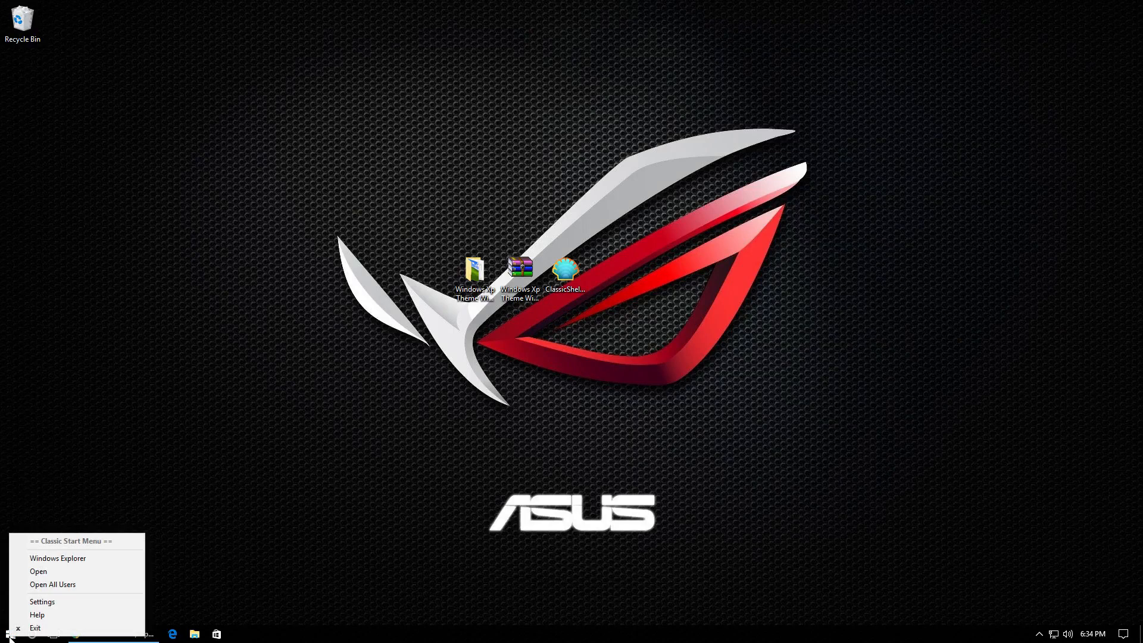
{"action": "left_click", "coordinate": [42, 602]}
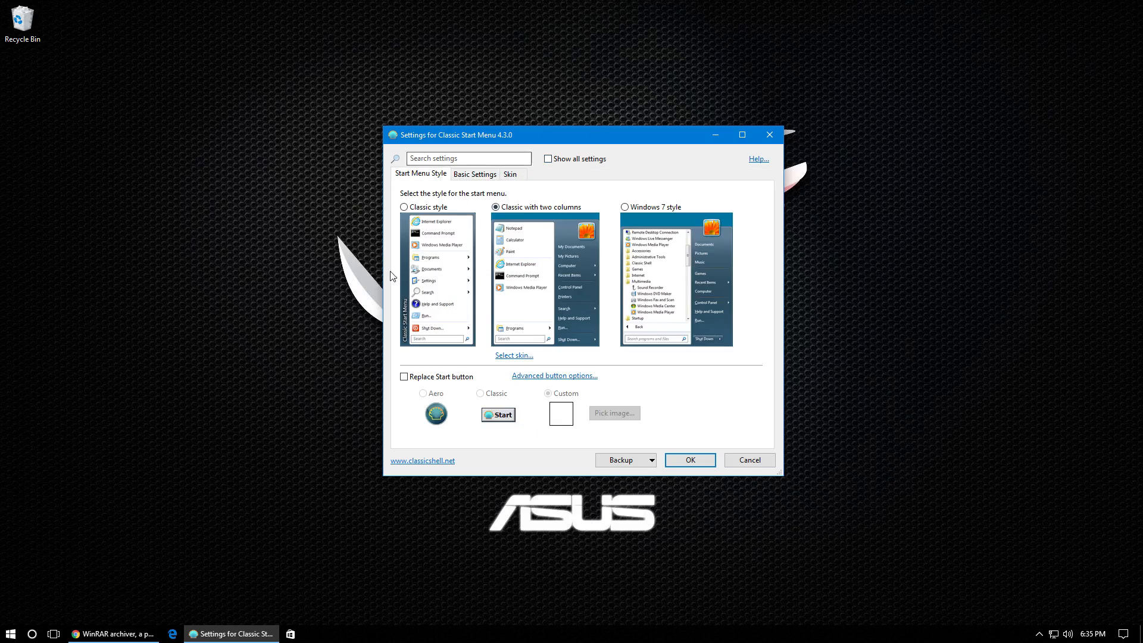
{"action": "mouse_move", "coordinate": [402, 195]}
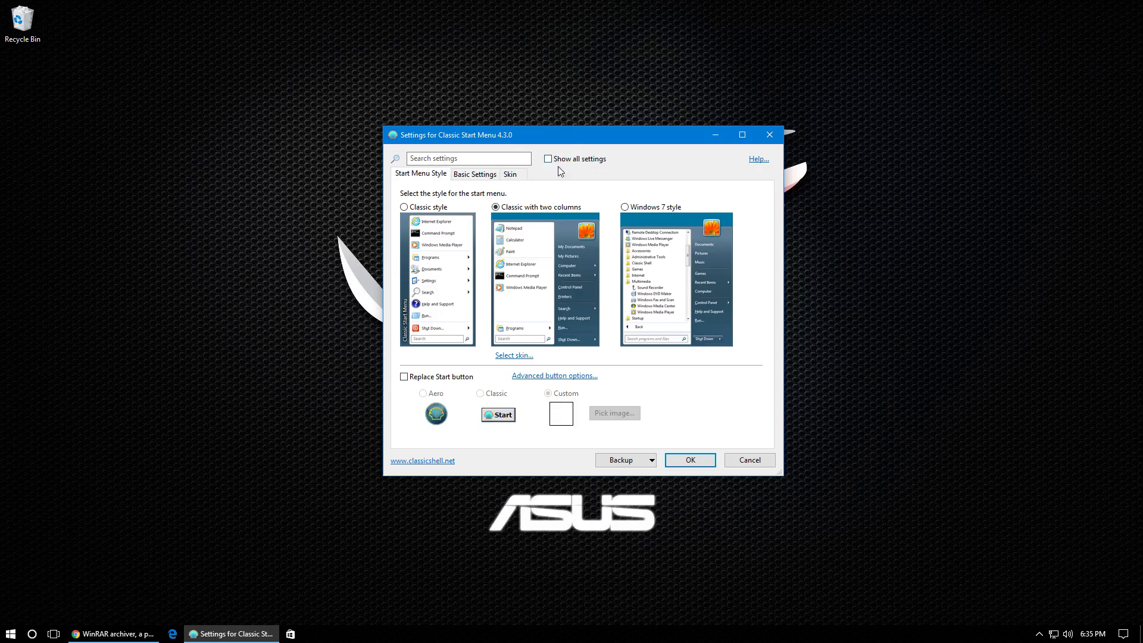
- Show all settings and set the start menu skin to Windows XP Luna (Blue)
{"action": "left_click", "coordinate": [548, 158]}
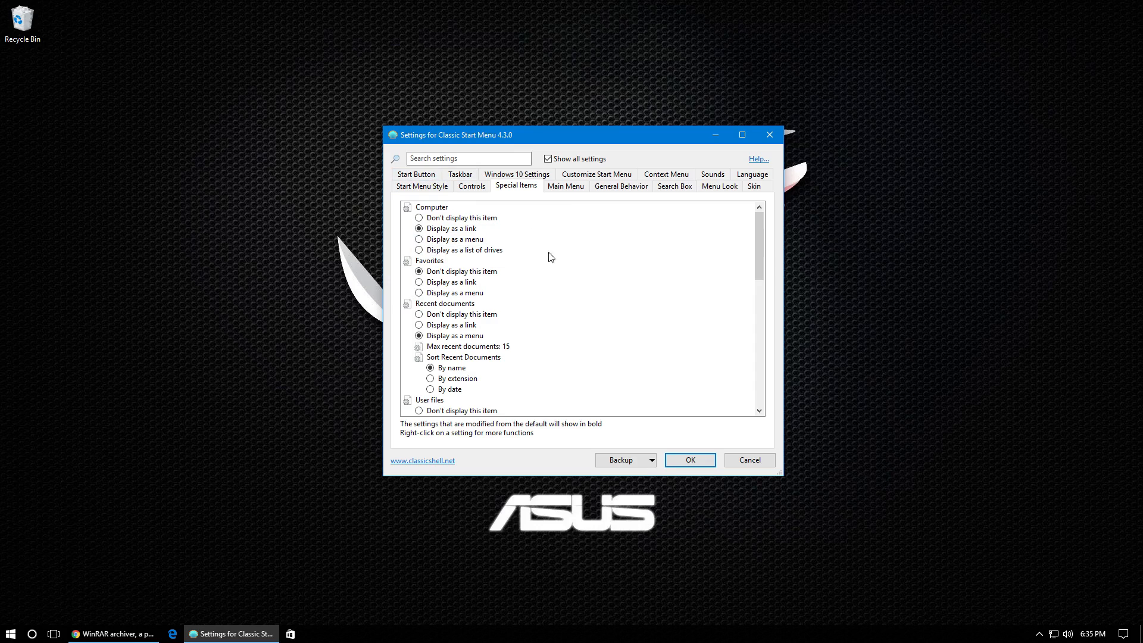
{"action": "left_click", "coordinate": [423, 174]}
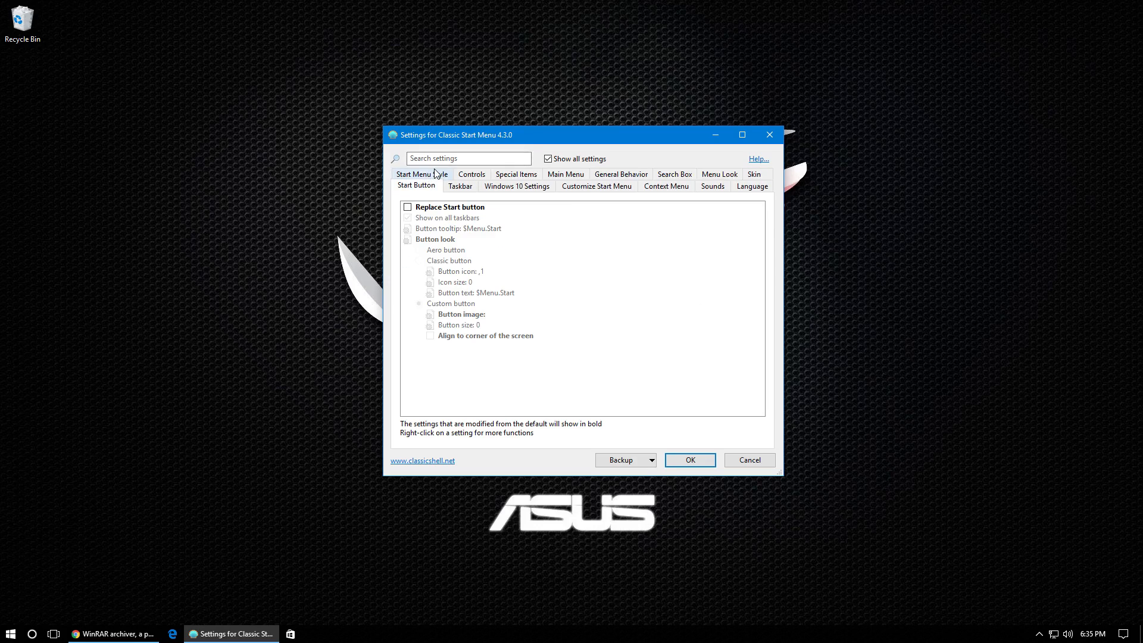
{"action": "left_click", "coordinate": [422, 173]}
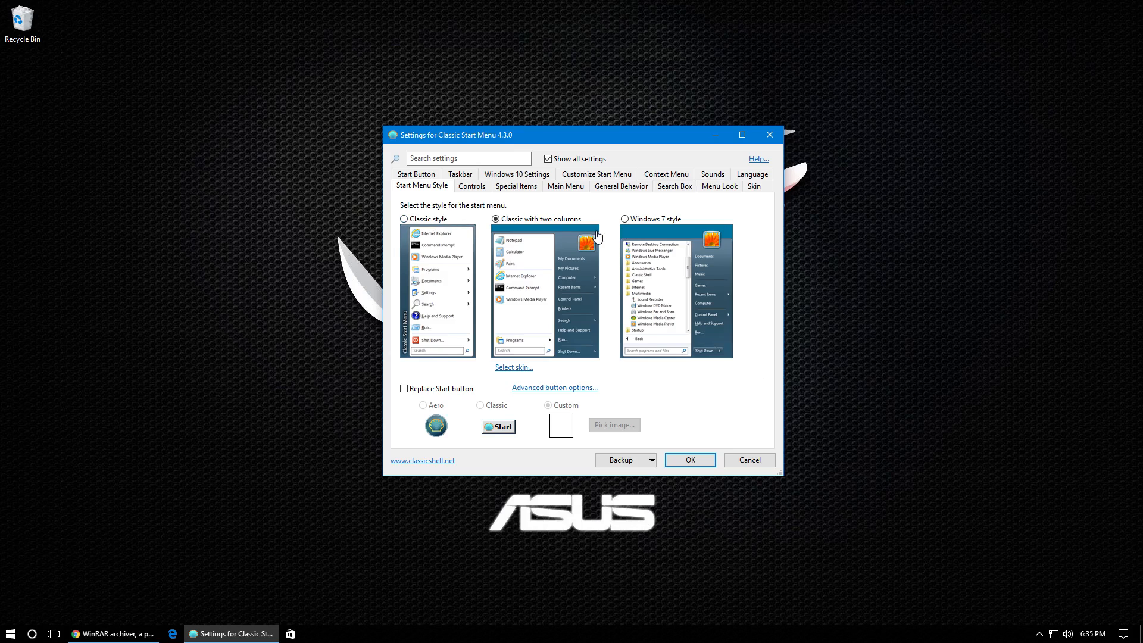
{"action": "mouse_move", "coordinate": [519, 364]}
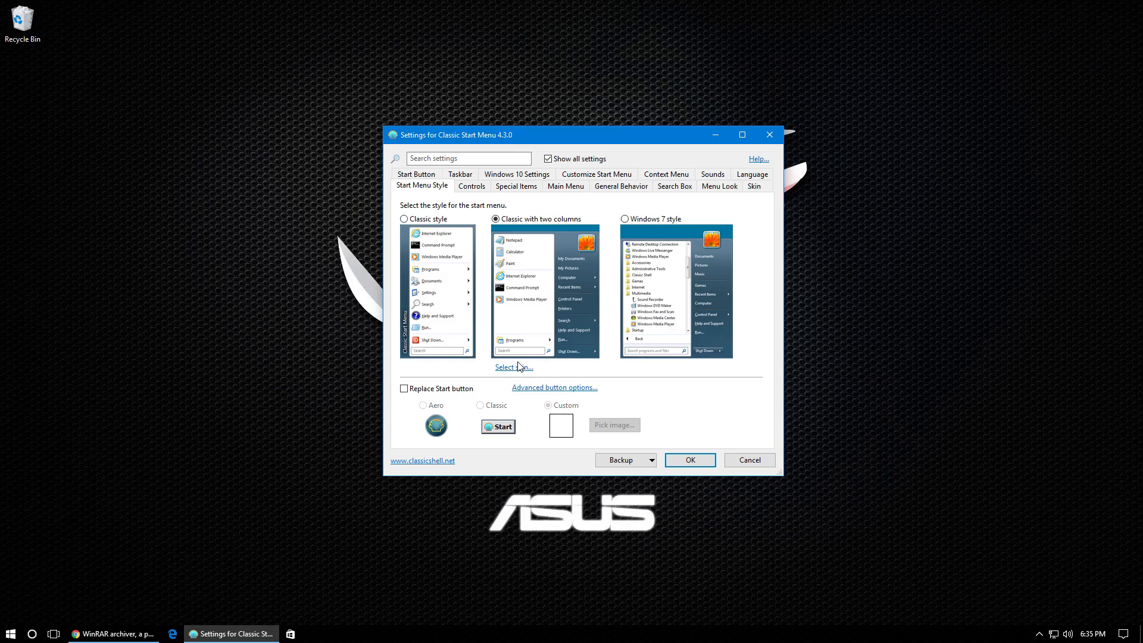
{"action": "left_click", "coordinate": [753, 186]}
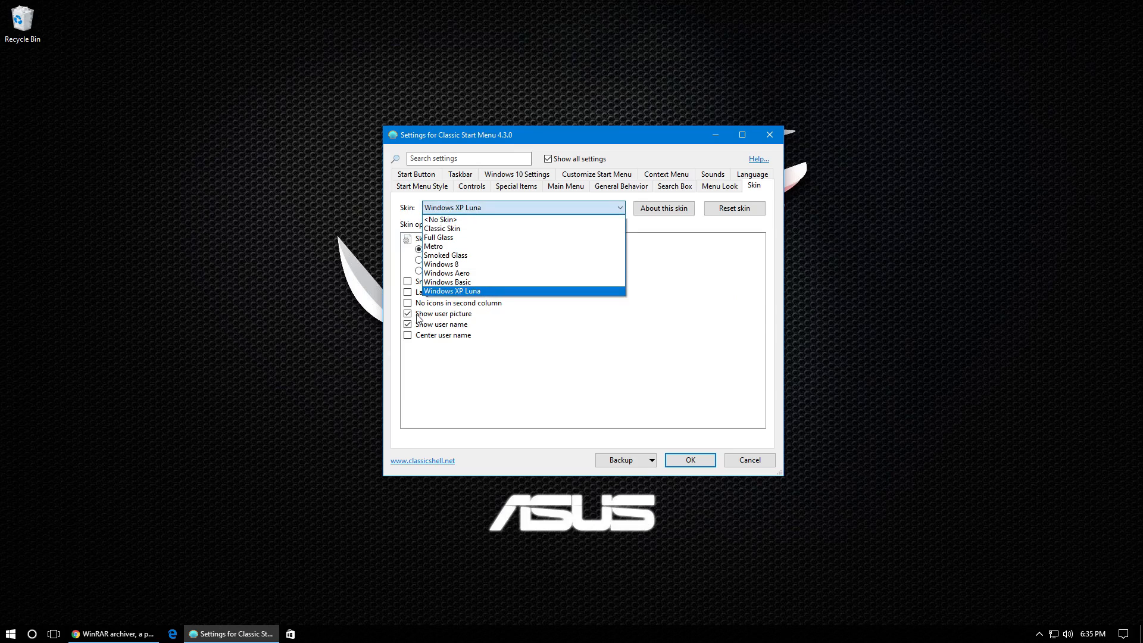
{"action": "left_click", "coordinate": [452, 292]}
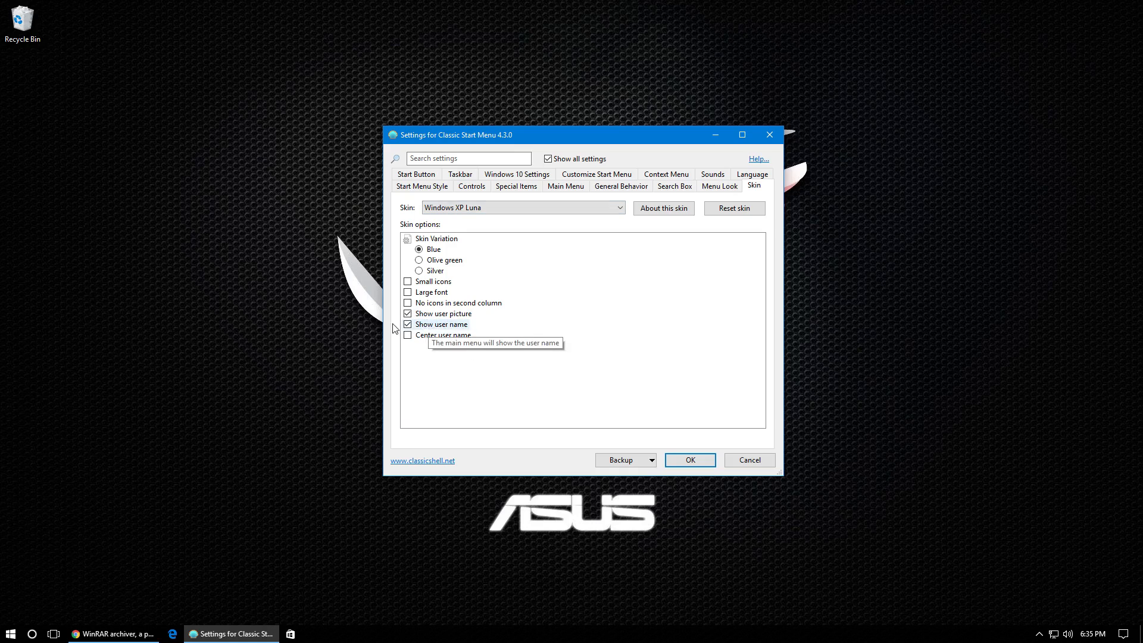
{"action": "mouse_move", "coordinate": [370, 363]}
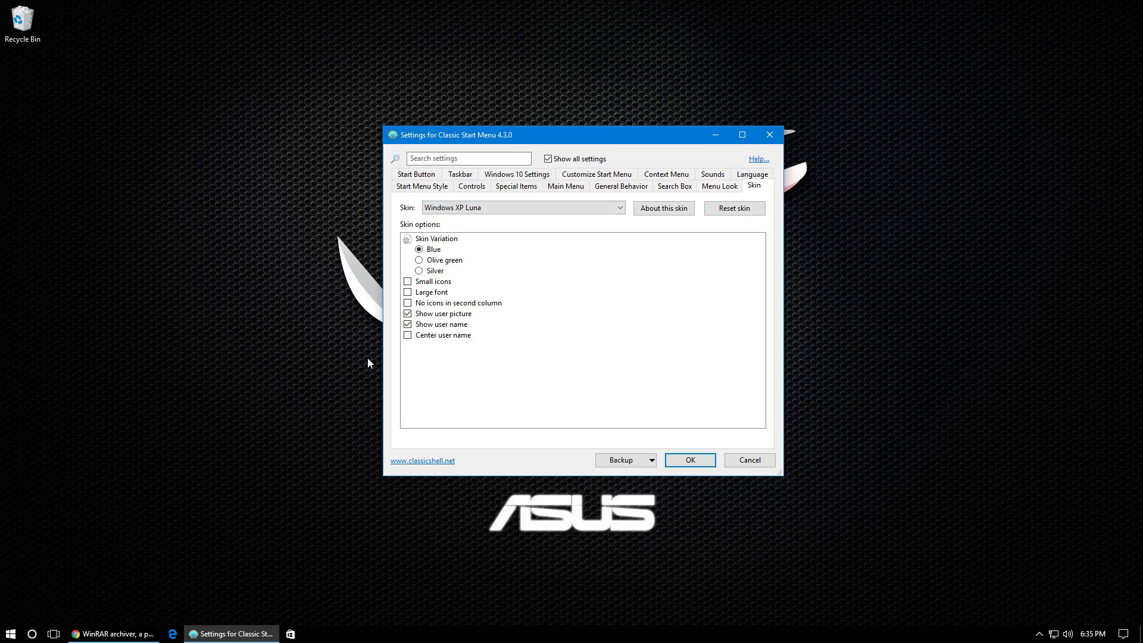
{"action": "mouse_move", "coordinate": [437, 329]}
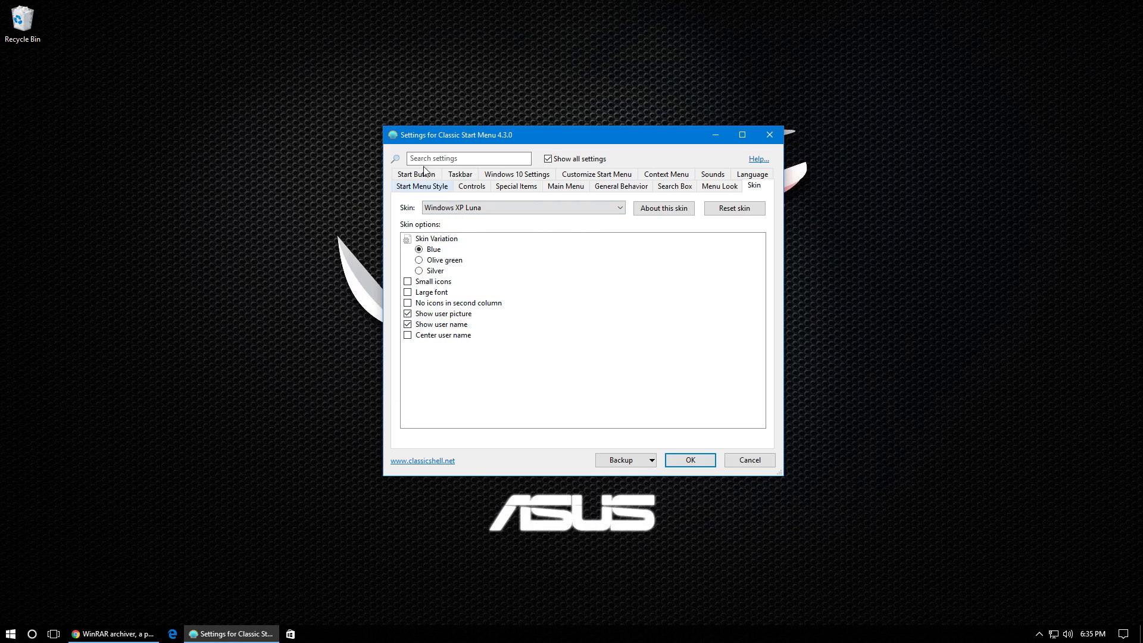
- Customize the taskbar with the xp_bg texture tiled horizontally, then show Start Button settings
{"action": "left_click", "coordinate": [460, 185]}
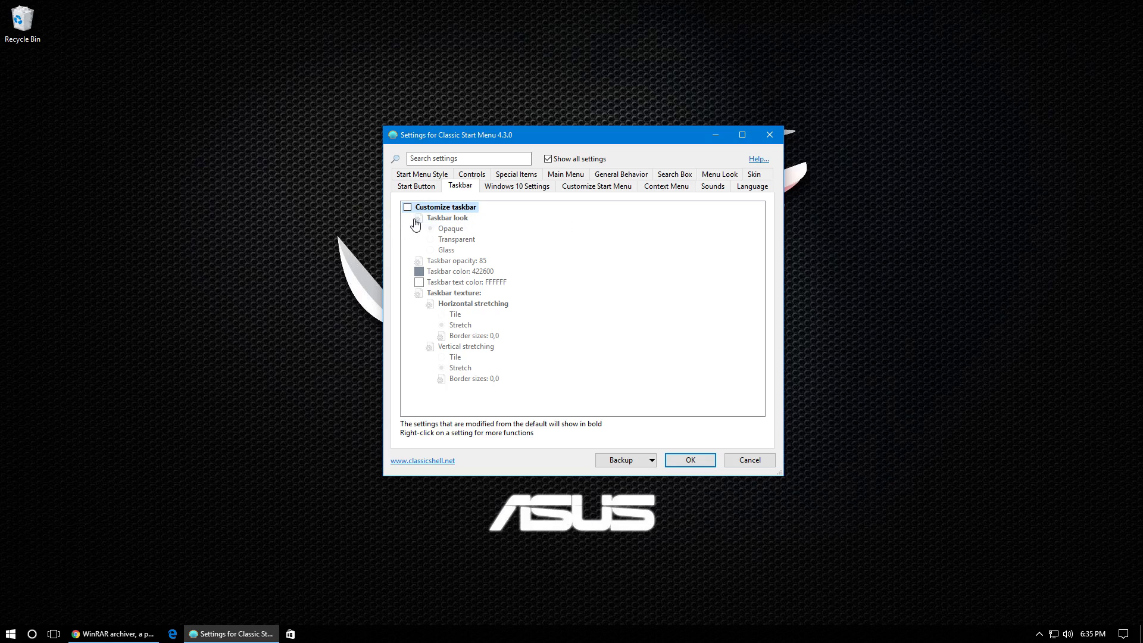
{"action": "left_click", "coordinate": [408, 206]}
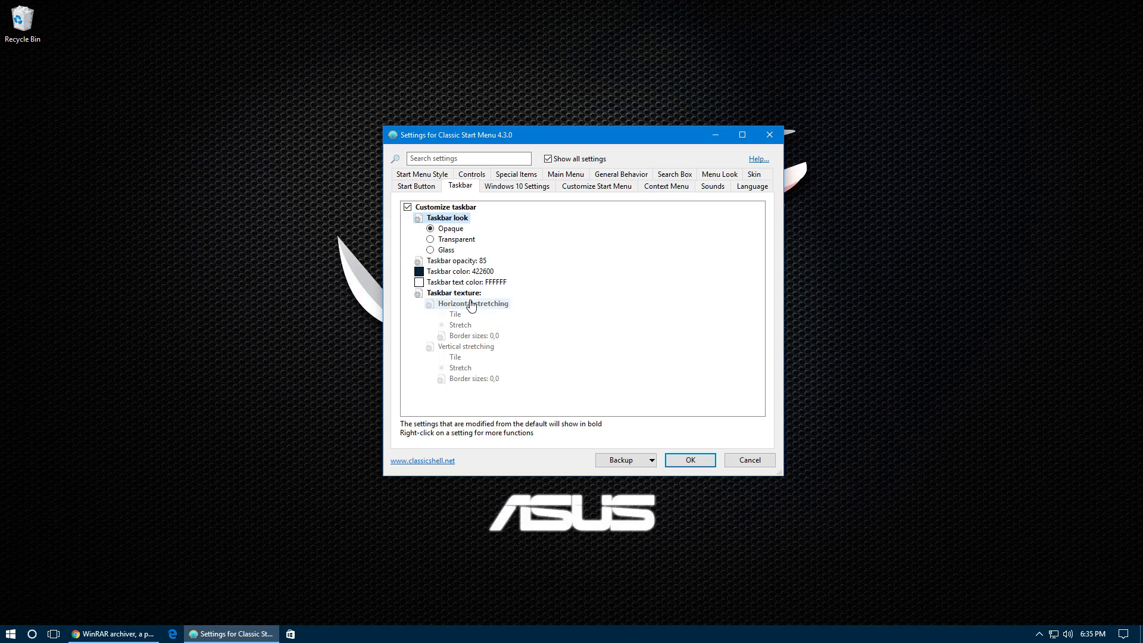
{"action": "left_click", "coordinate": [453, 293]}
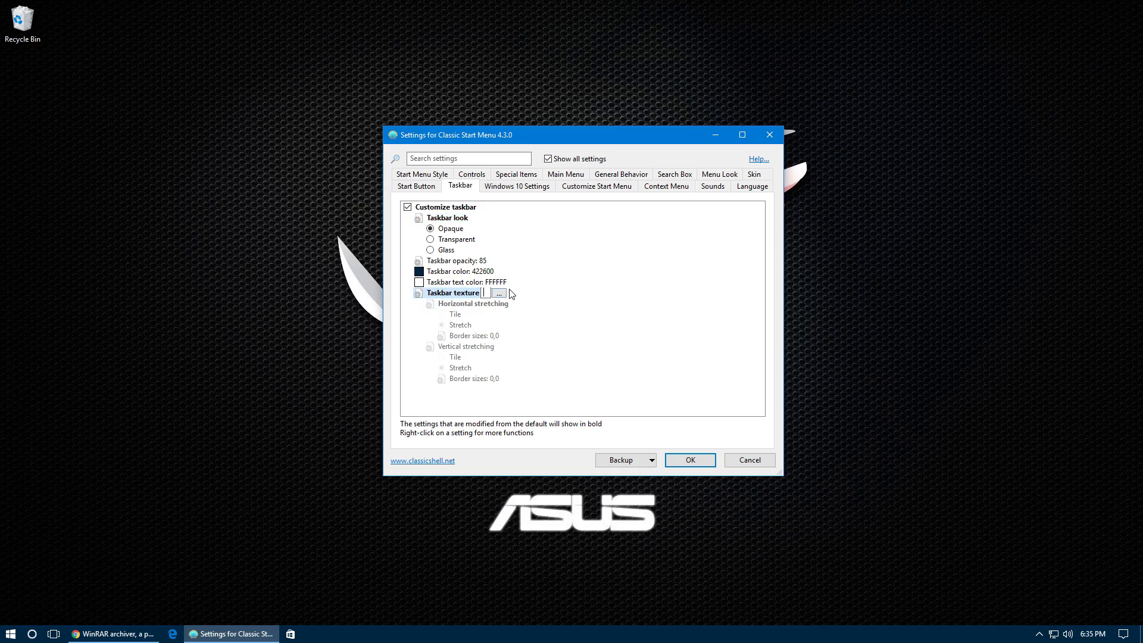
{"action": "left_click", "coordinate": [499, 293]}
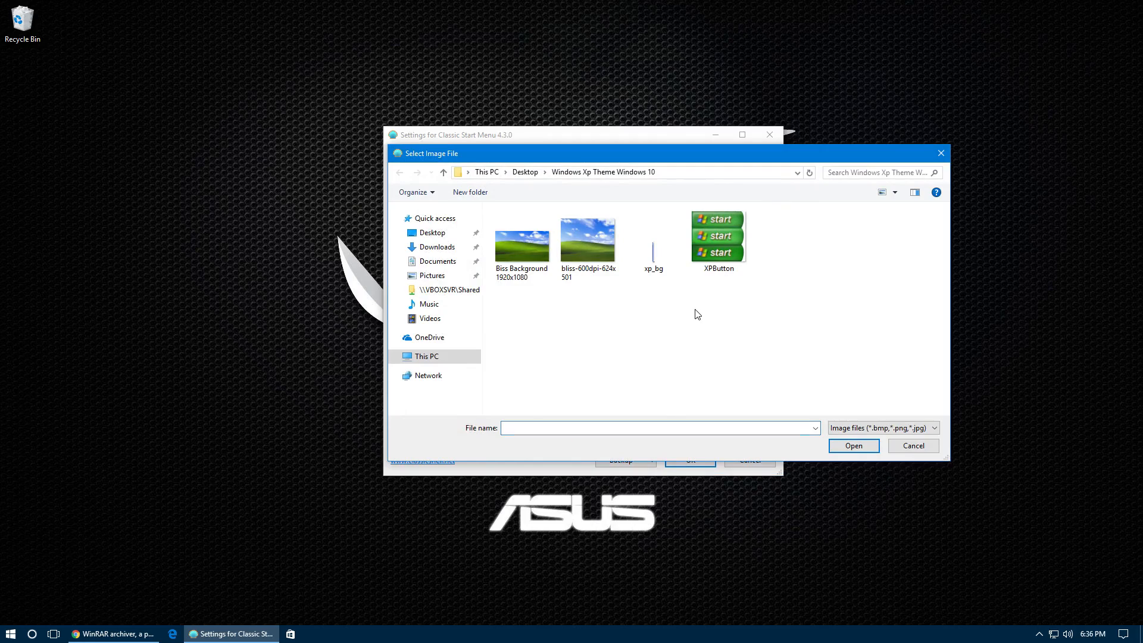
{"action": "mouse_move", "coordinate": [666, 278]}
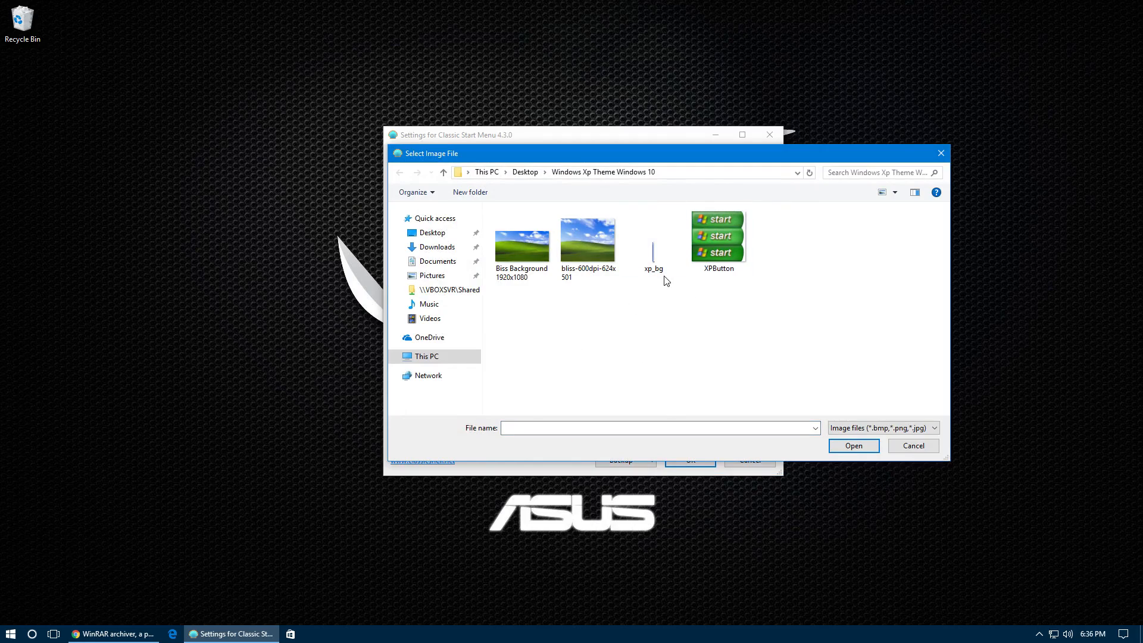
{"action": "left_click", "coordinate": [654, 249]}
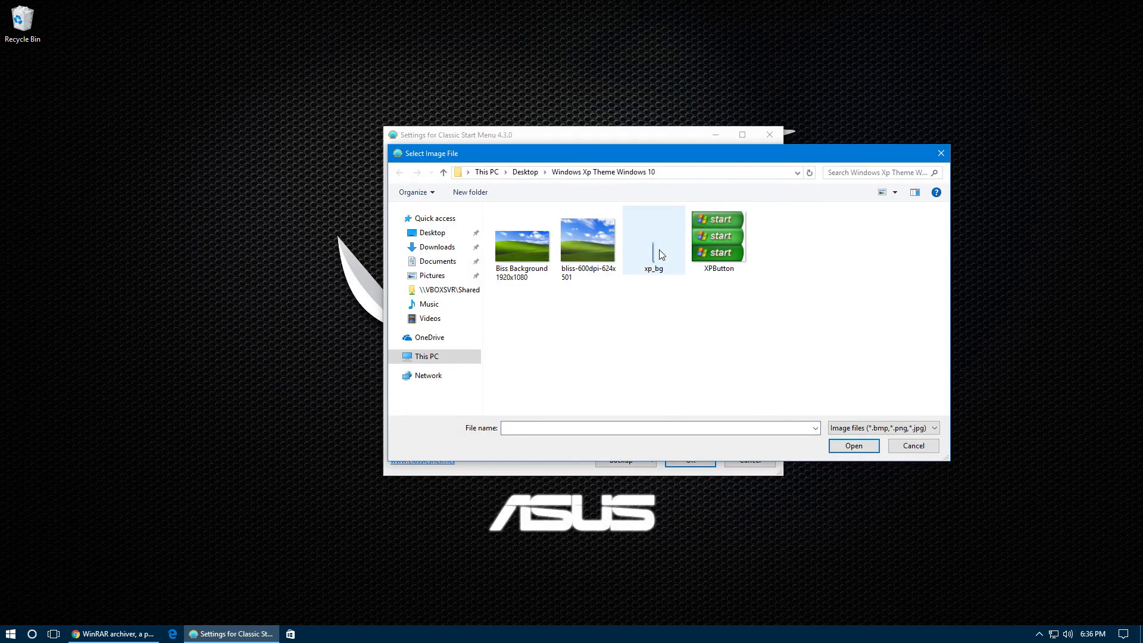
{"action": "left_click", "coordinate": [854, 445]}
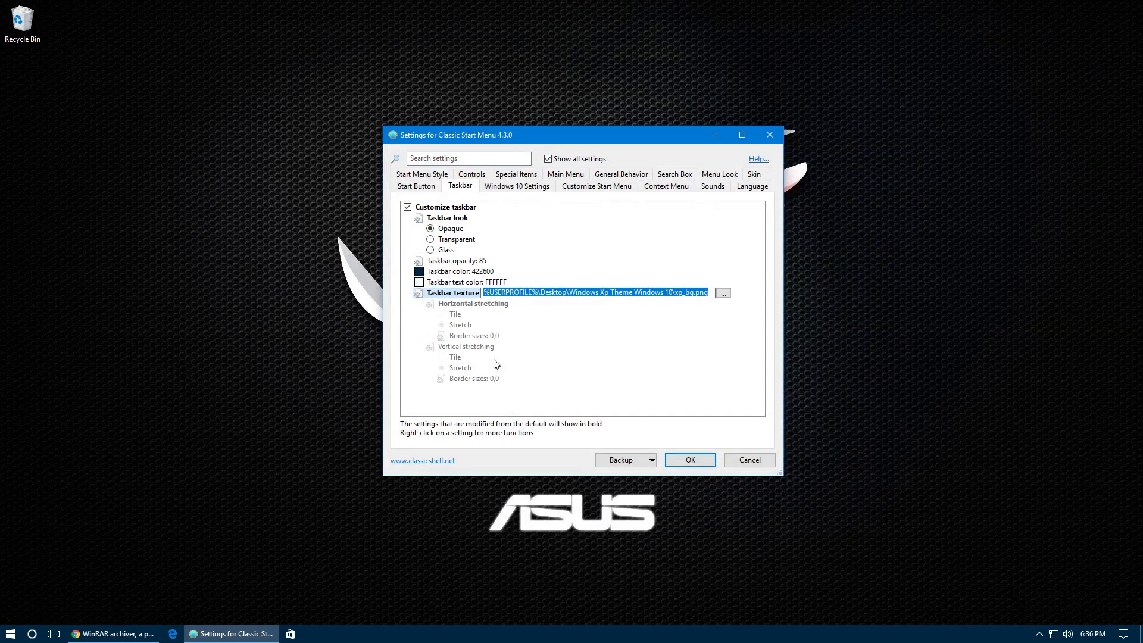
{"action": "mouse_move", "coordinate": [444, 314]}
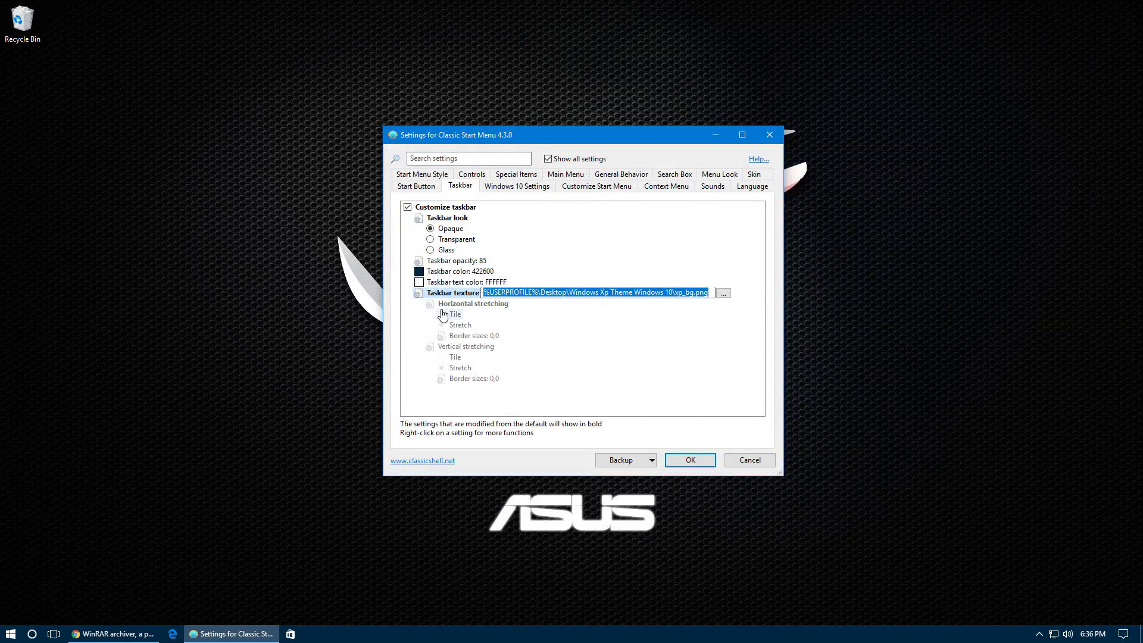
{"action": "left_click", "coordinate": [439, 325]}
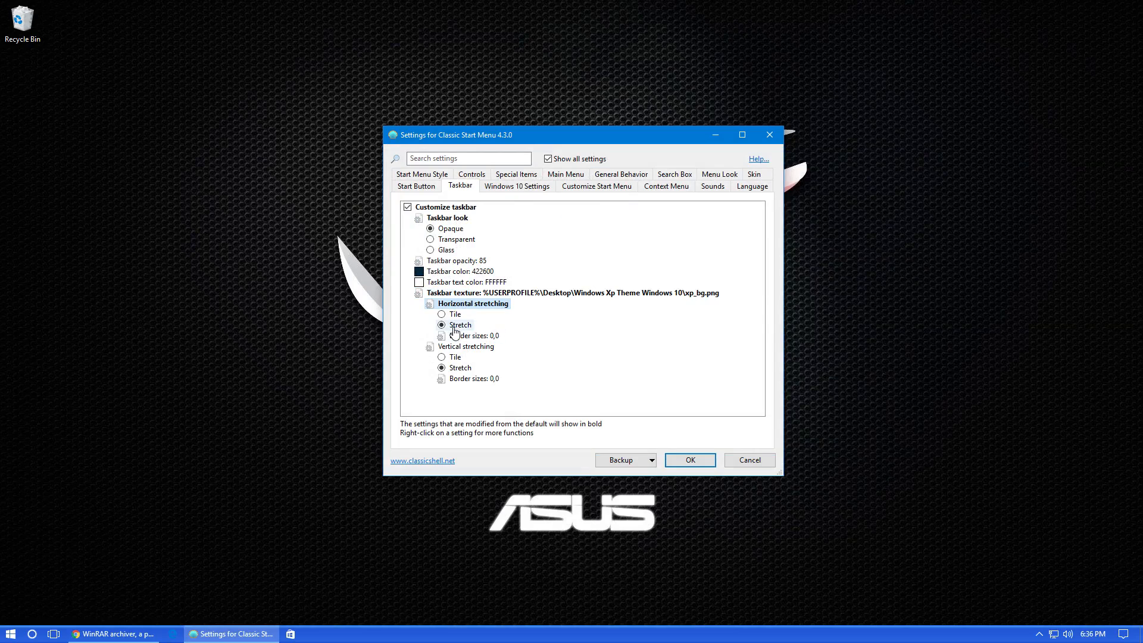
{"action": "left_click", "coordinate": [442, 313]}
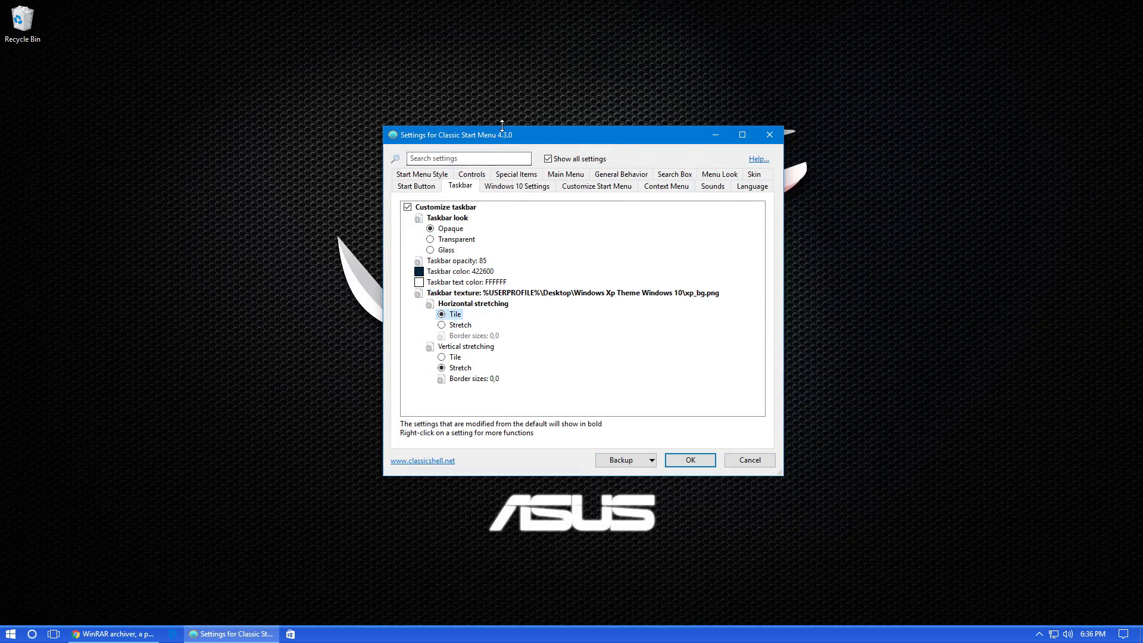
{"action": "left_click", "coordinate": [416, 186]}
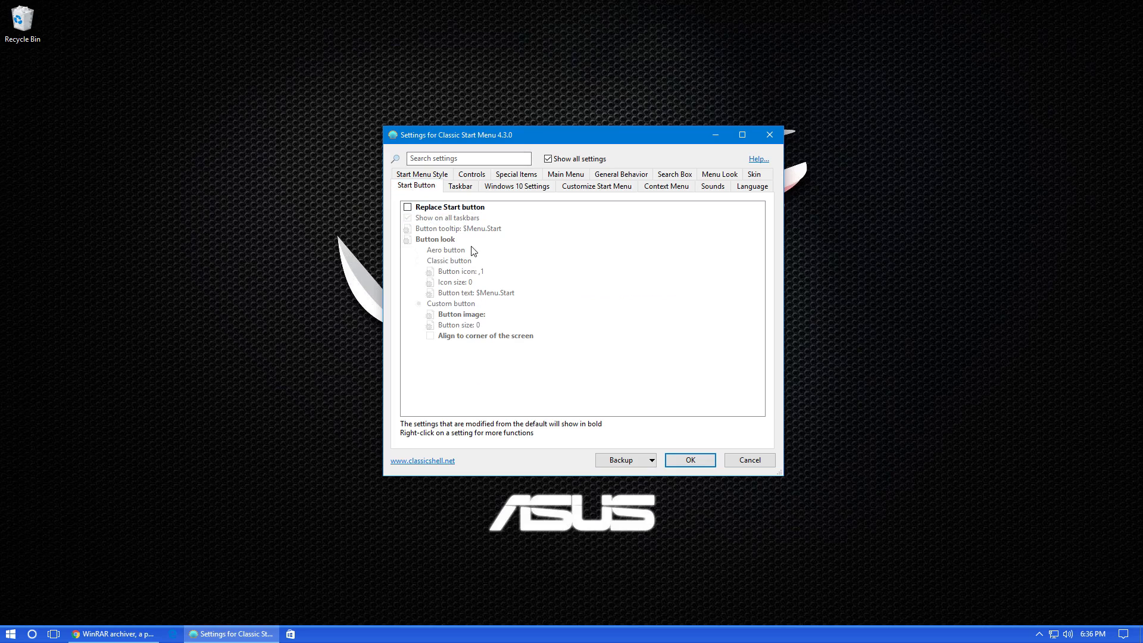
{"action": "mouse_move", "coordinate": [470, 248]}
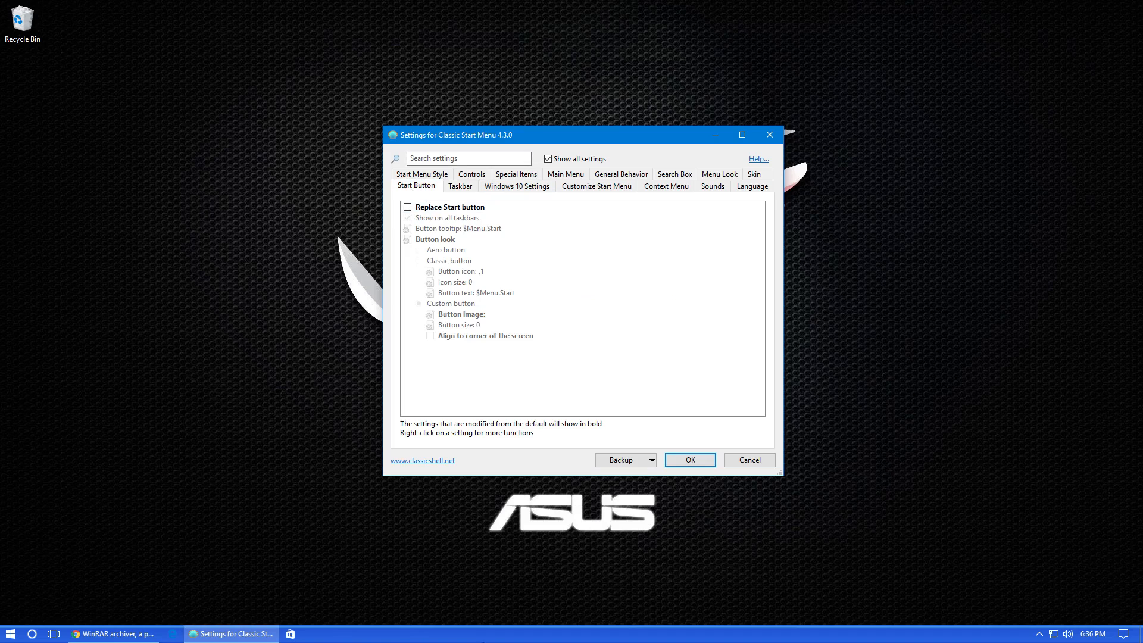
{"action": "mouse_move", "coordinate": [209, 344]}
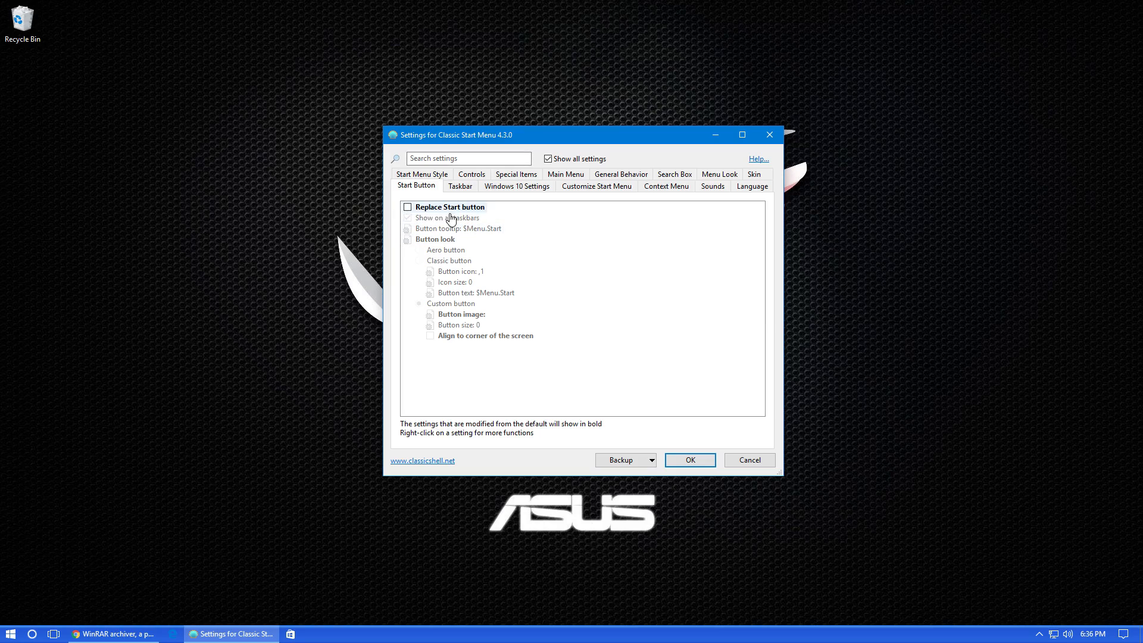
- Replace the start button with the custom XPButton.png image and save the Classic Shell settings
{"action": "left_click", "coordinate": [407, 206]}
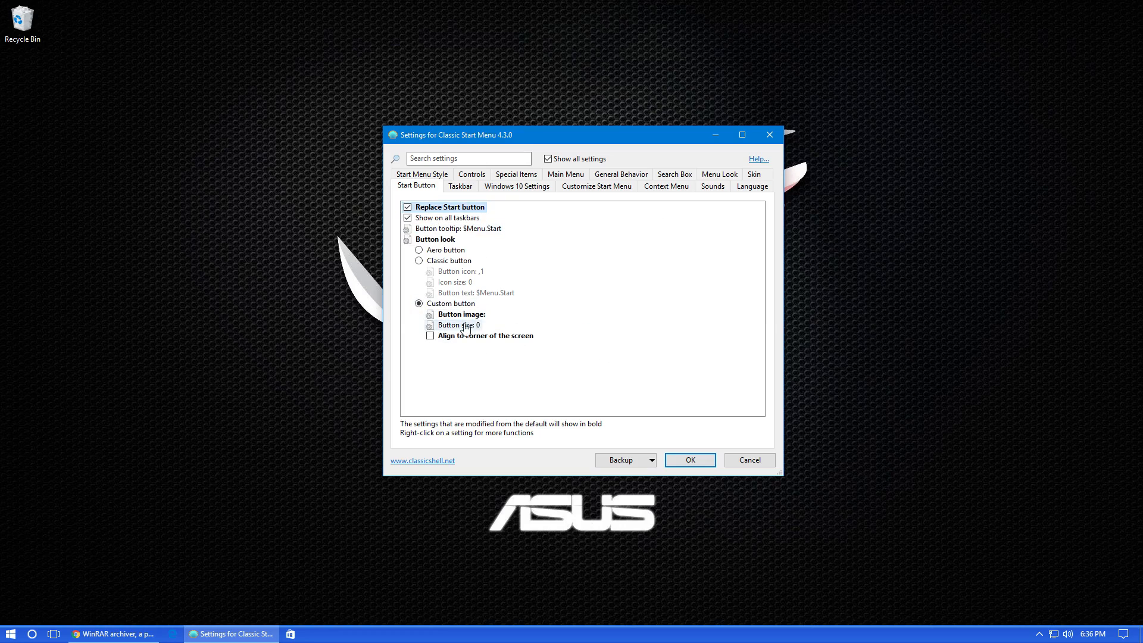
{"action": "left_click", "coordinate": [461, 314]}
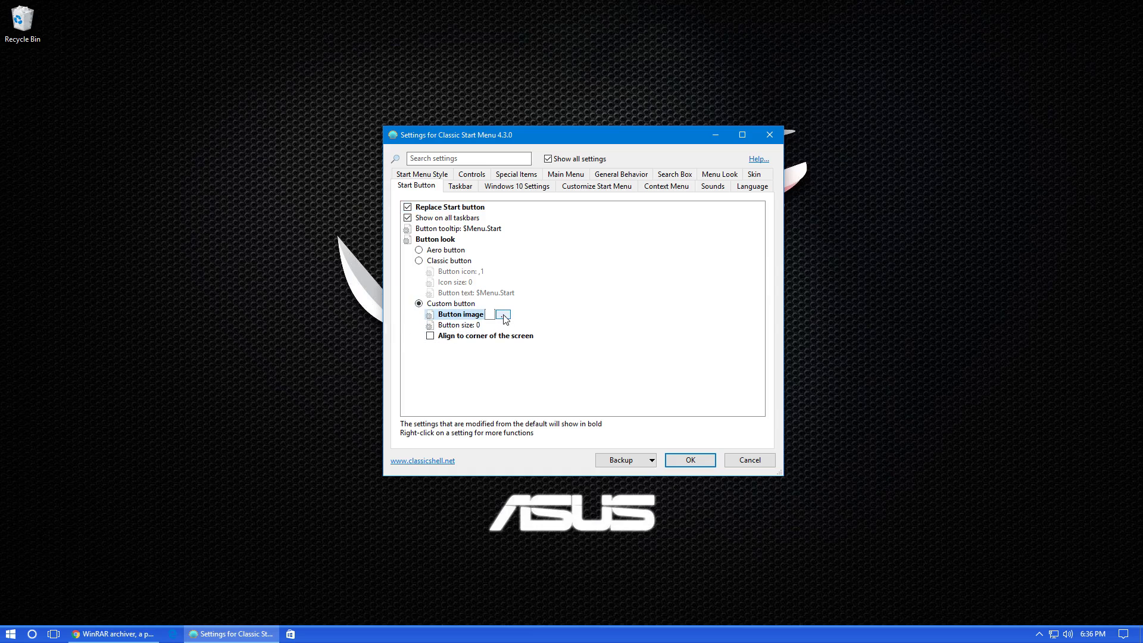
{"action": "left_click", "coordinate": [503, 314]}
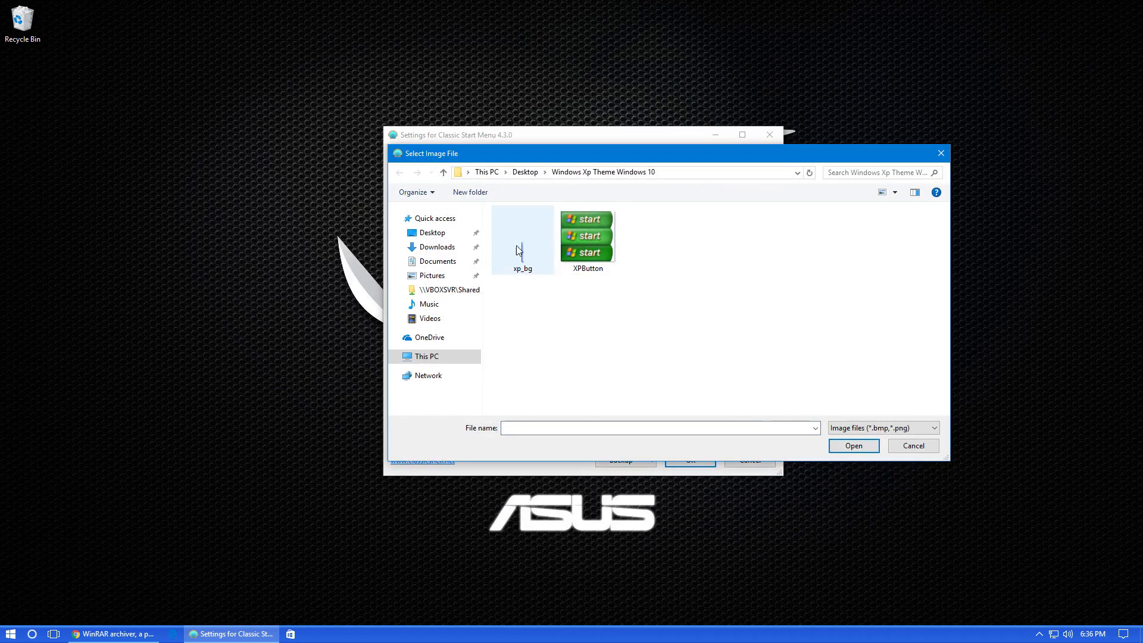
{"action": "left_click", "coordinate": [588, 235]}
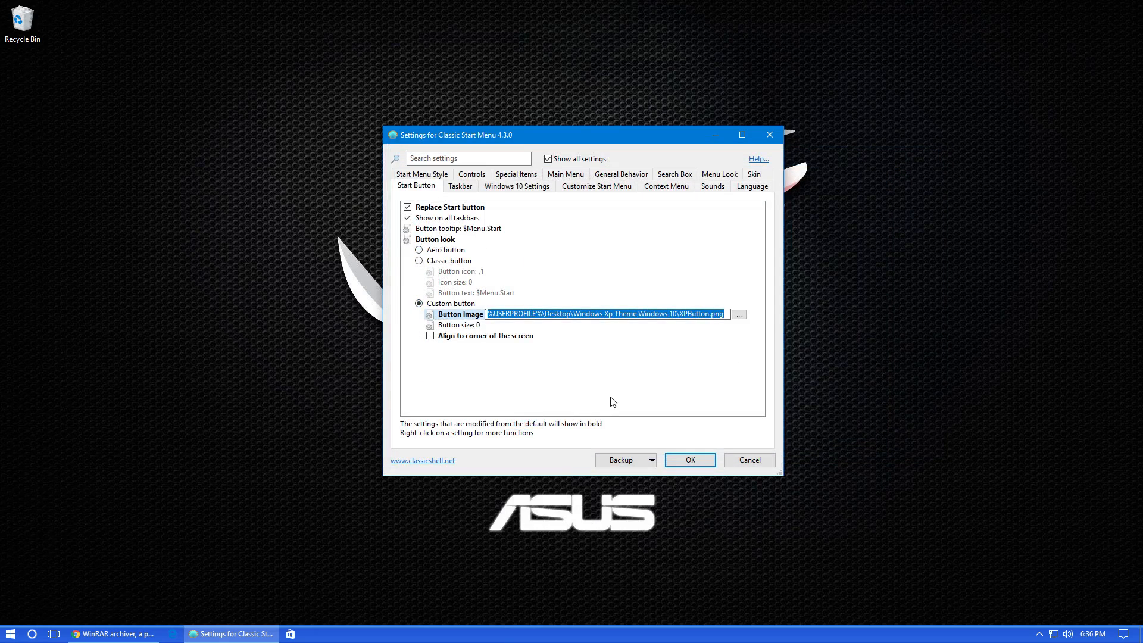
{"action": "mouse_move", "coordinate": [697, 462]}
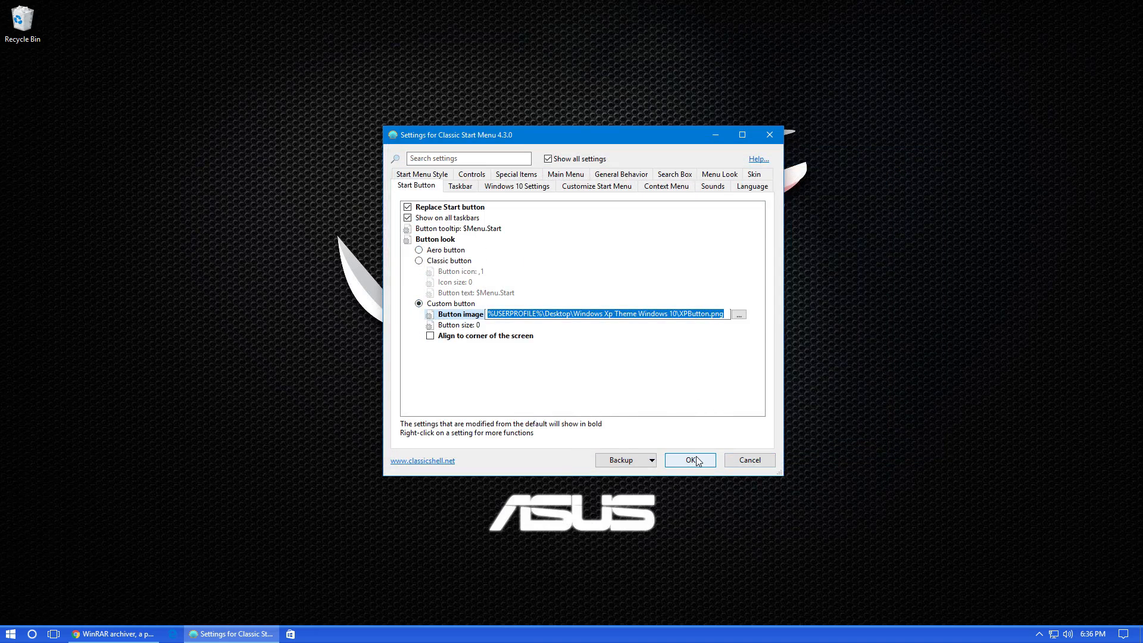
{"action": "left_click", "coordinate": [690, 460]}
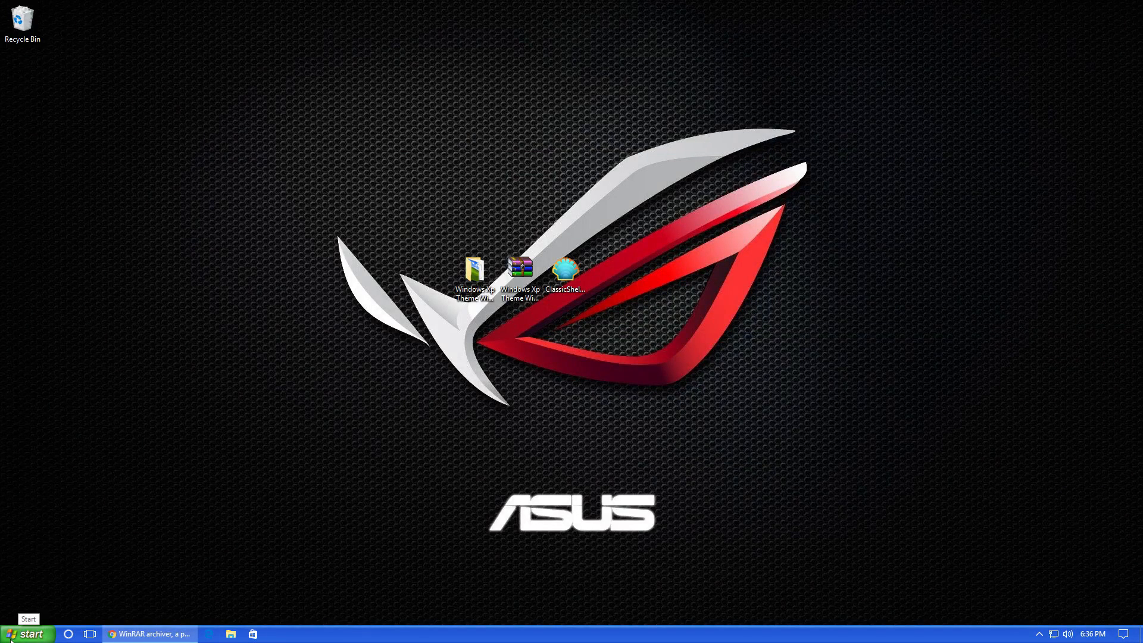
{"action": "mouse_move", "coordinate": [300, 267]}
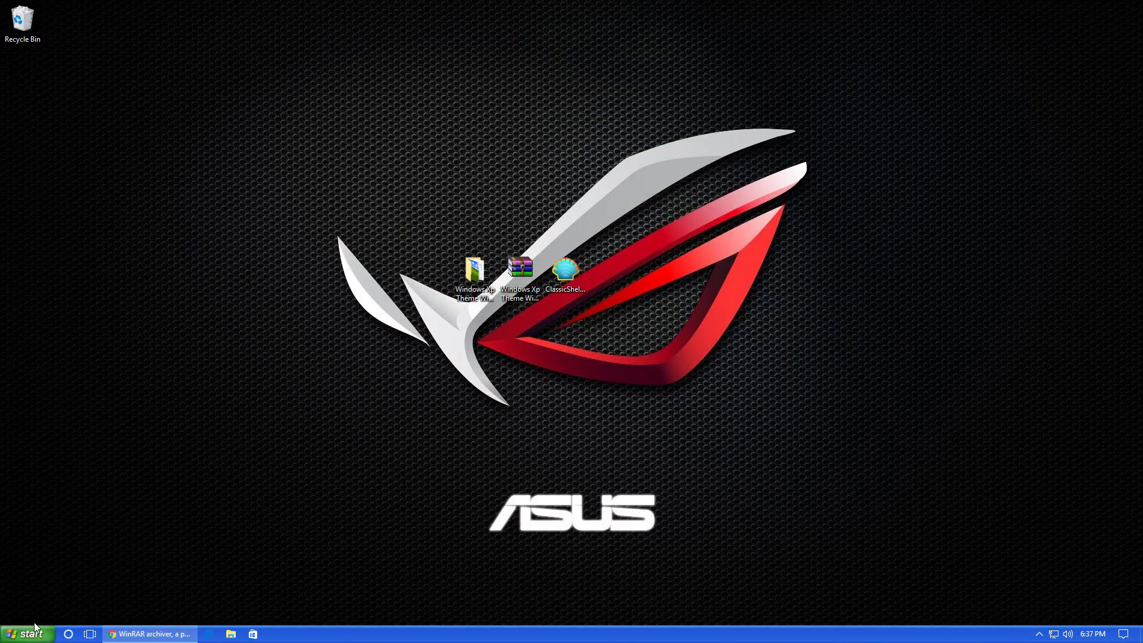
- Preview the XP-style start menu, then open the Windows Xp Theme Windows 10 folder
{"action": "left_click", "coordinate": [24, 633]}
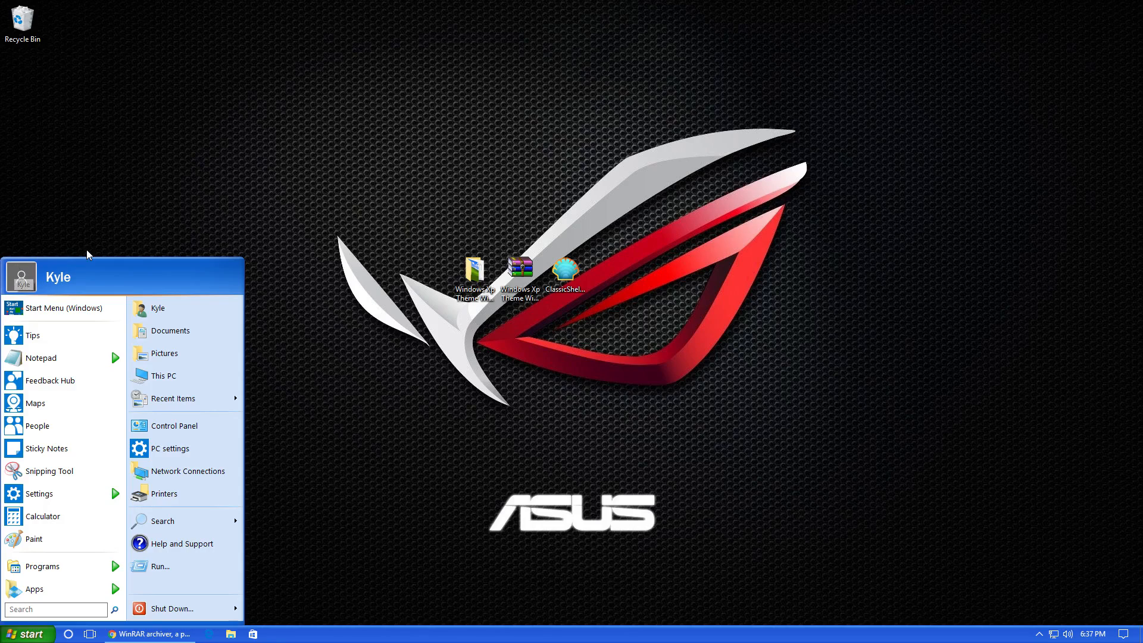
{"action": "mouse_move", "coordinate": [341, 213]}
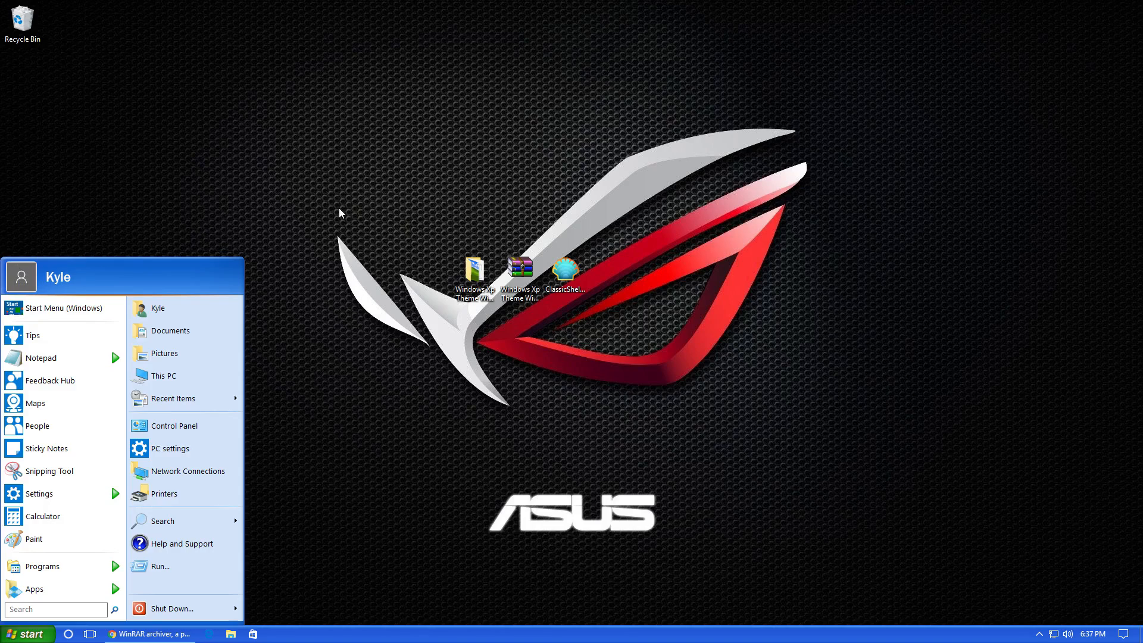
{"action": "left_click", "coordinate": [882, 290]}
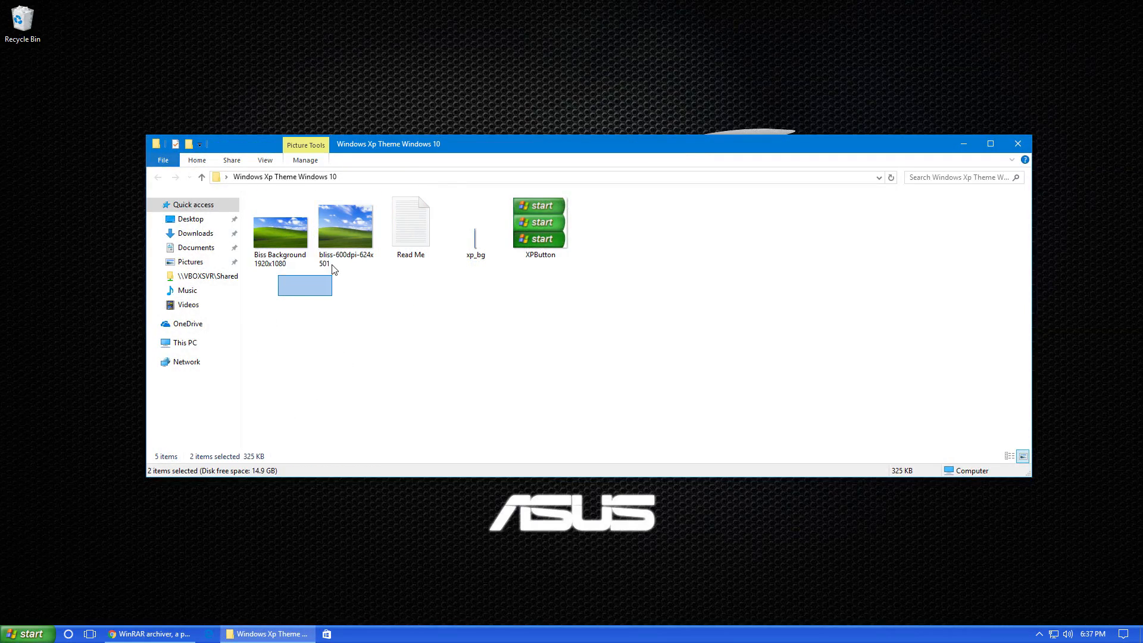
- Set the Bliss image as desktop background, selecting Biss Background 1920x1080
{"action": "left_click", "coordinate": [345, 224]}
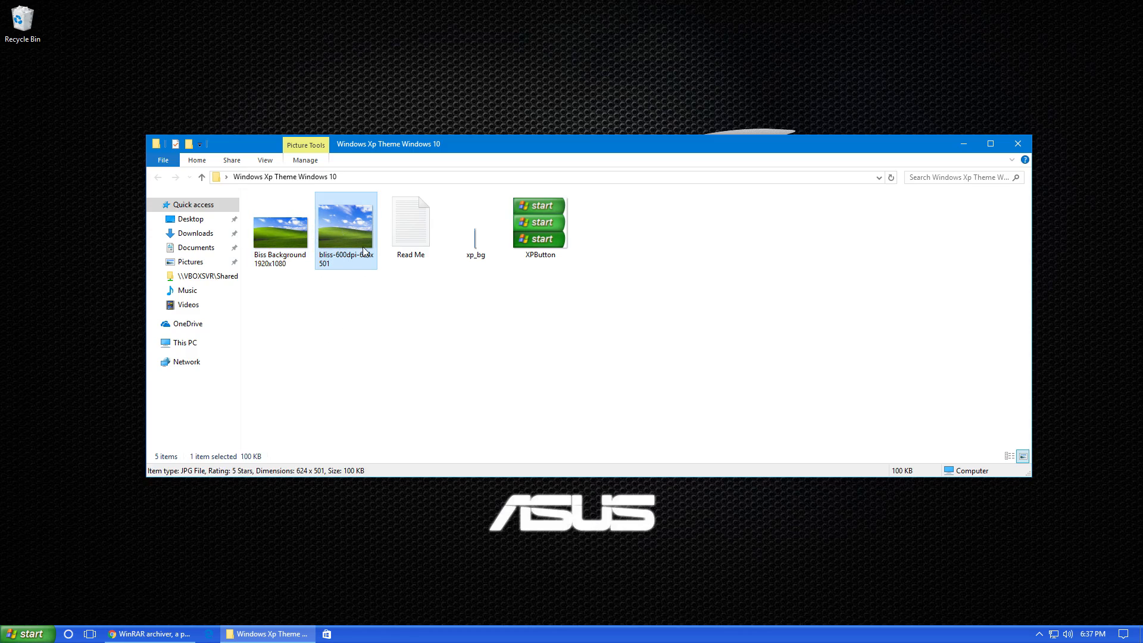
{"action": "right_click", "coordinate": [346, 226]}
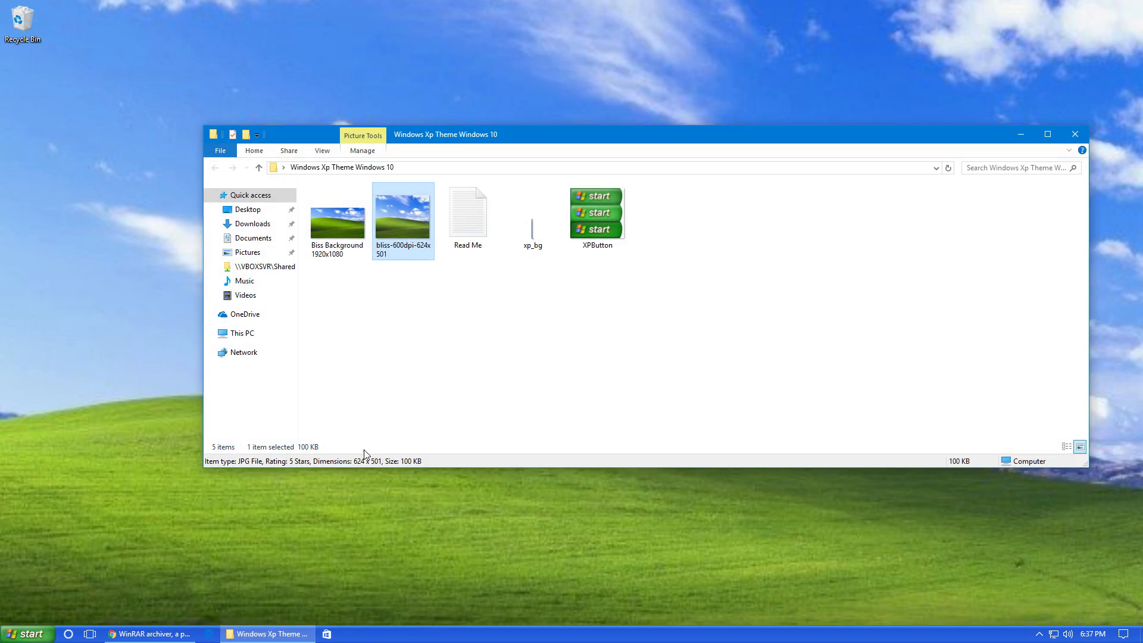
{"action": "left_click", "coordinate": [337, 219]}
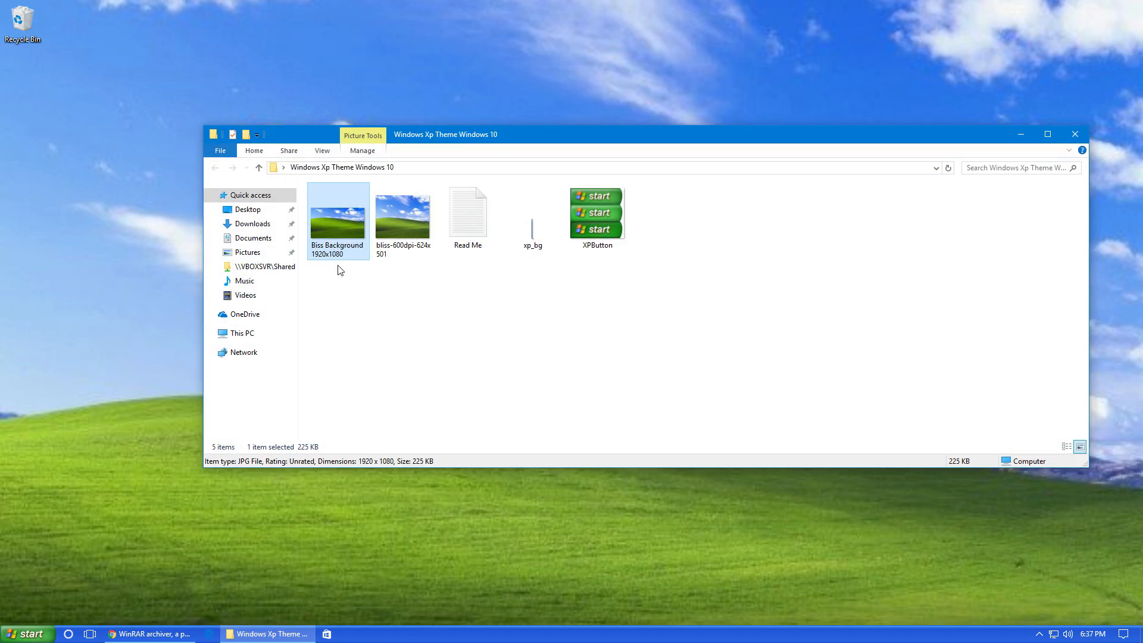
{"action": "mouse_move", "coordinate": [372, 243]}
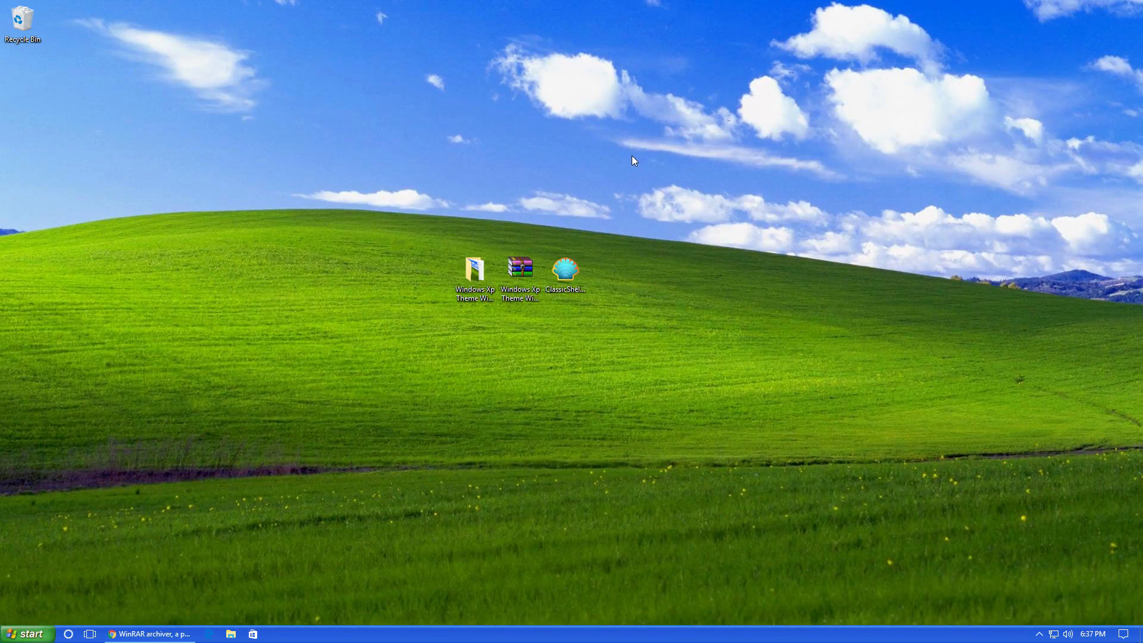
{"action": "mouse_move", "coordinate": [495, 168]}
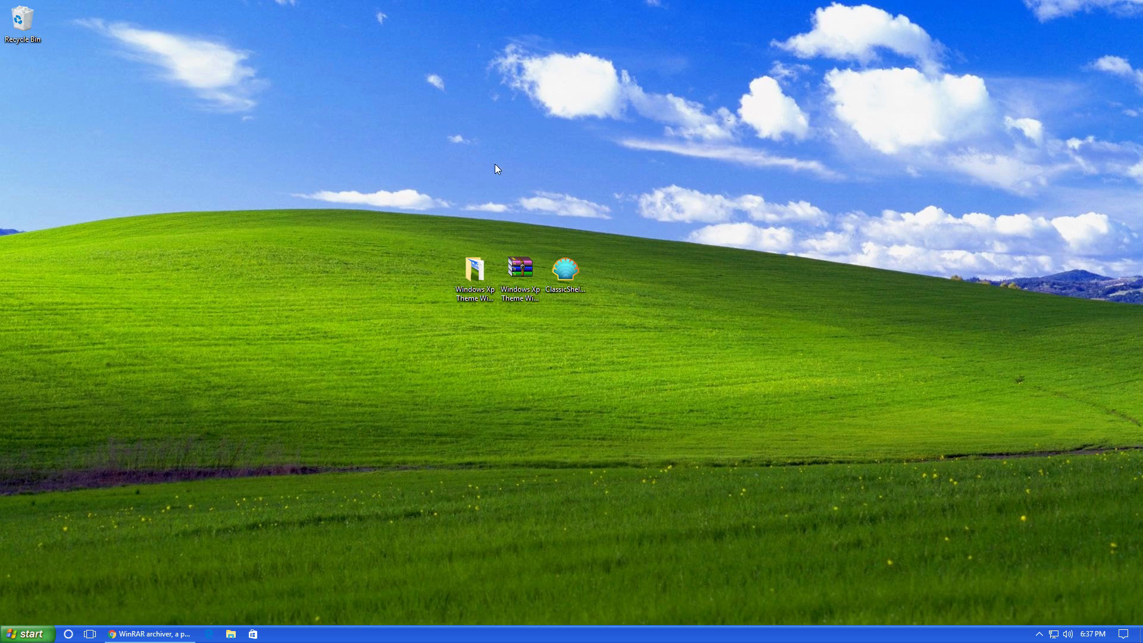